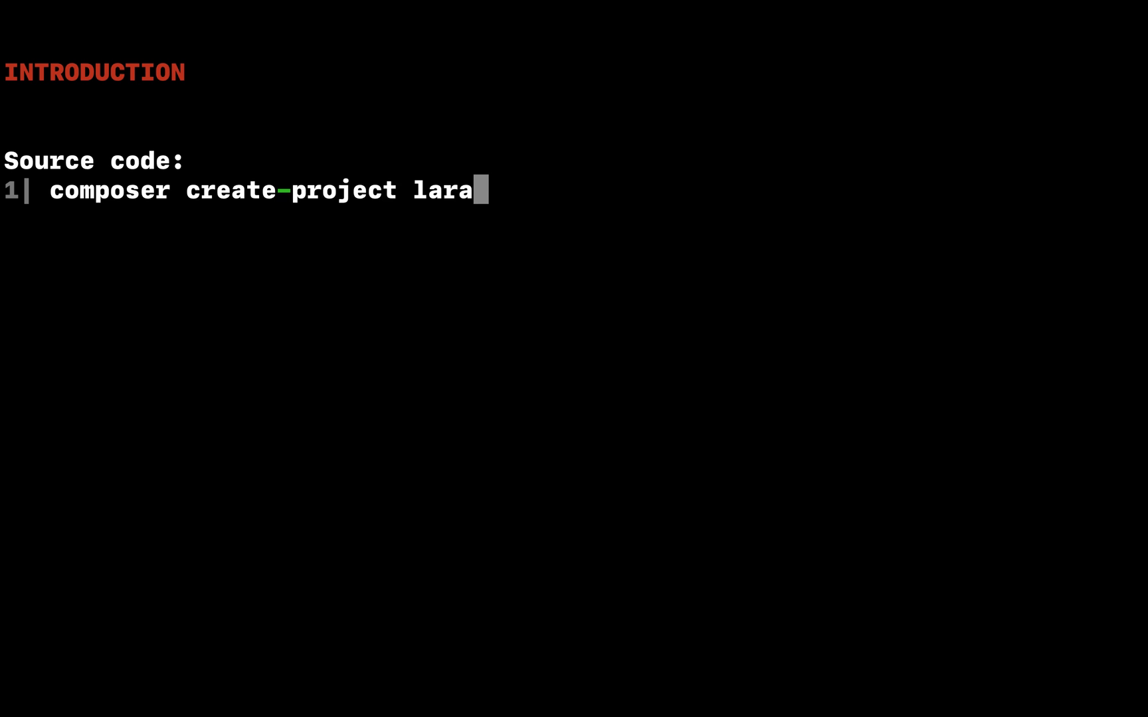
{"action": "type", "text": "vel/laravel quickstart --prefer"}
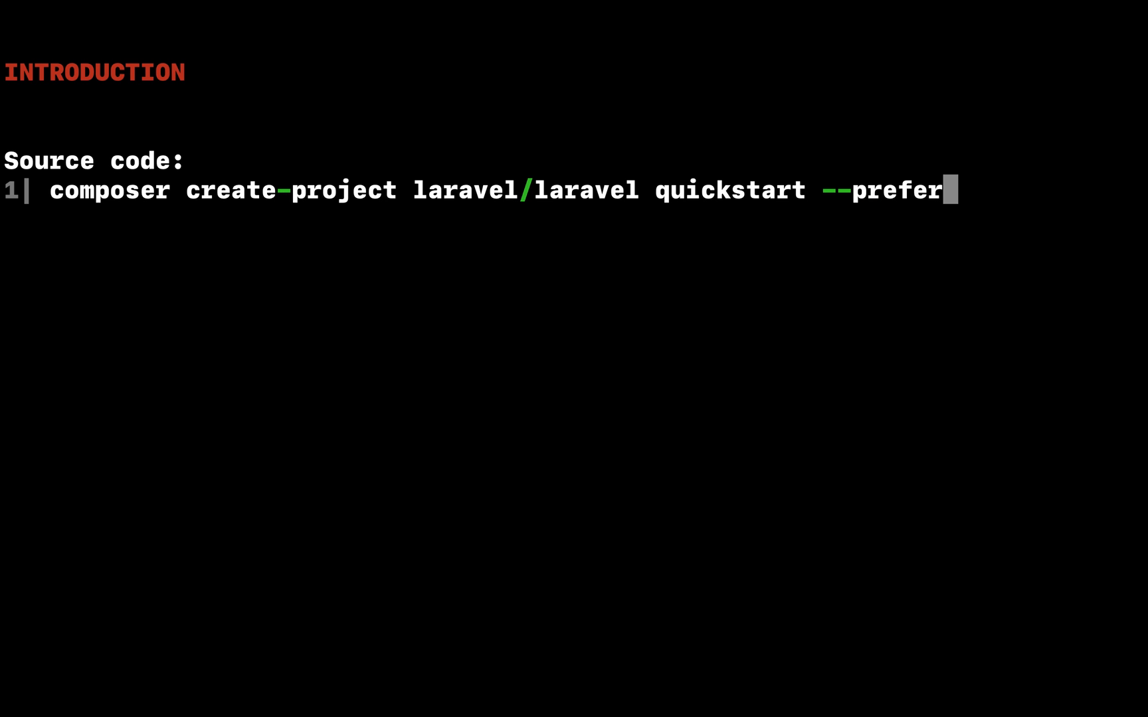
{"action": "type", "text": "-dist"}
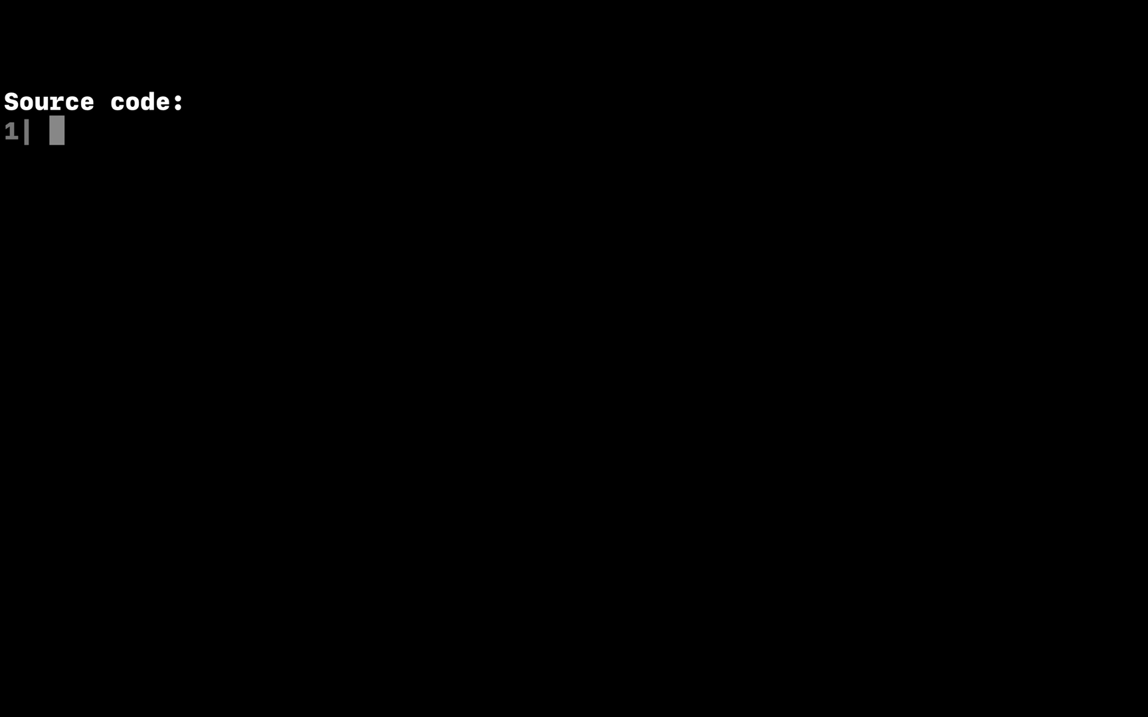
{"action": "type", "text": "git clone https://github.com/lar"}
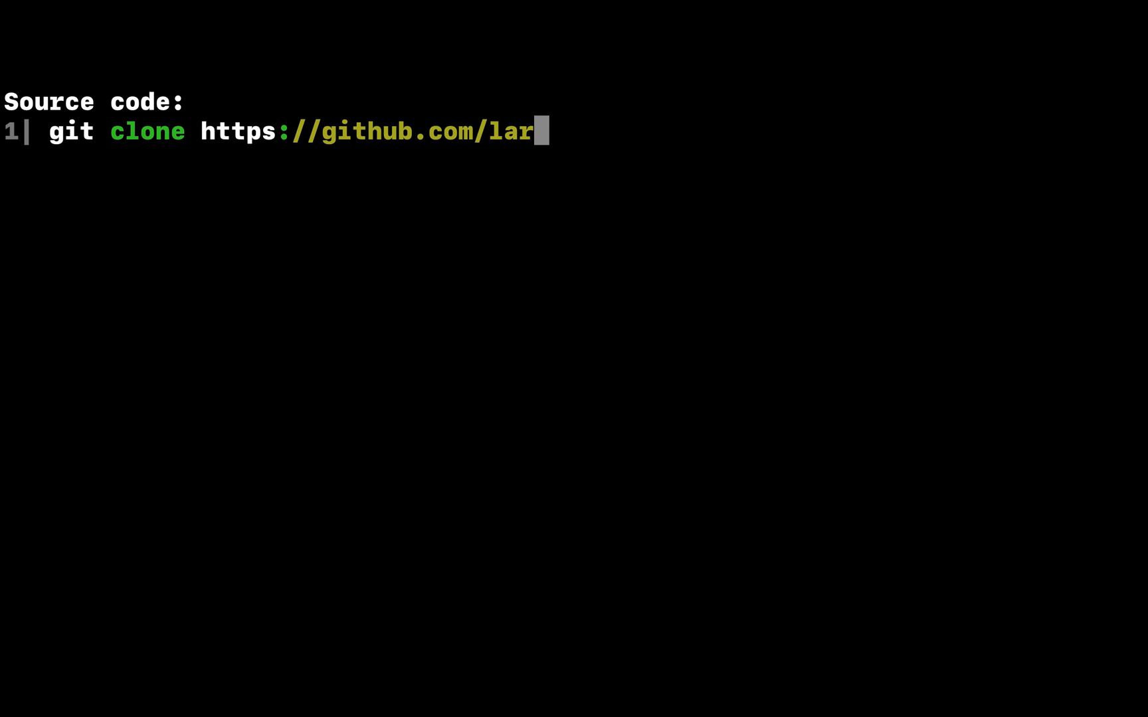
{"action": "type", "text": "avel/quickstart-basic quickstart"}
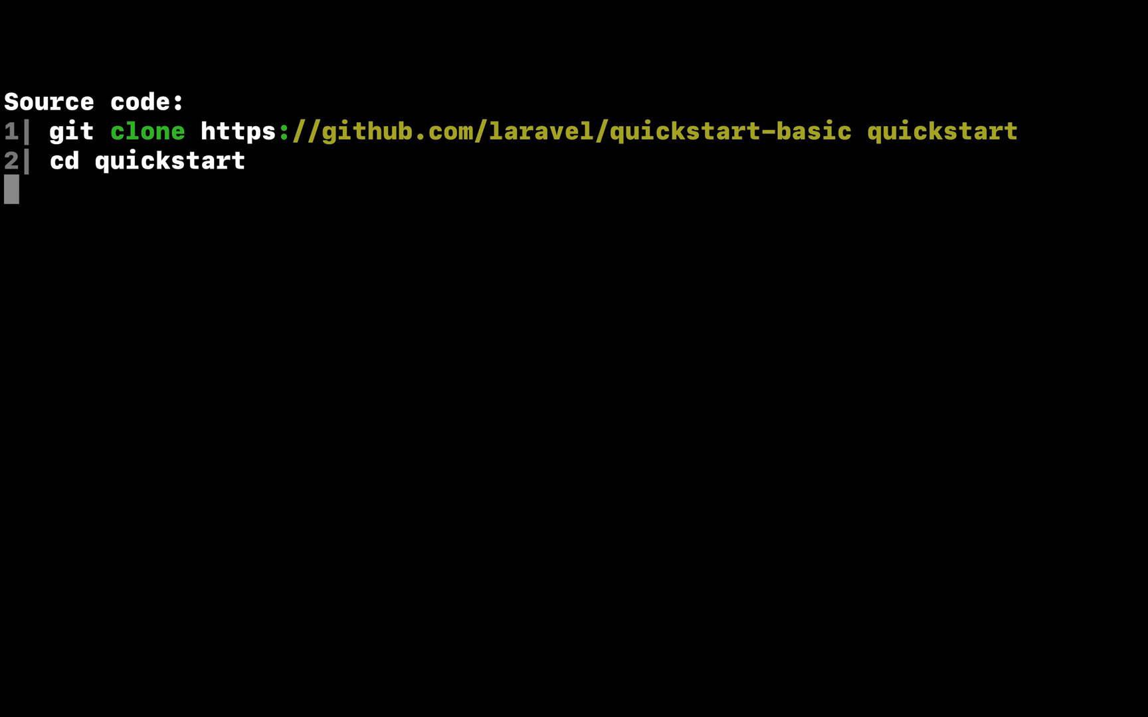
{"action": "type", "text": "composer install"}
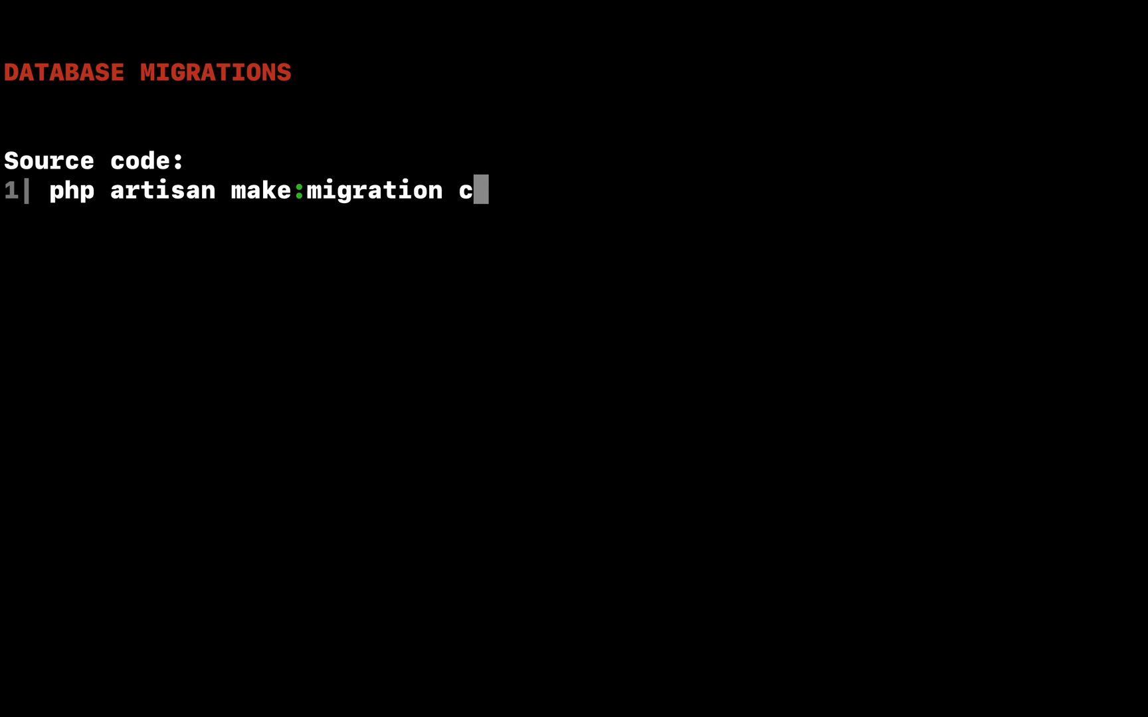
{"action": "type", "text": "reate_tasks_table --create=tasks"}
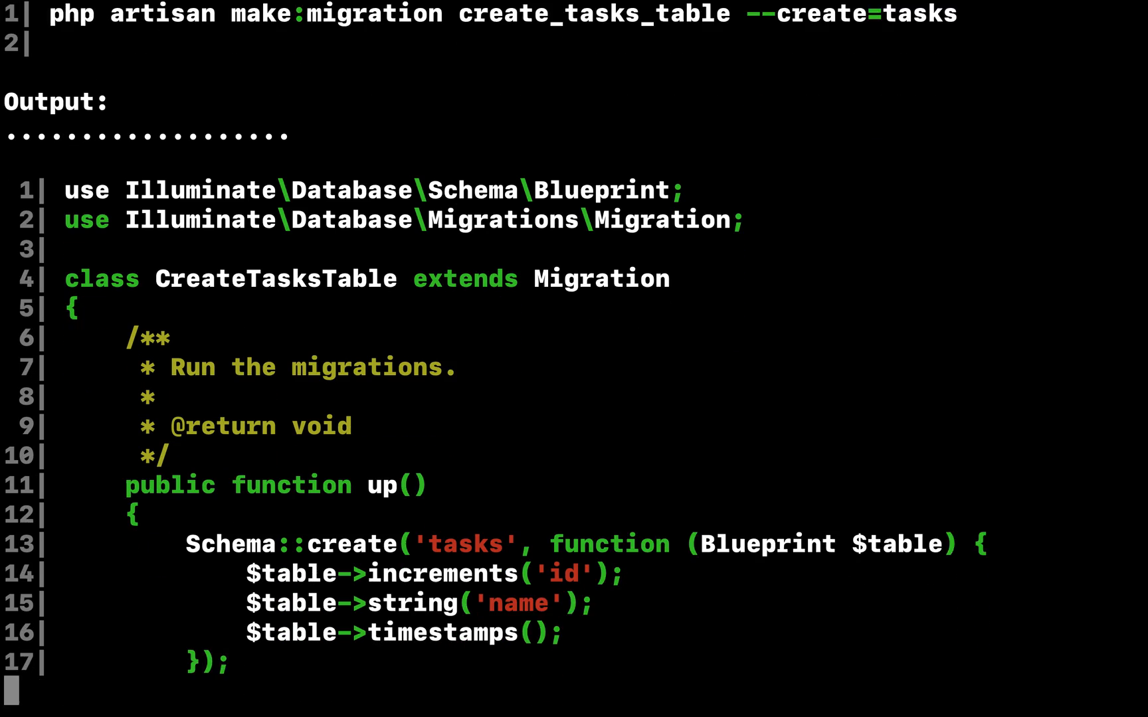
{"action": "scroll", "scroll_direction": "down", "scroll_amount": 3}
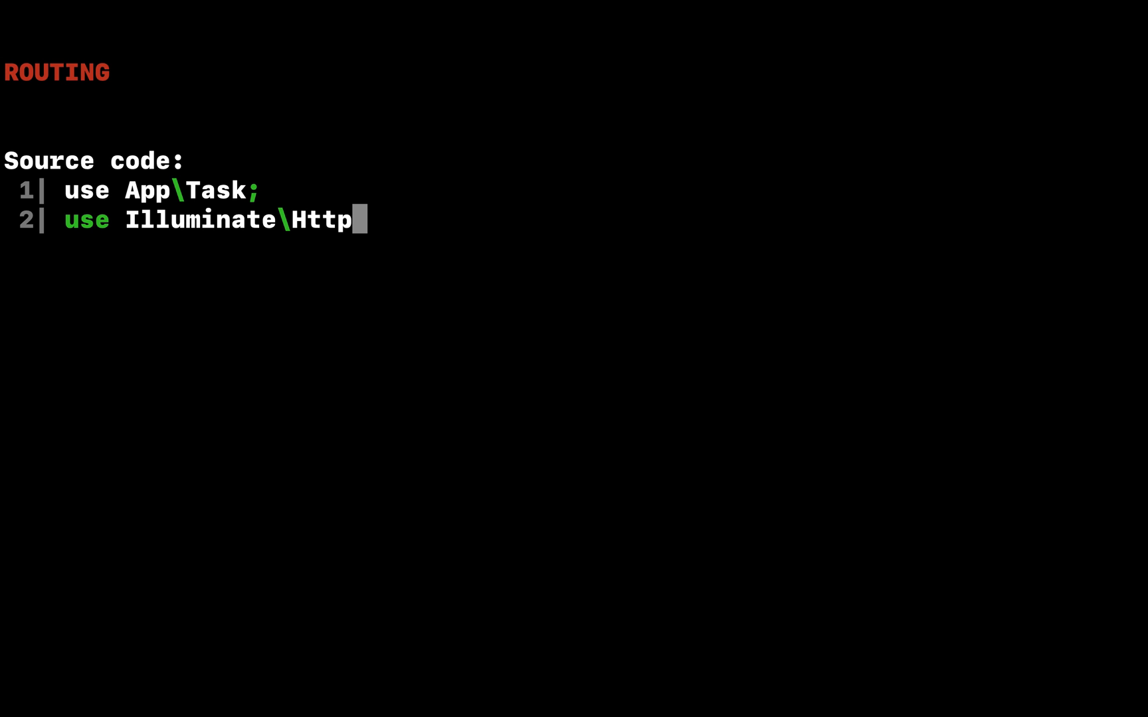
{"action": "type", "text": "\\Request;"}
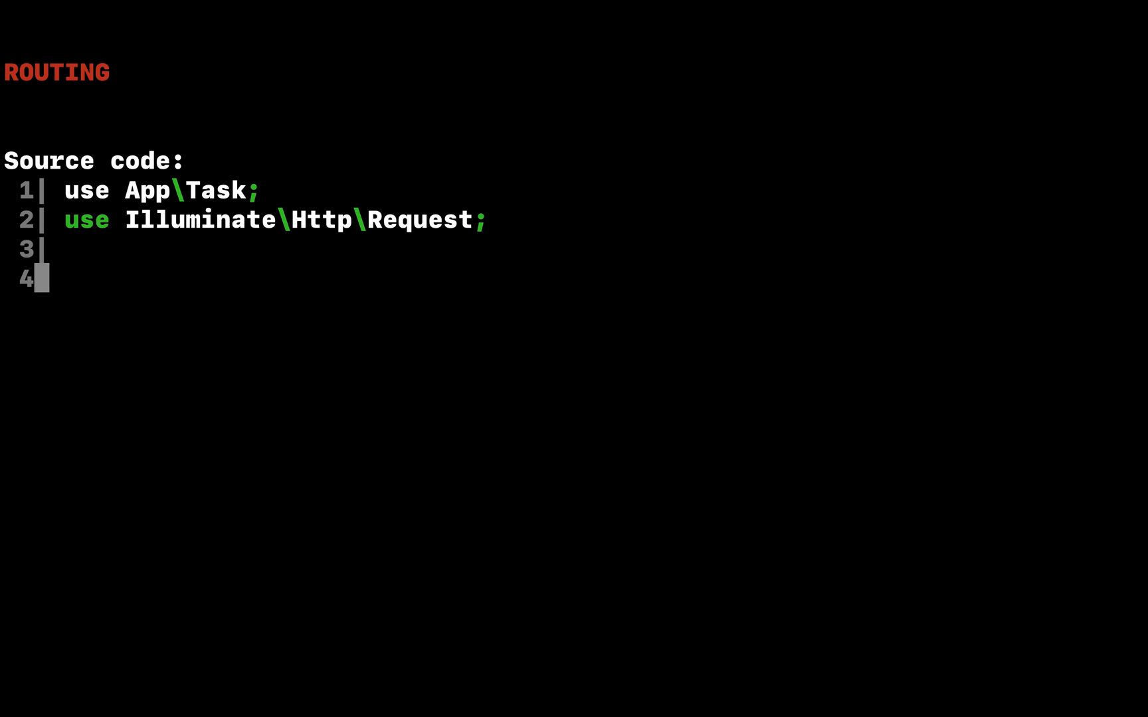
{"action": "type", "text": "/**"}
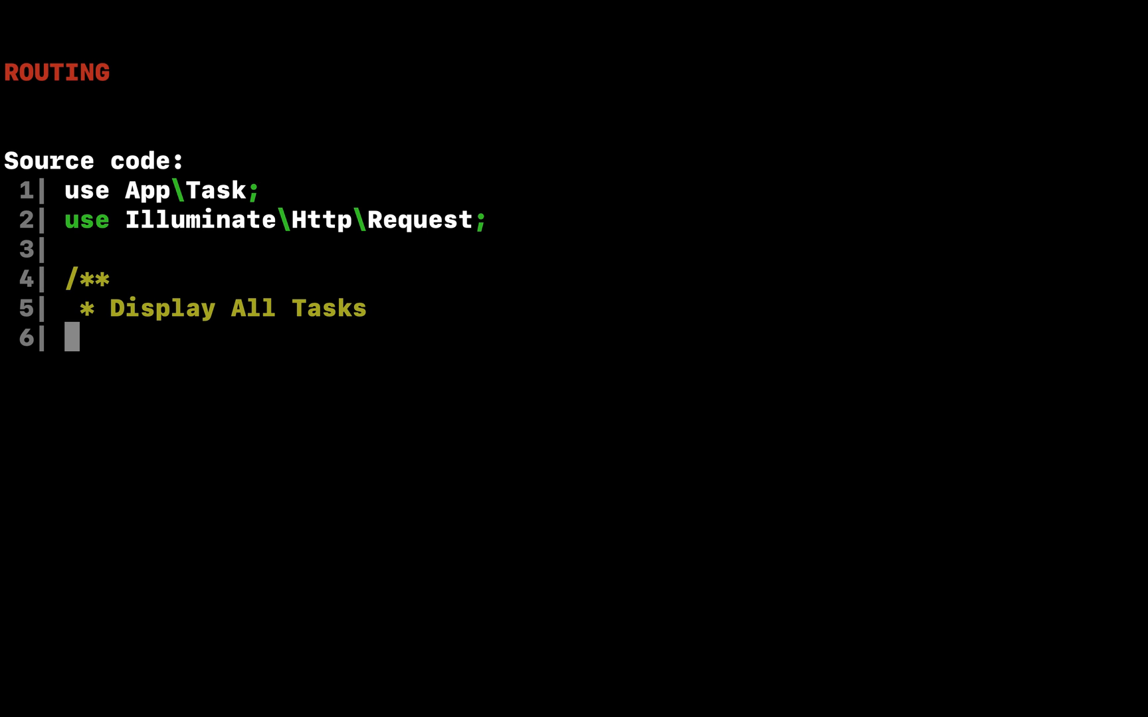
{"action": "type", "text": "*/"}
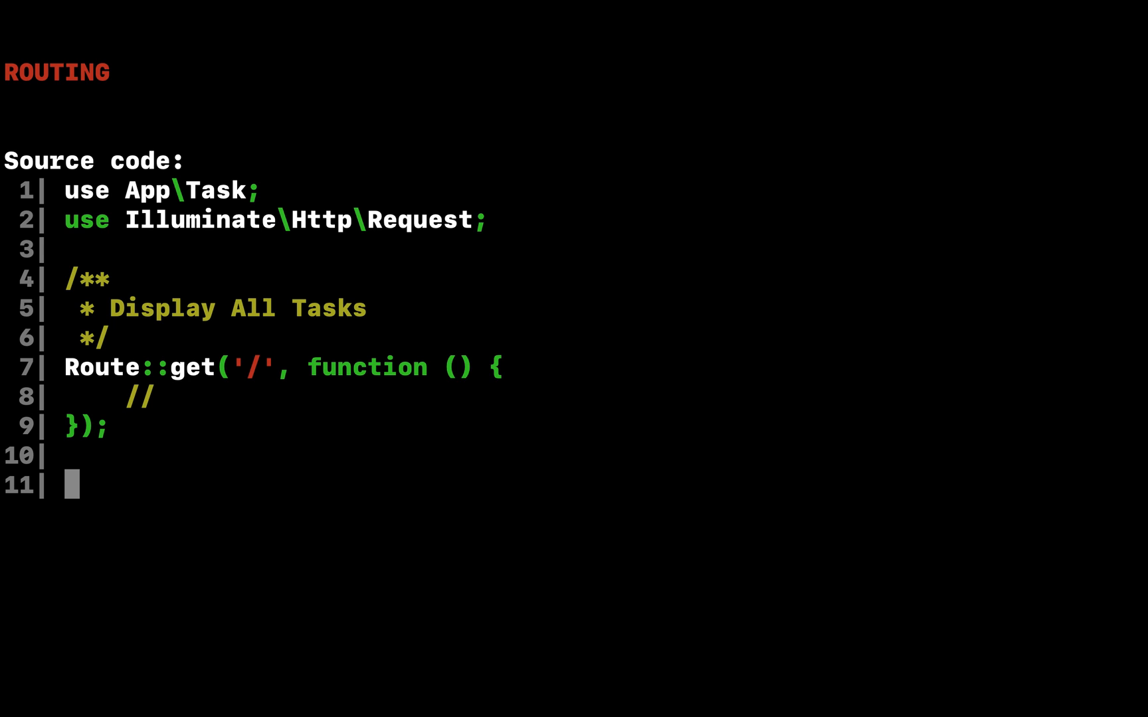
{"action": "type", "text": "/**"}
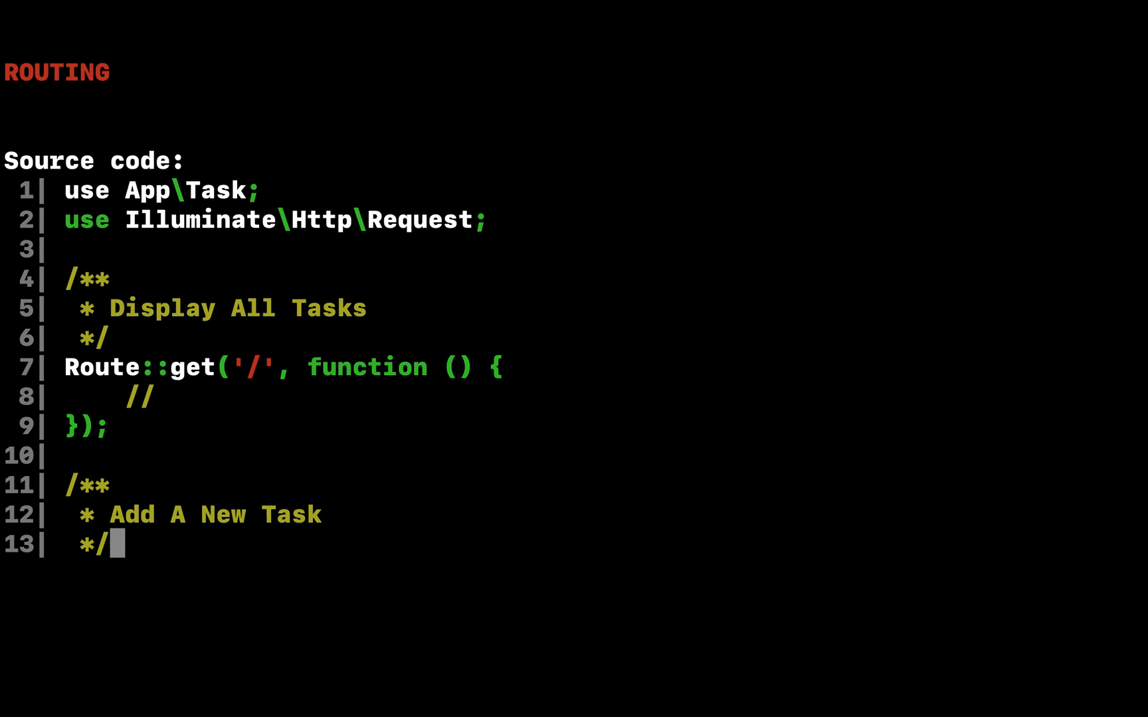
{"action": "type", "text": "Route::post('/tas"}
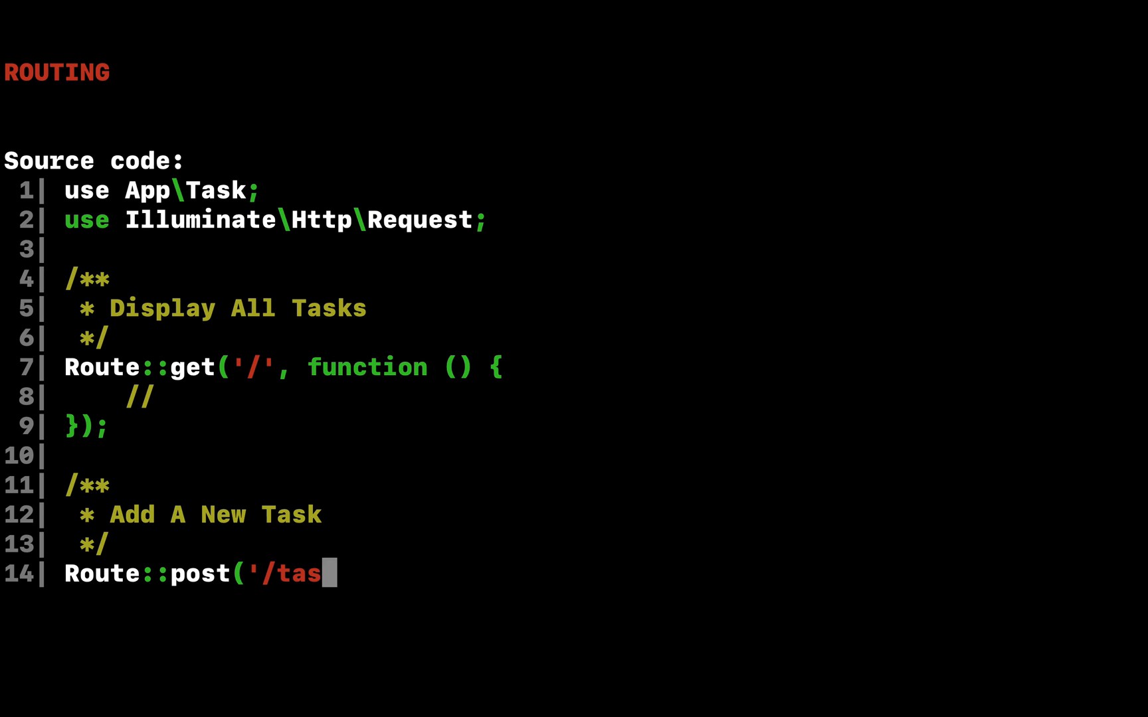
{"action": "type", "text": "k', function (Request $request) {"}
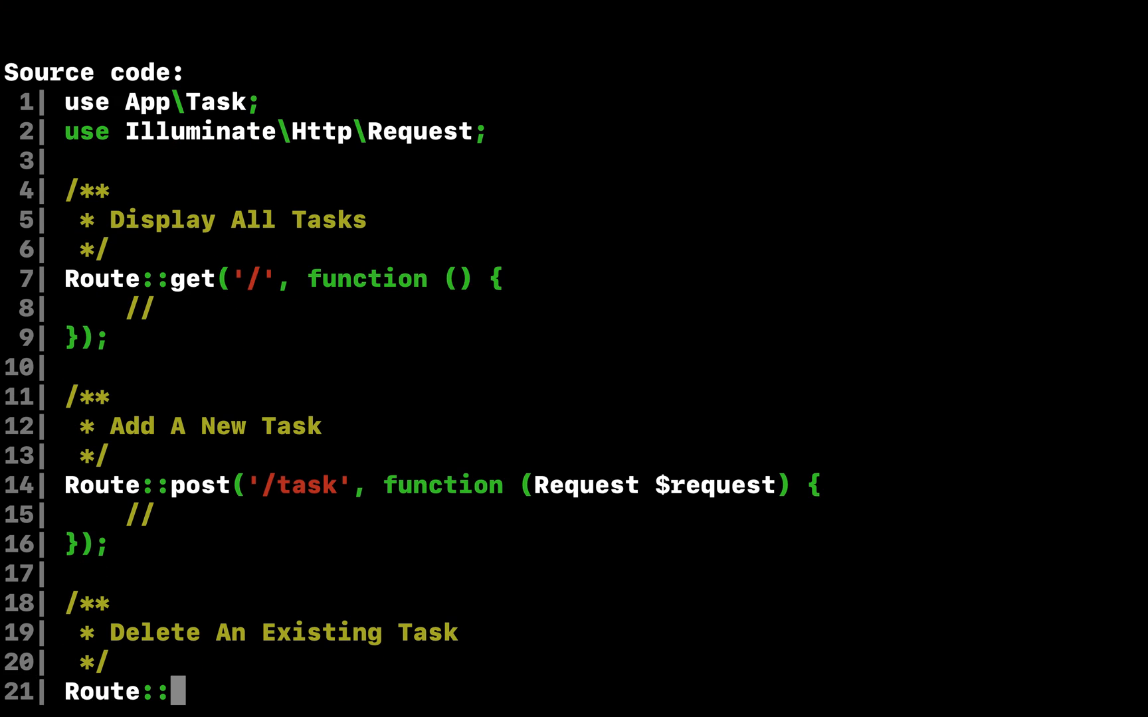
{"action": "type", "text": "delete('/task/{id}', function ("}
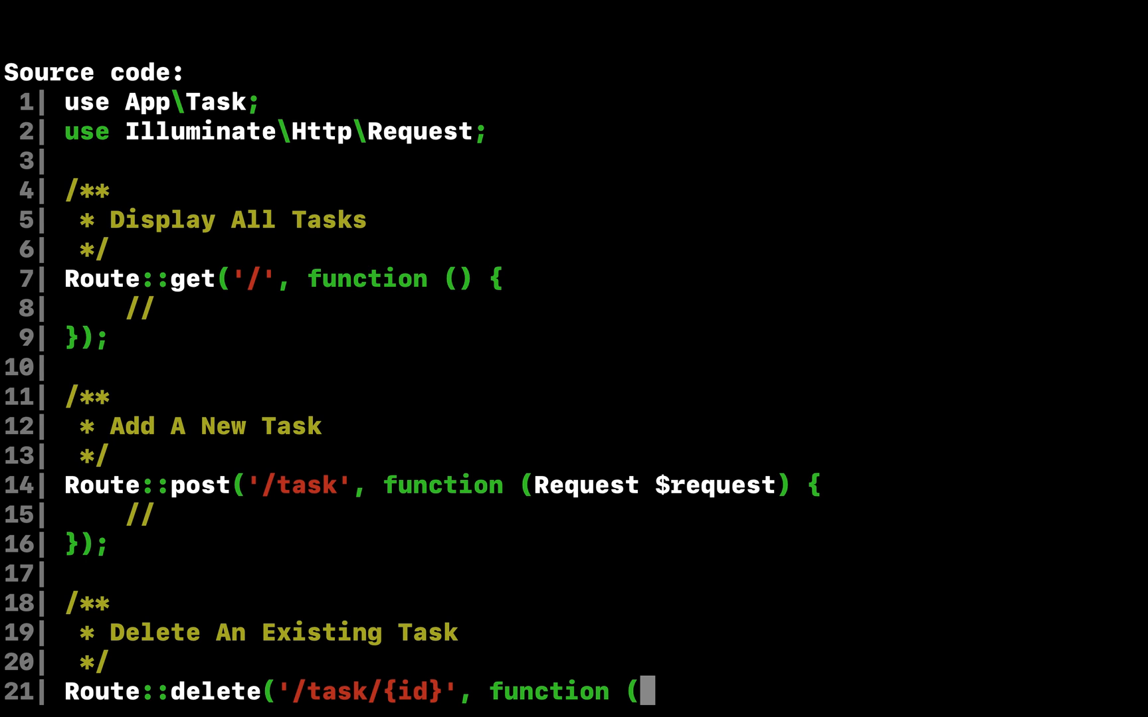
{"action": "type", "text": "$id) {"}
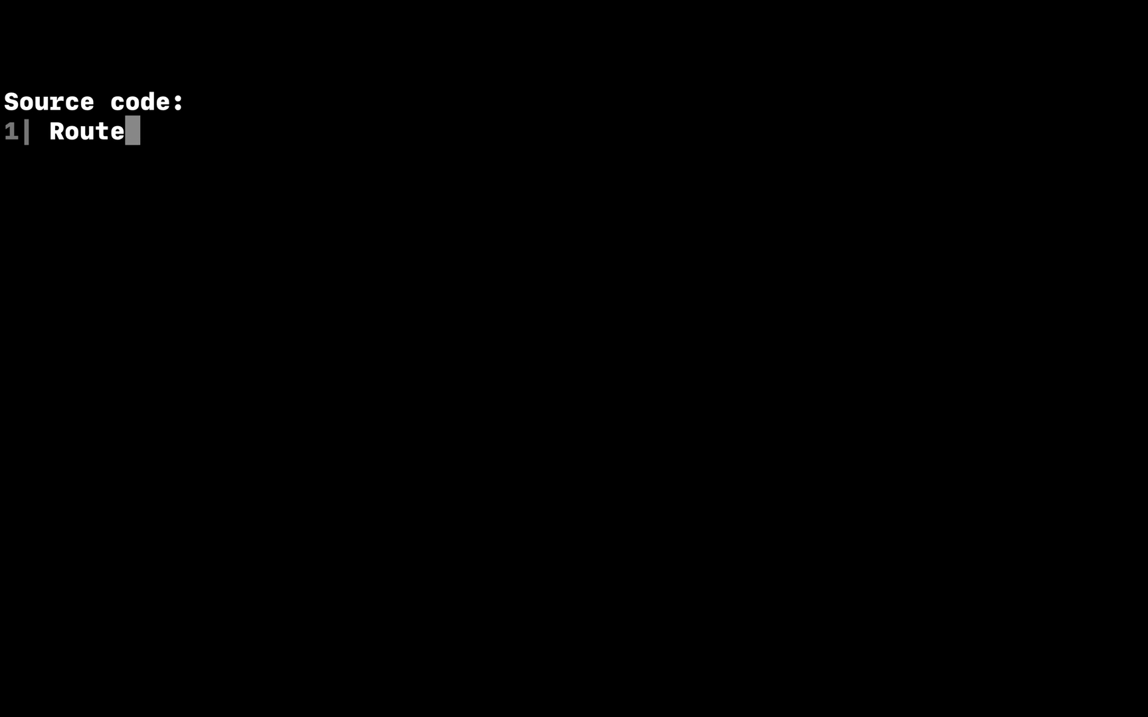
{"action": "type", "text": "::get('/', function () {"}
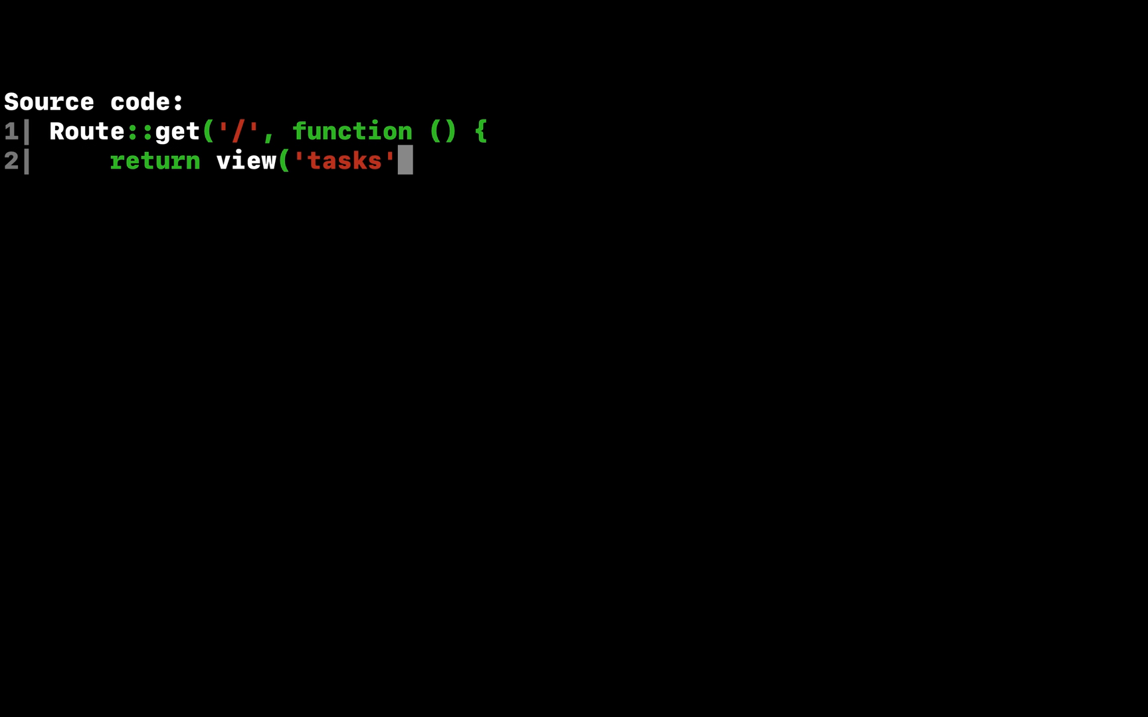
{"action": "type", "text": ");"}
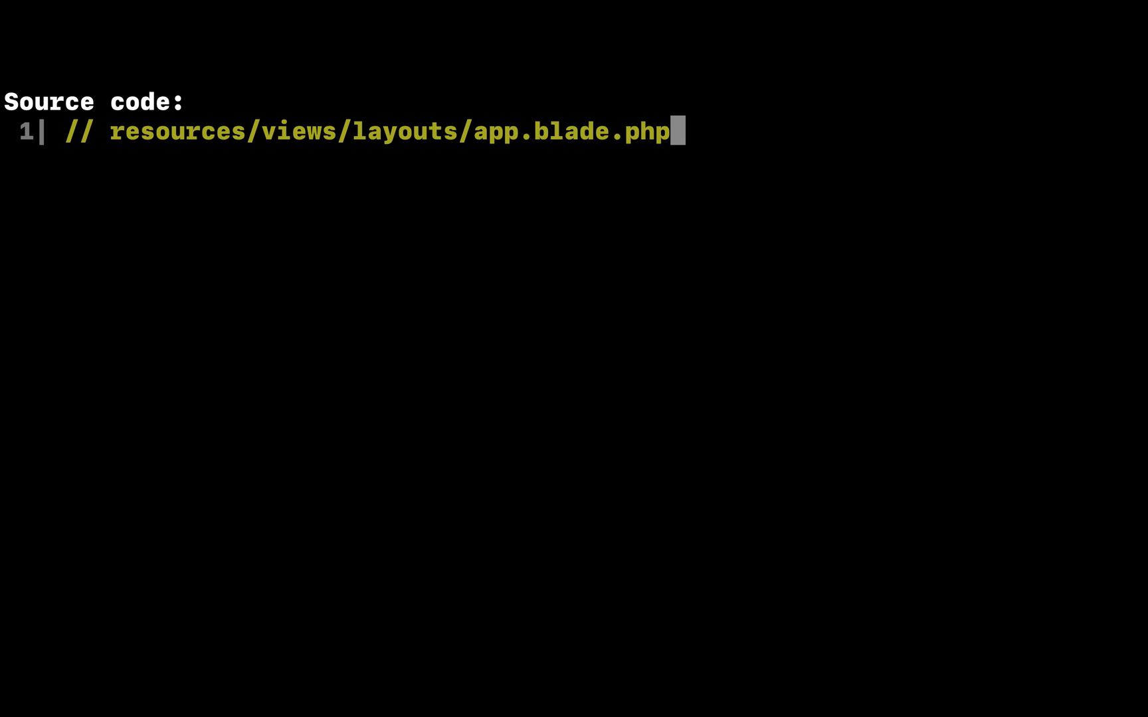
{"action": "type", "text": "<!DOCTYPE html>"}
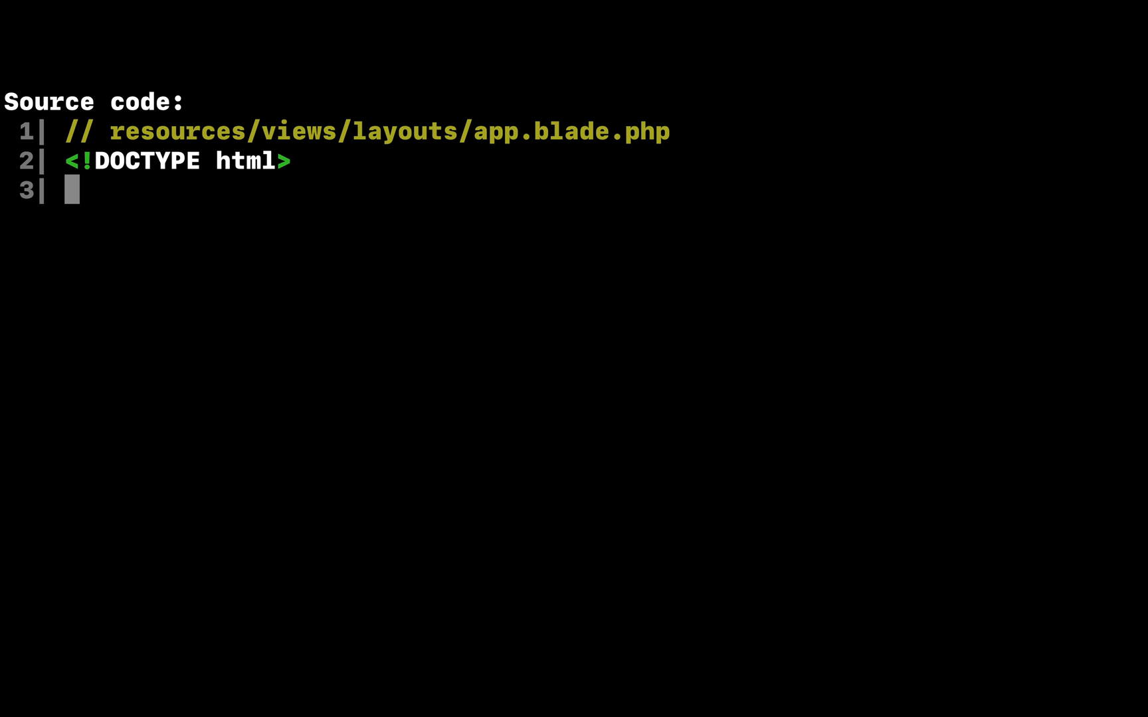
{"action": "type", "text": "<html lang=\"en\">"}
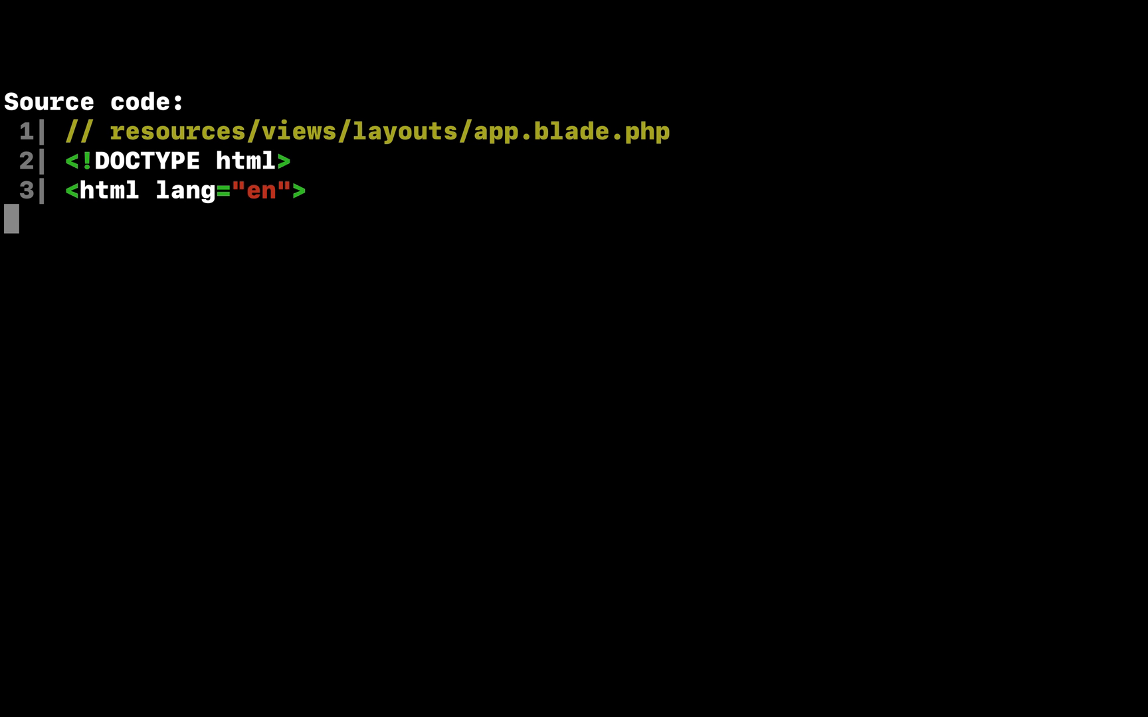
{"action": "type", "text": "<head>"}
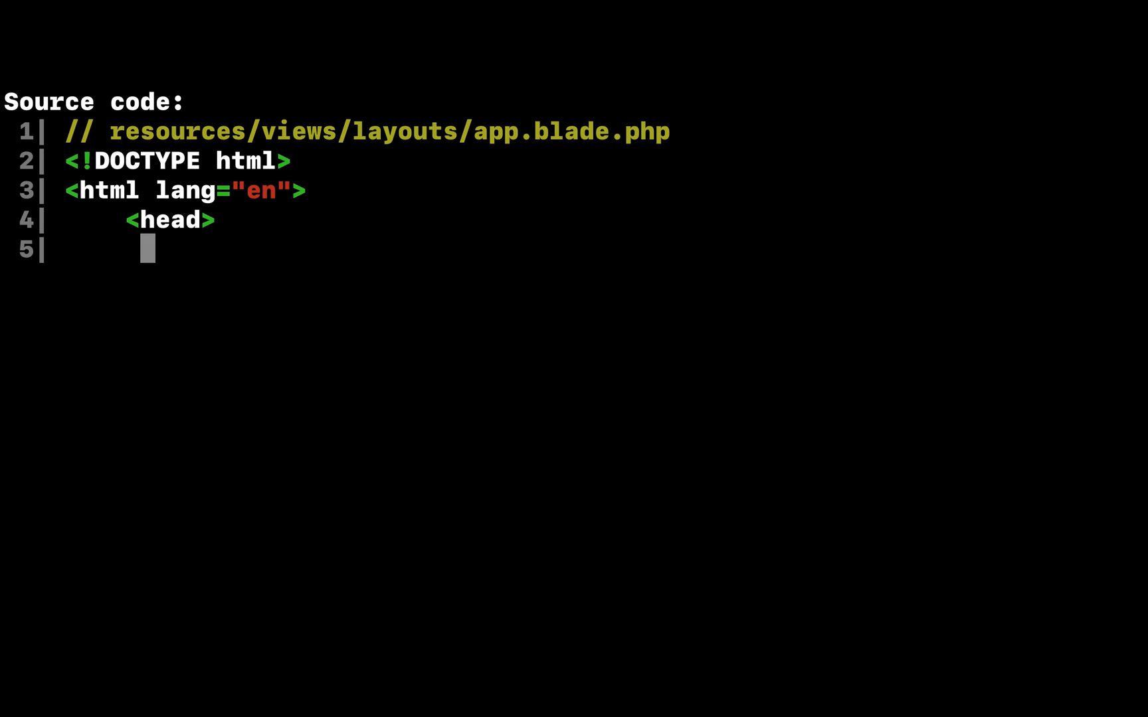
{"action": "type", "text": "<title>Laravel Quickstart -"}
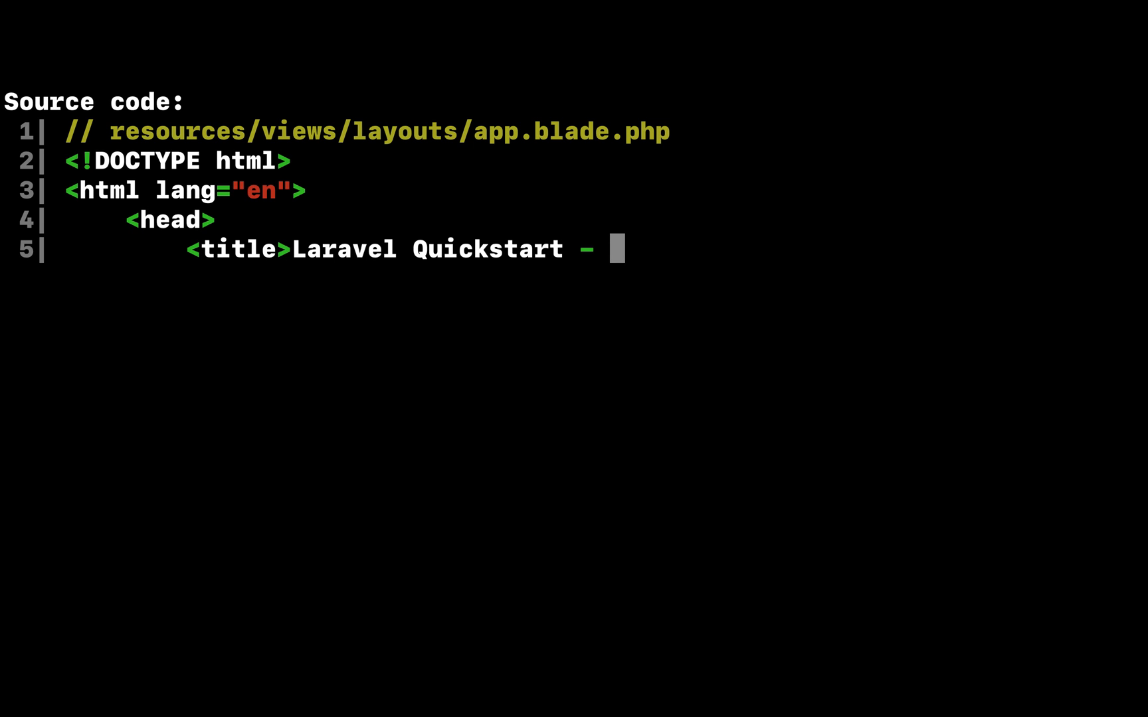
{"action": "type", "text": "Basic</title>"}
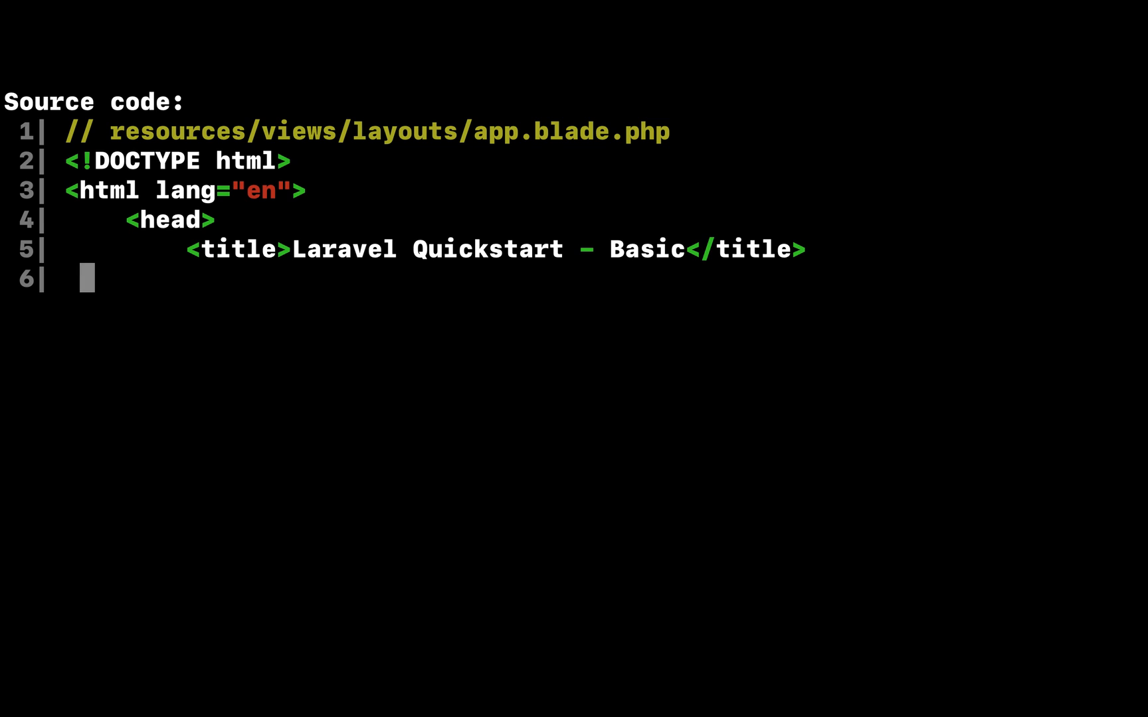
{"action": "type", "text": "<!-- CSS And J"}
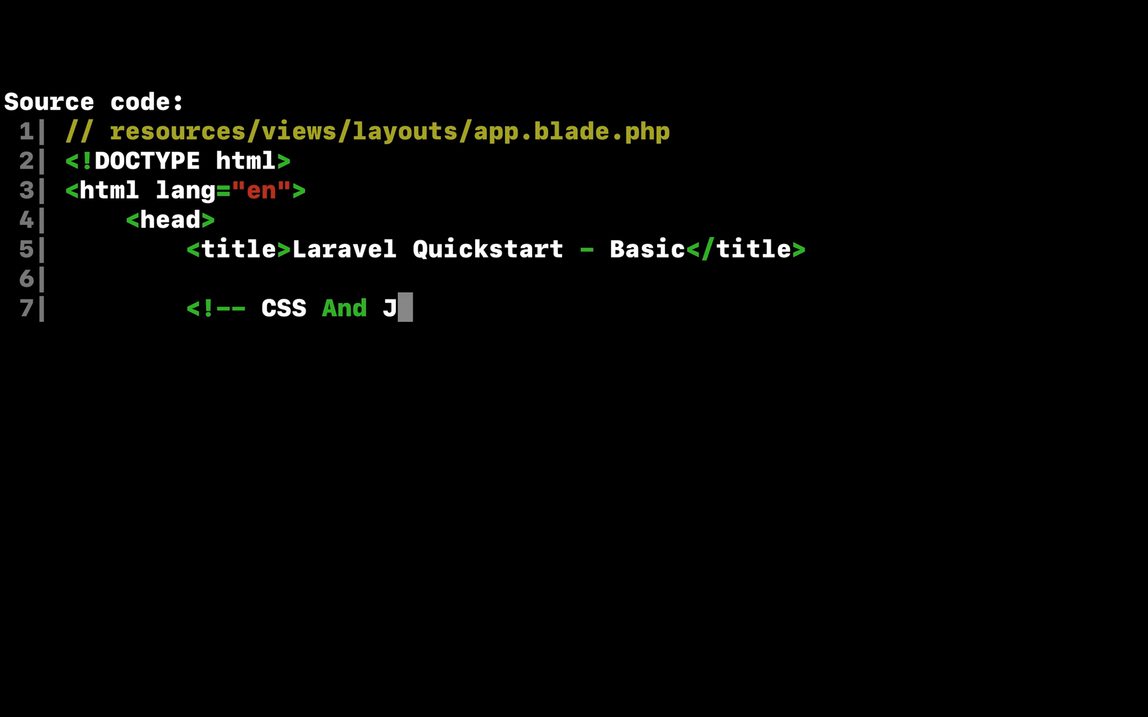
{"action": "type", "text": "avaScript -->"}
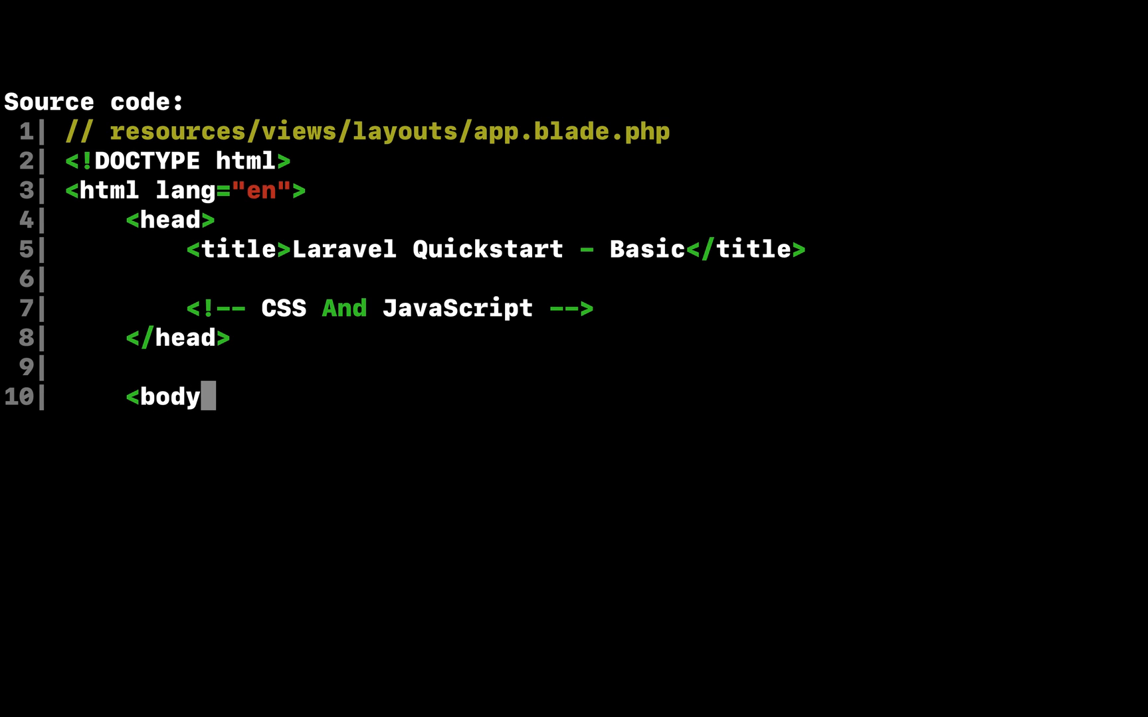
{"action": "type", "text": "><div class="}
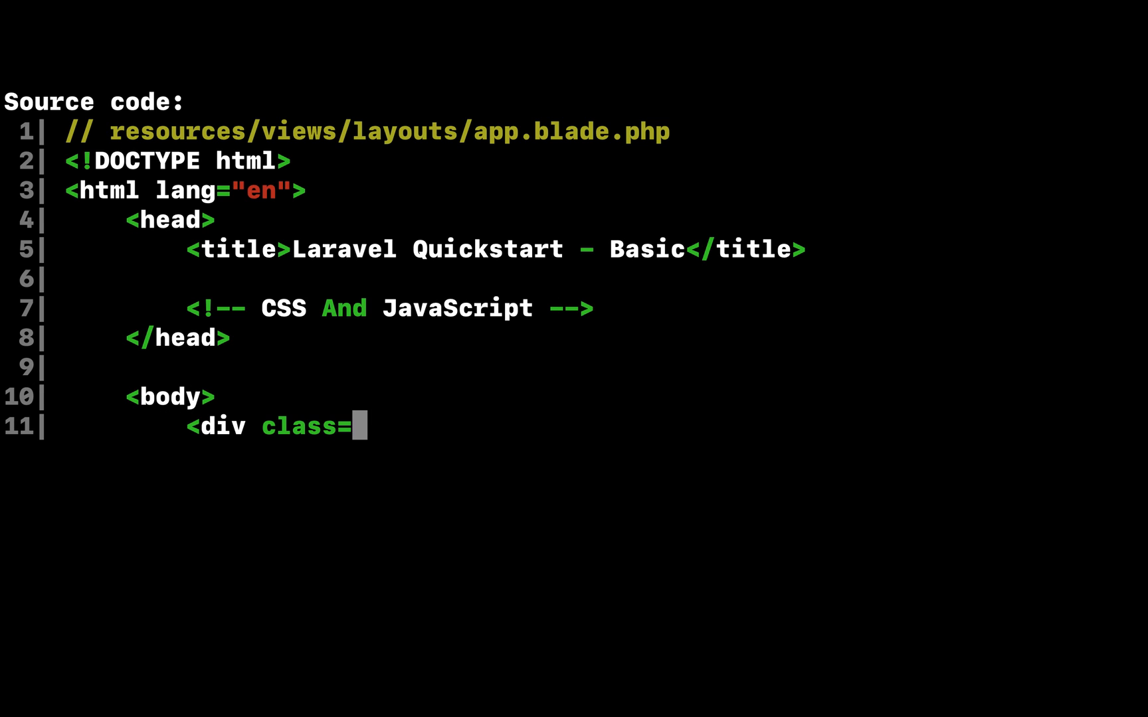
{"action": "type", "text": "\"container\">"}
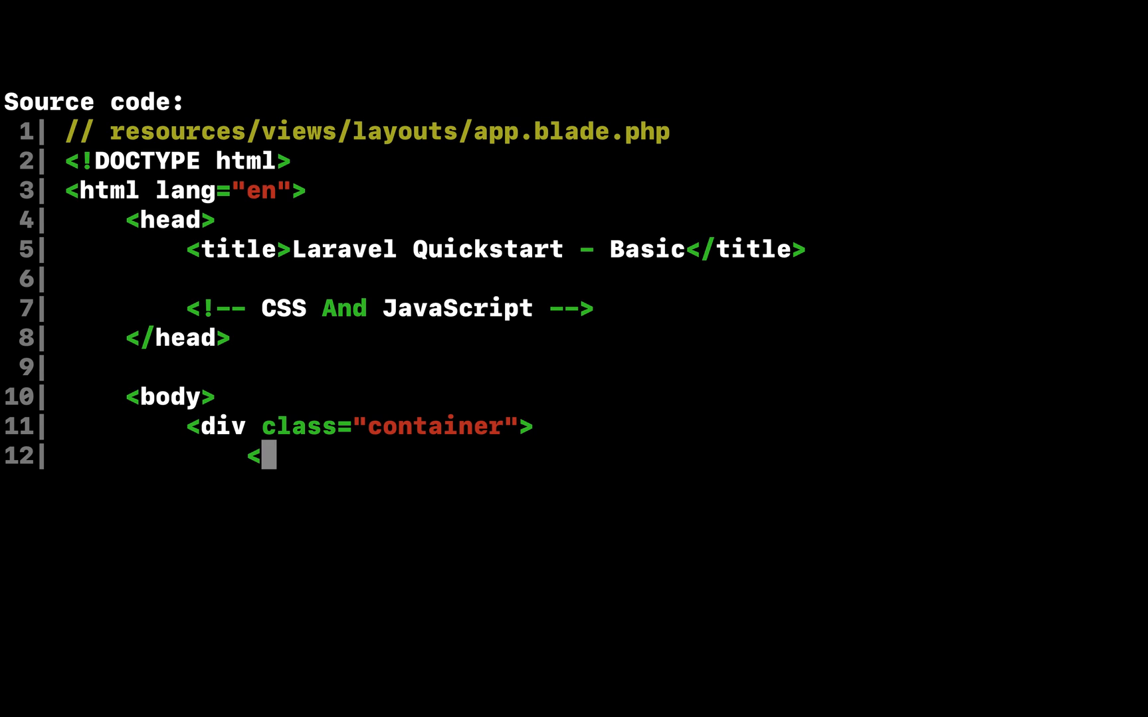
{"action": "type", "text": "nav class=\"navbar navbar-default\">"}
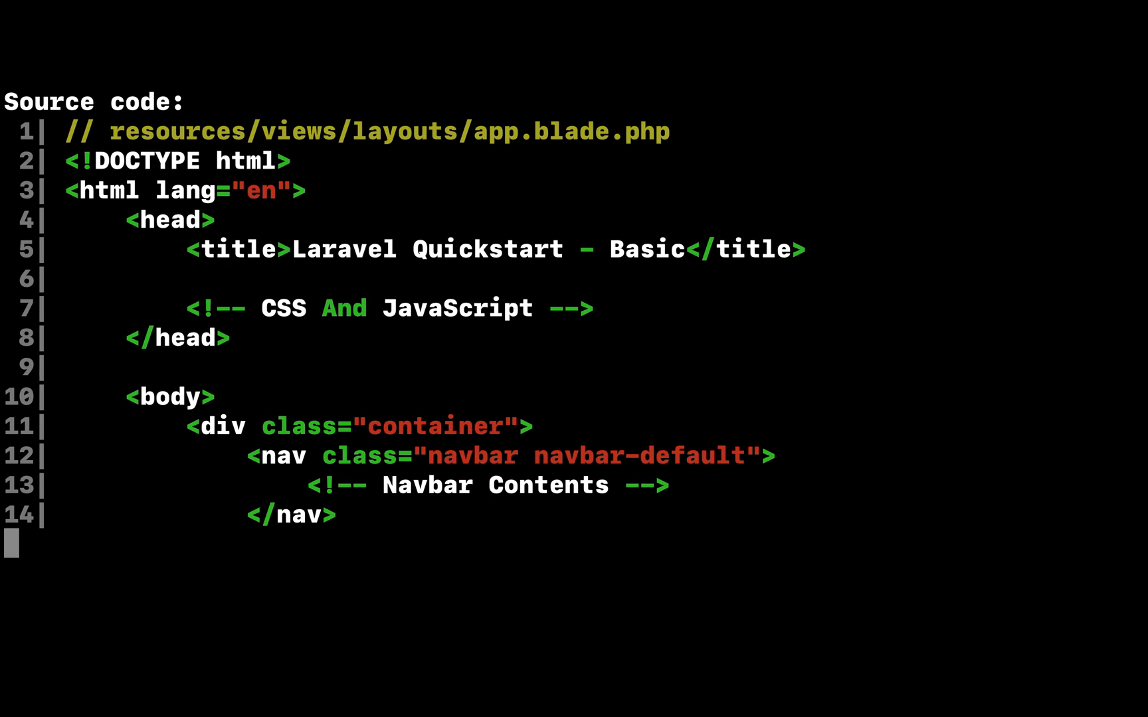
{"action": "type", "text": "</div>"}
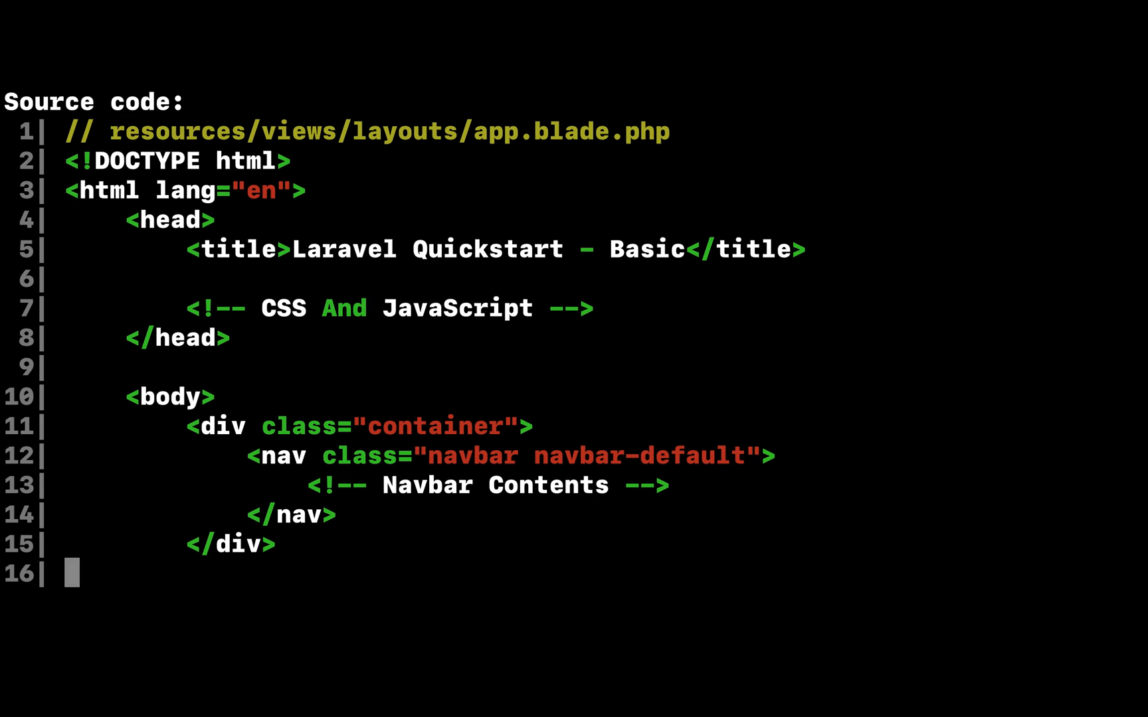
{"action": "type", "text": "@yield('content')"}
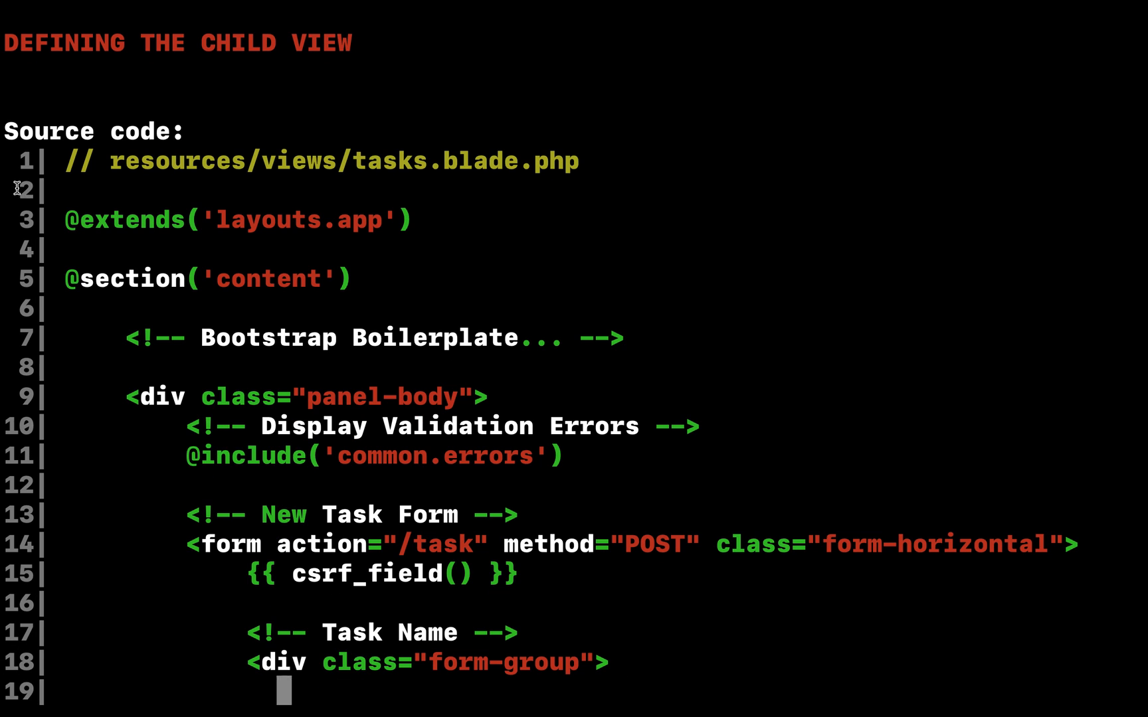
{"action": "type", "text": "<label for=\"task\" class=\"col-sm-3 control-label\">Task</label>"}
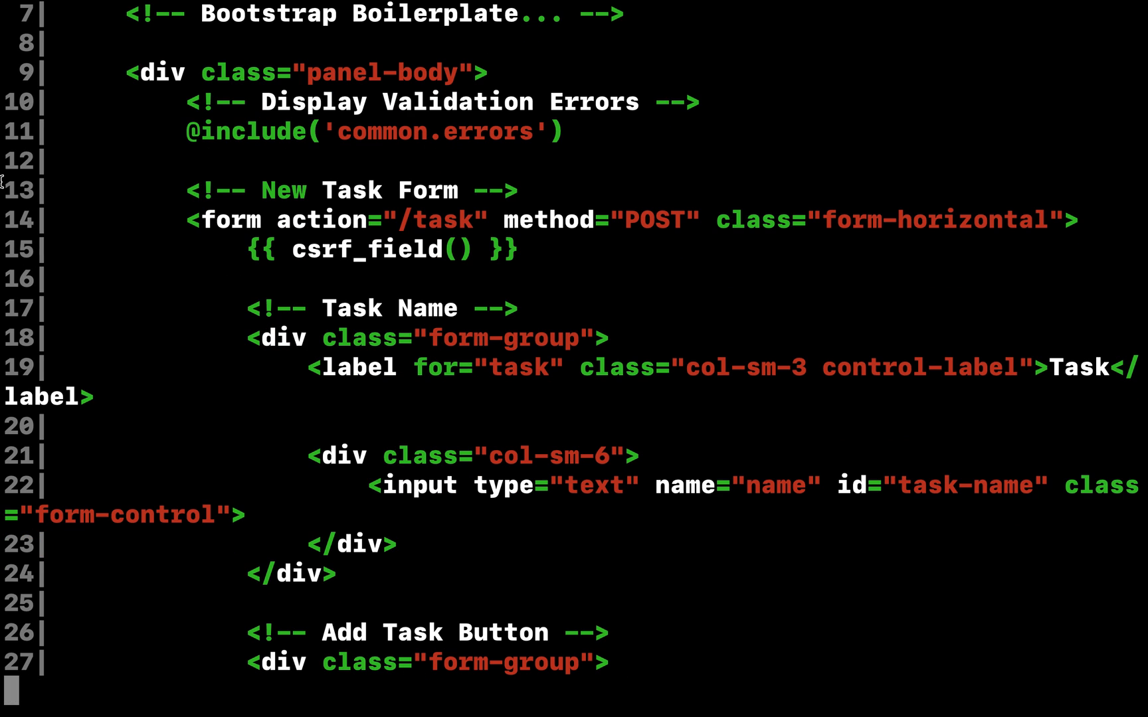
{"action": "scroll", "scroll_direction": "down", "scroll_amount": 3}
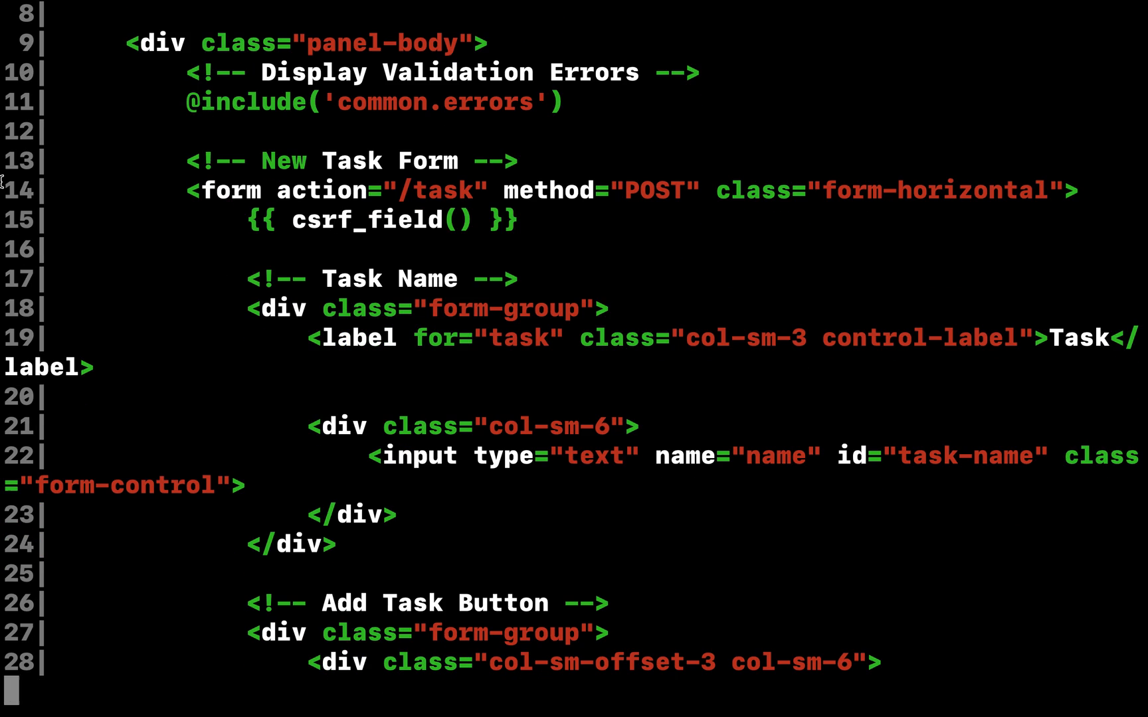
{"action": "type", "text": "<button type=\"submit\" class=\"btn btn-default\">"}
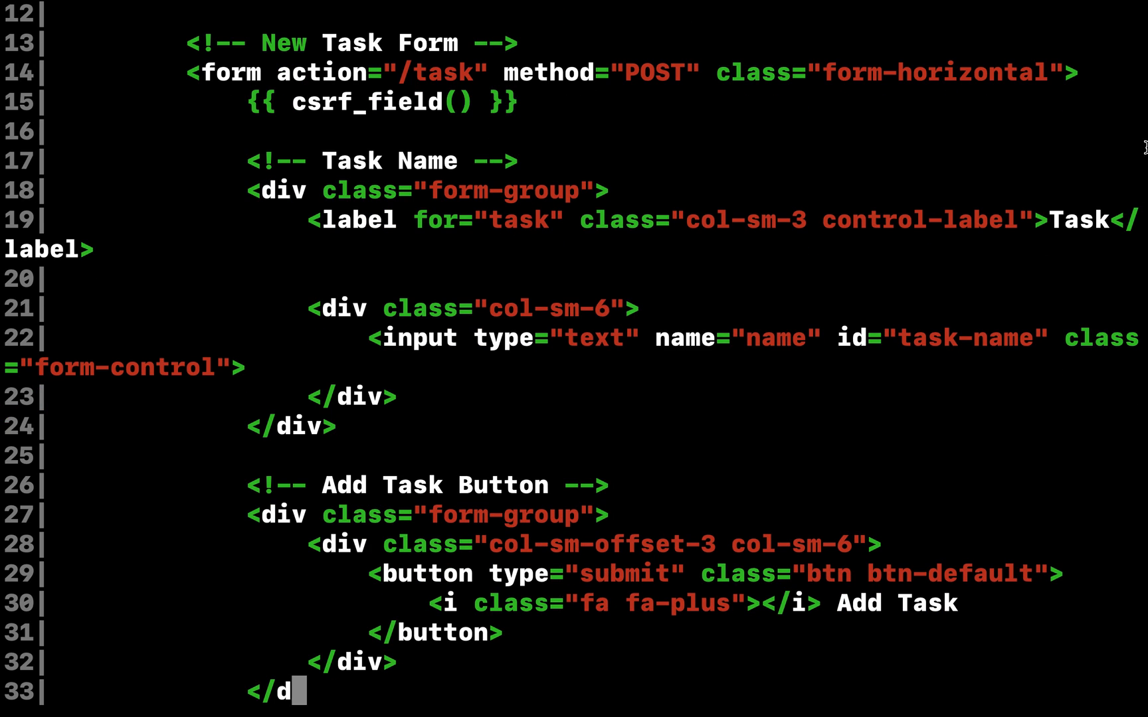
{"action": "scroll", "scroll_direction": "down", "scroll_amount": 3}
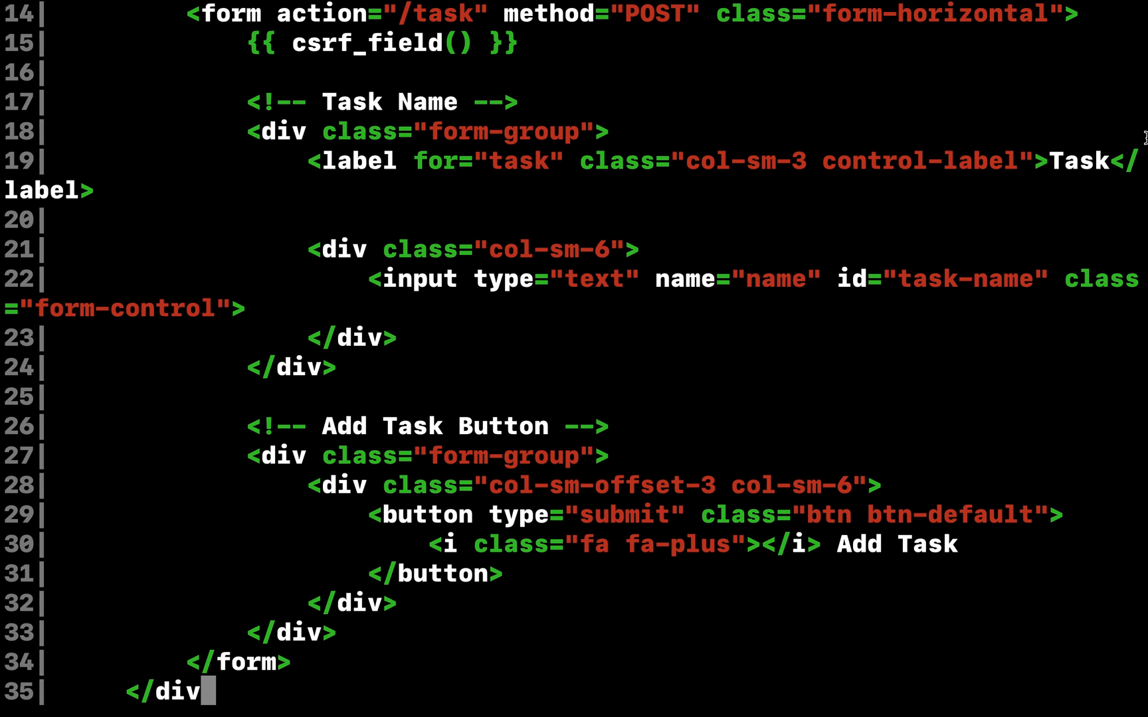
{"action": "scroll", "scroll_direction": "down", "scroll_amount": 3}
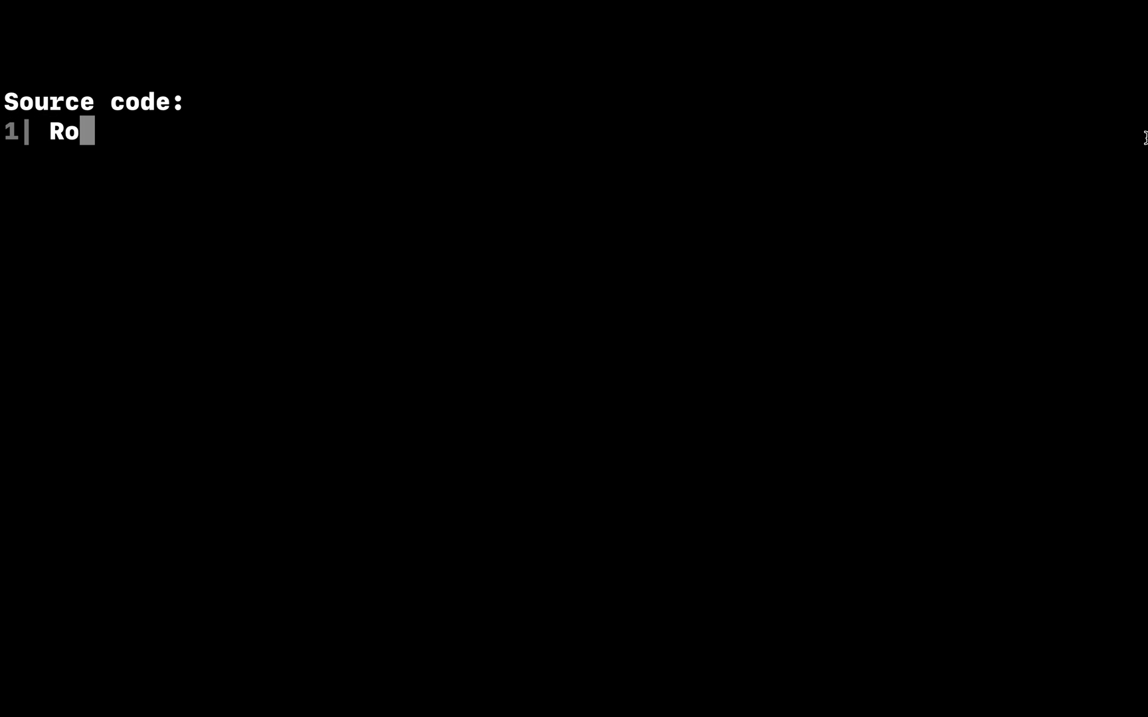
{"action": "type", "text": "ute::get('/', function () {"}
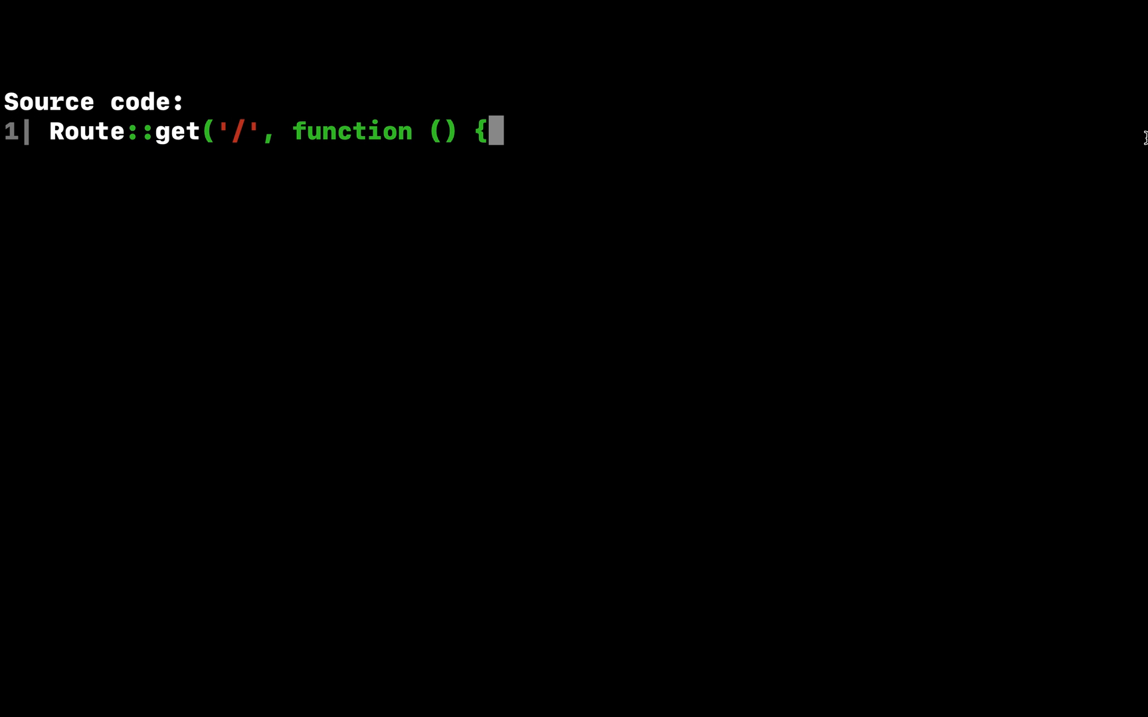
{"action": "type", "text": "return view('tasks'"}
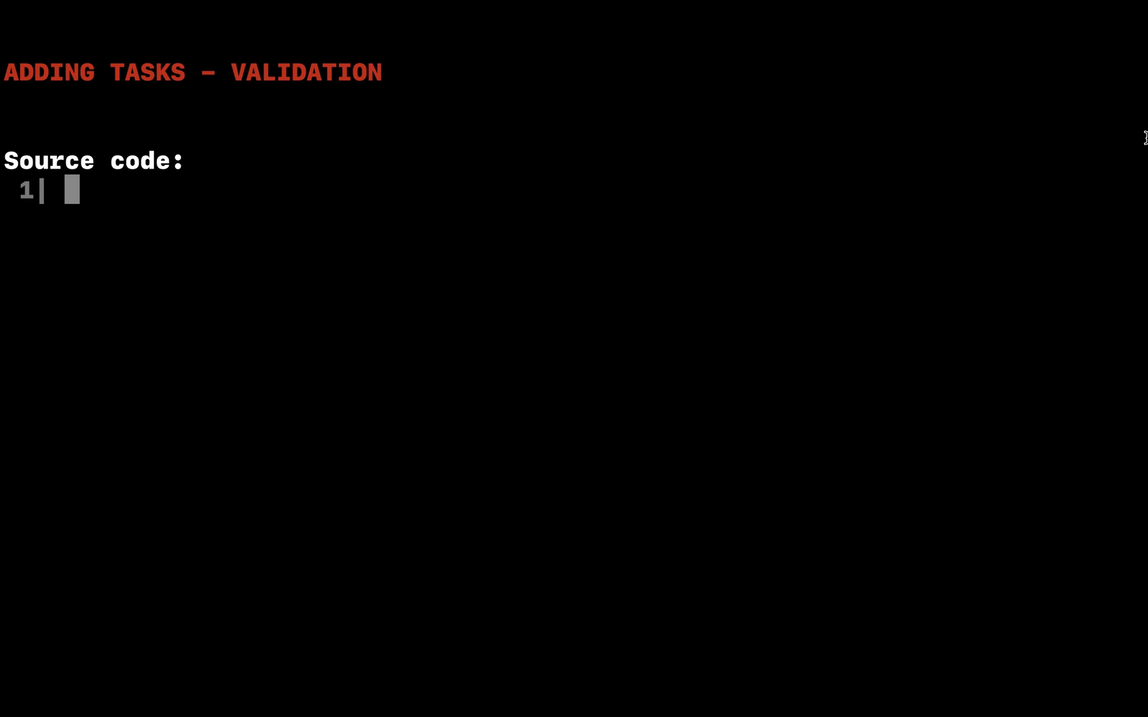
{"action": "type", "text": "Route::post('/task', f"}
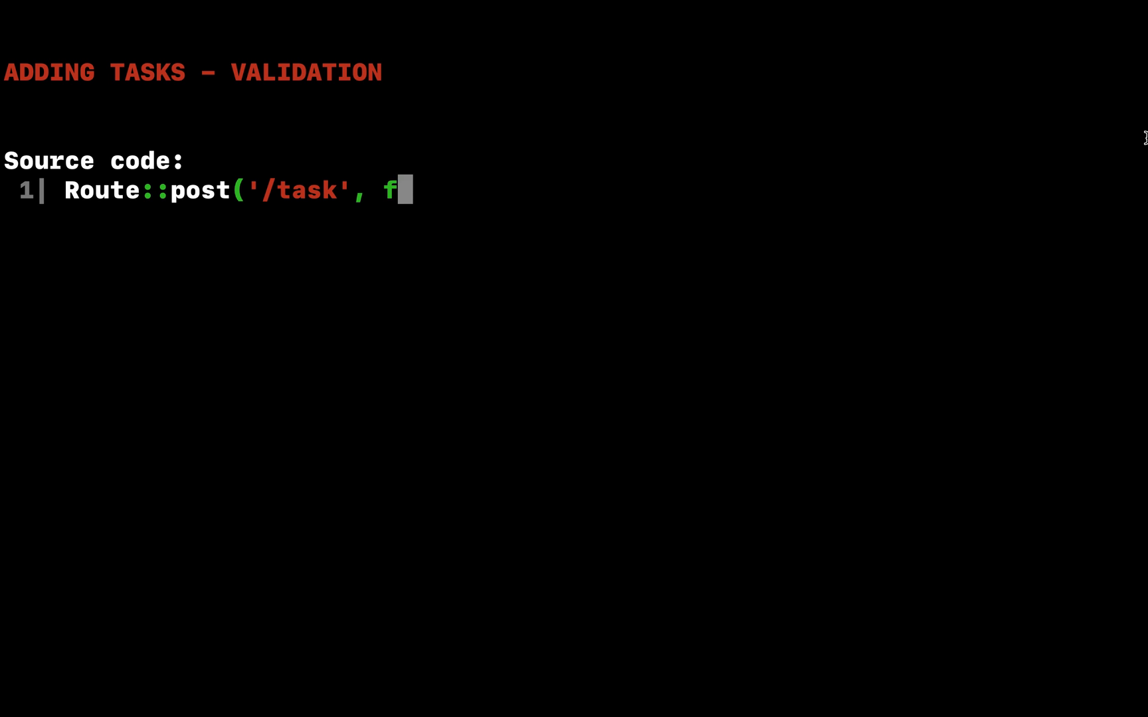
{"action": "type", "text": "unction (Request $request) {"}
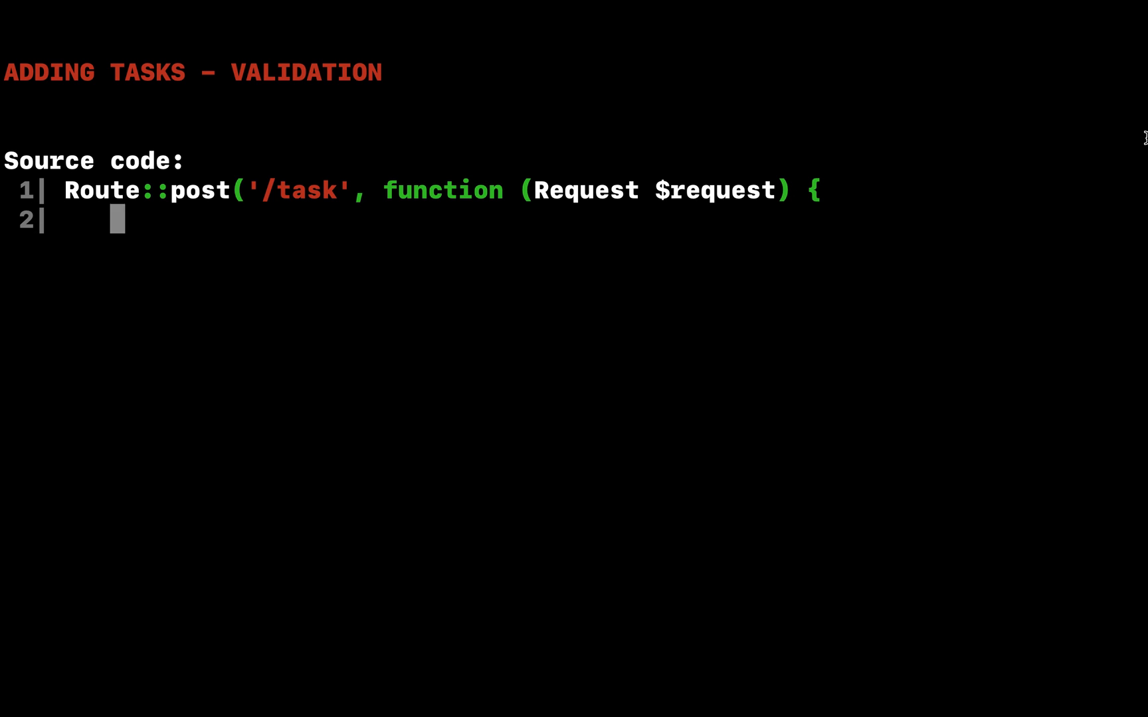
{"action": "type", "text": "$validator = Validator::ma"}
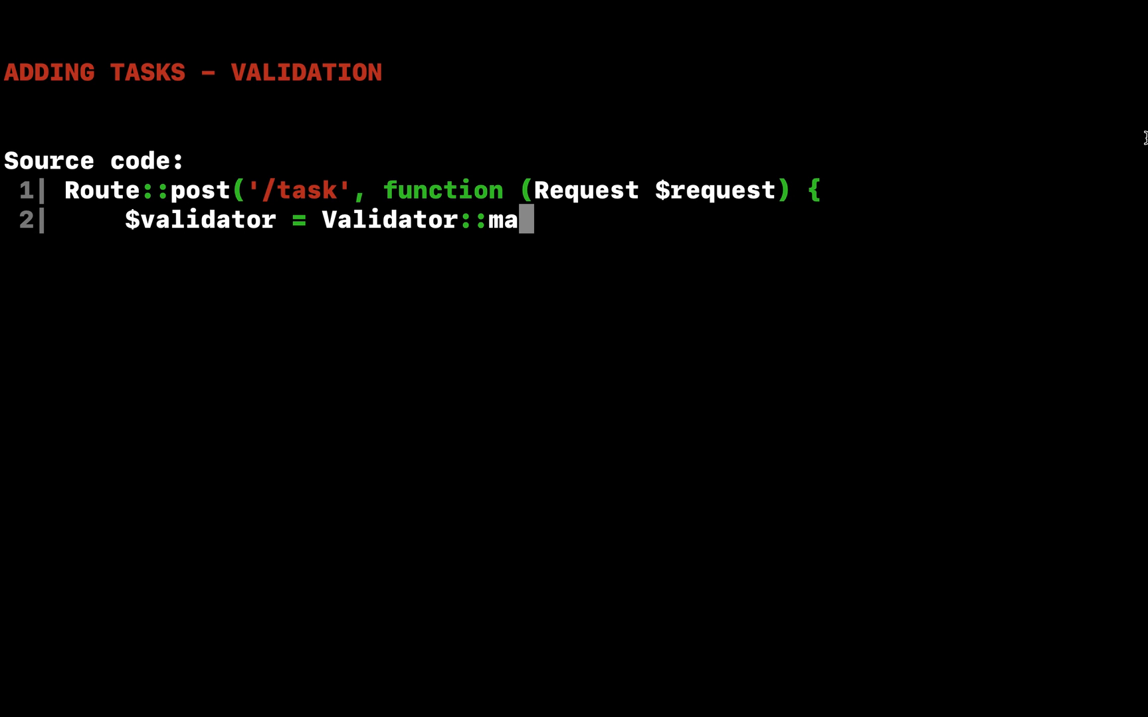
{"action": "type", "text": "ke($request->all(), ["}
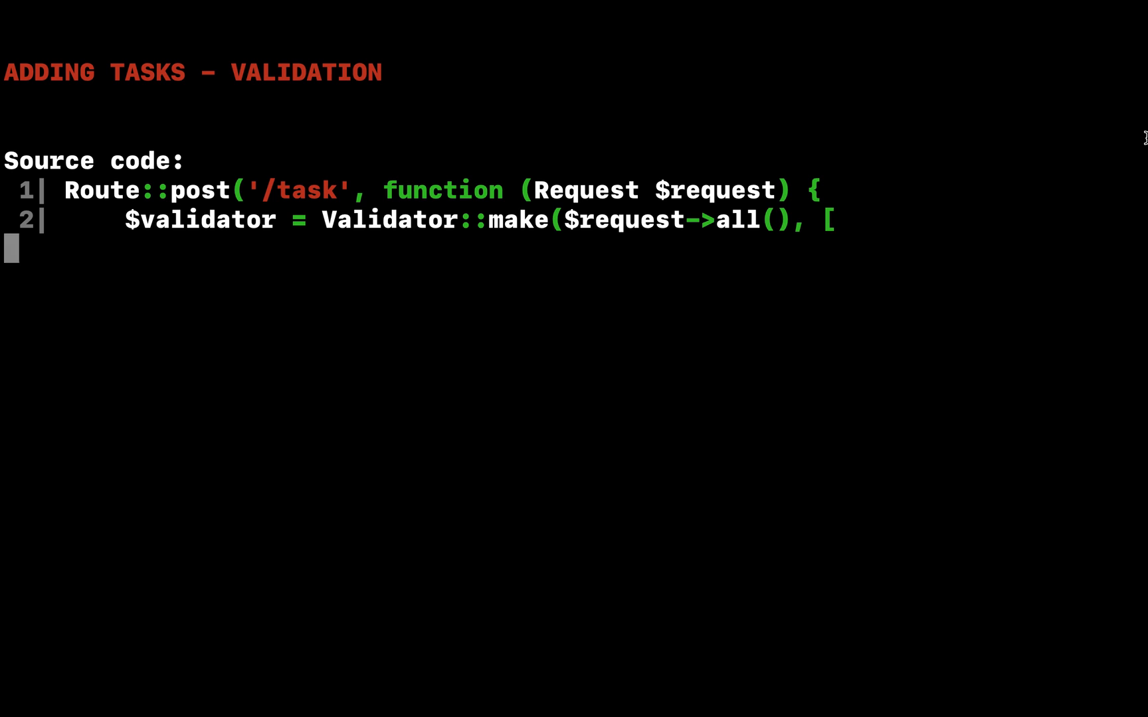
{"action": "type", "text": "'name' => 'require"}
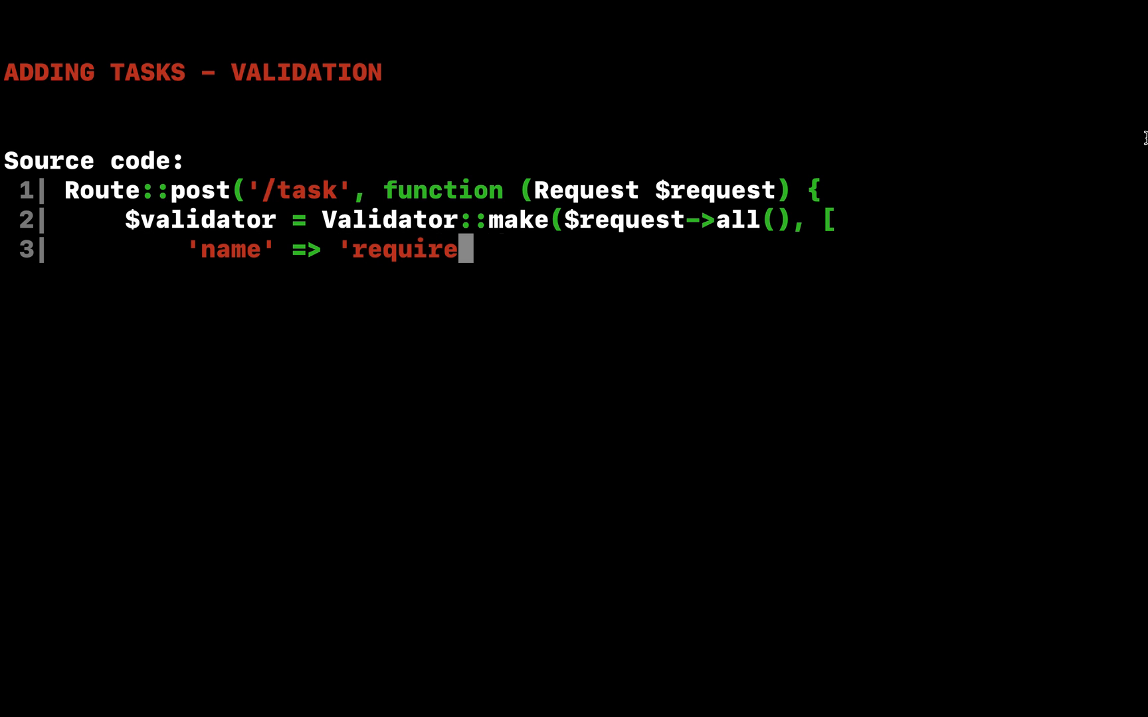
{"action": "type", "text": "d|max:255',"}
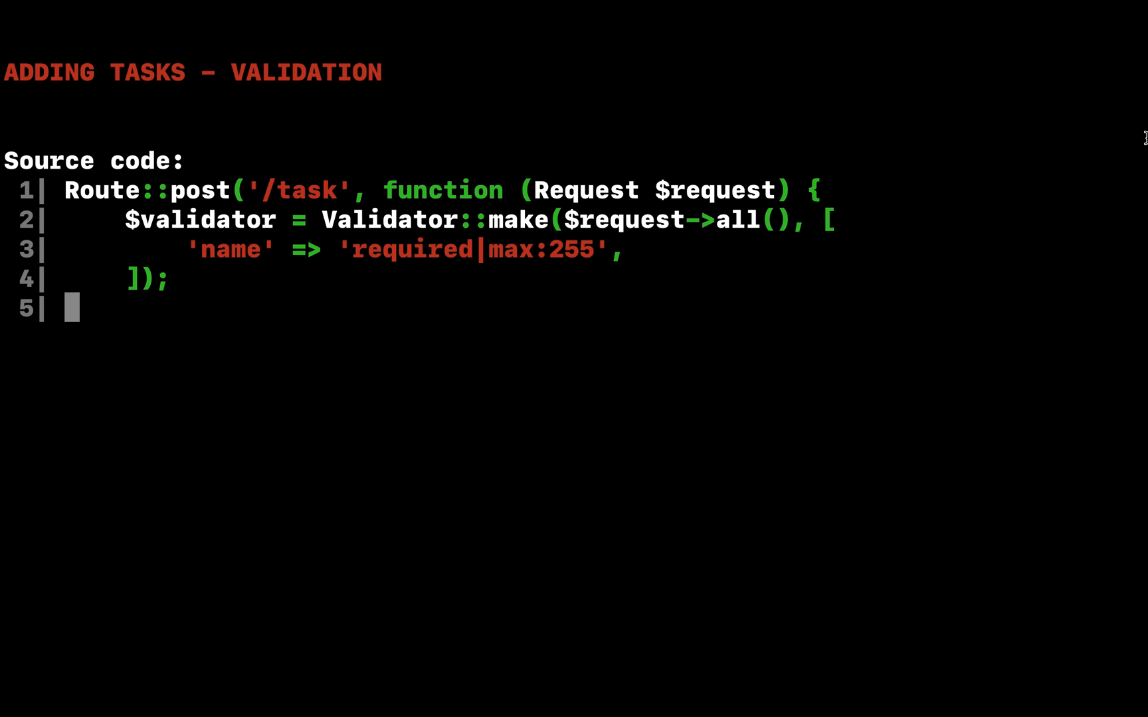
{"action": "type", "text": "if ($validator->fails()) {"}
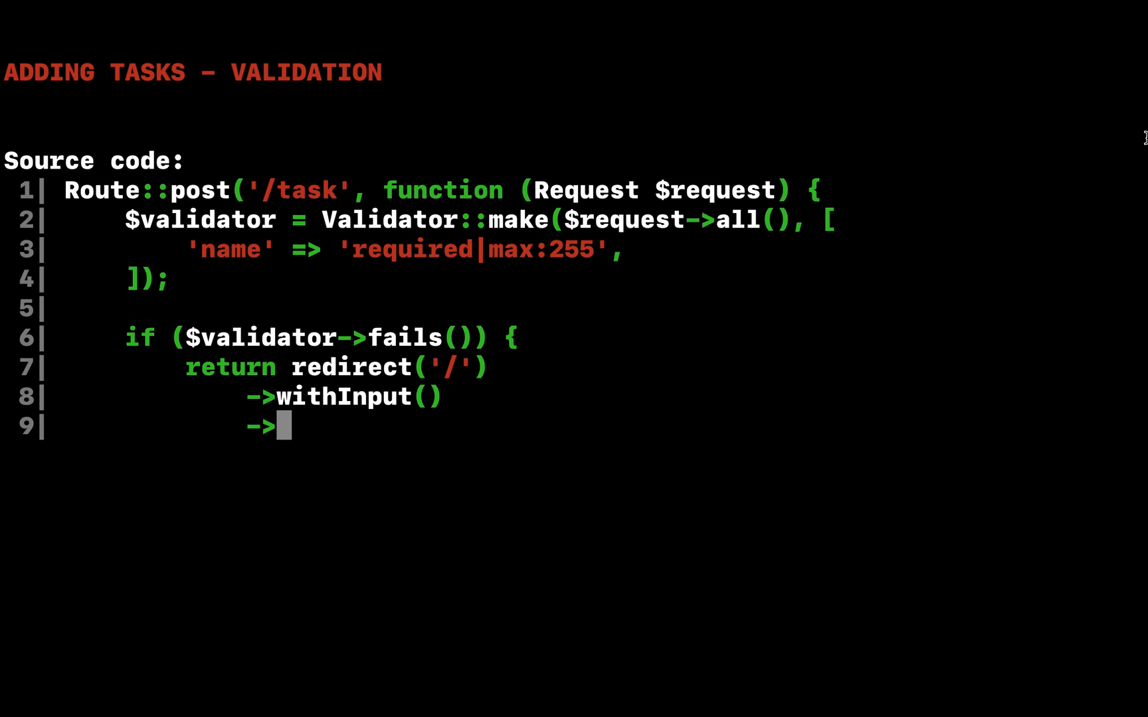
{"action": "type", "text": "withErrors($validator);"}
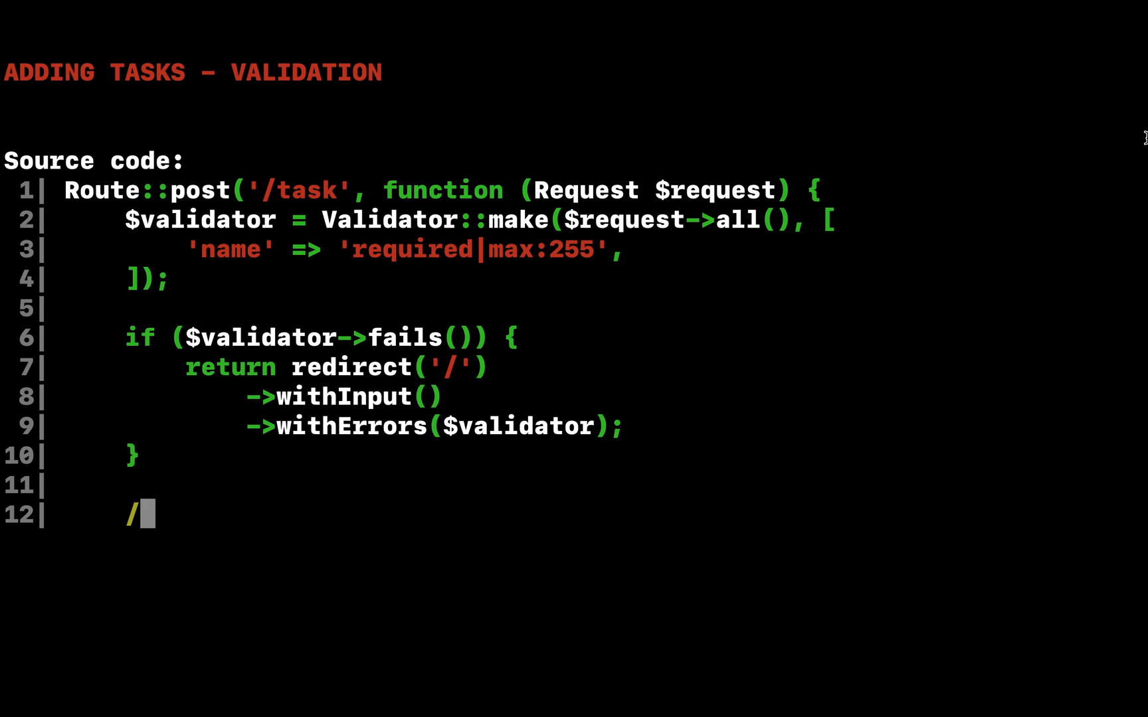
{"action": "type", "text": "/ Create The Task..."}
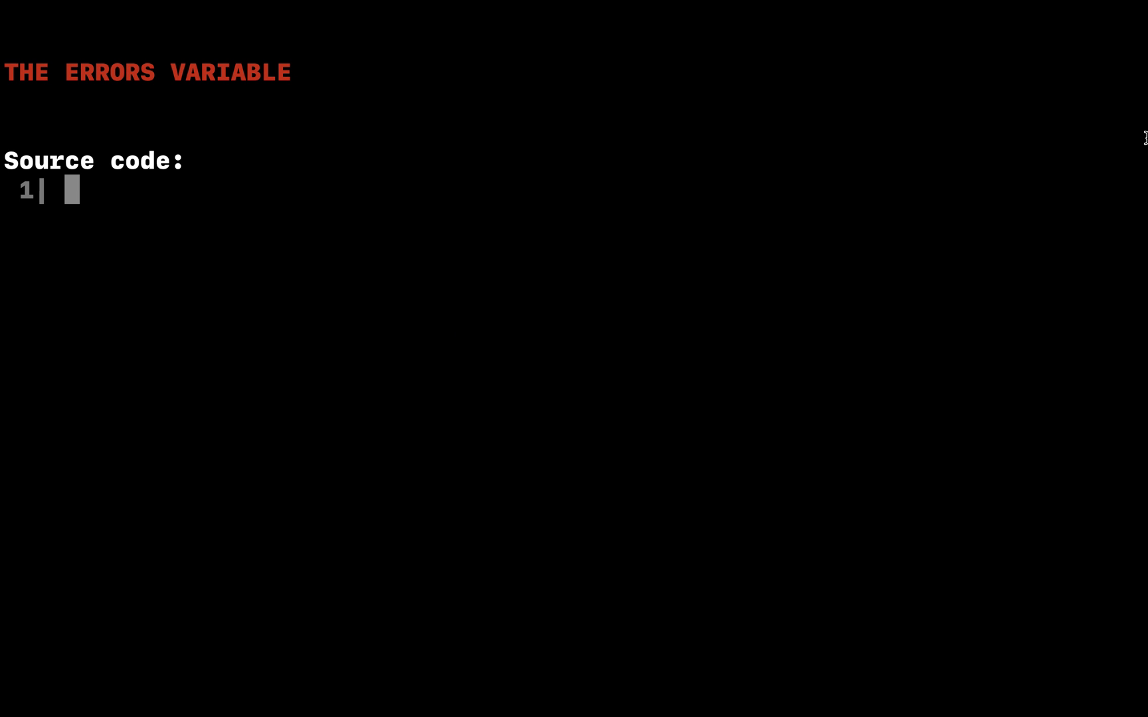
{"action": "type", "text": "// resources/views/common/errors.blade.php"}
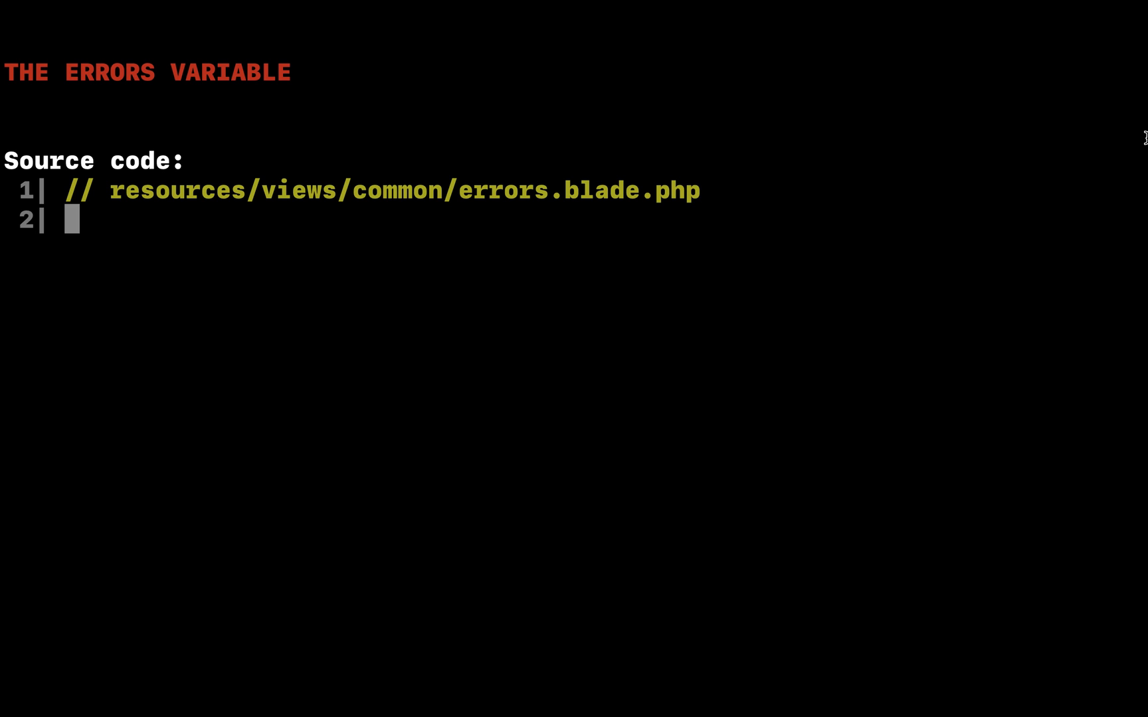
{"action": "type", "text": "@if (count($errors"}
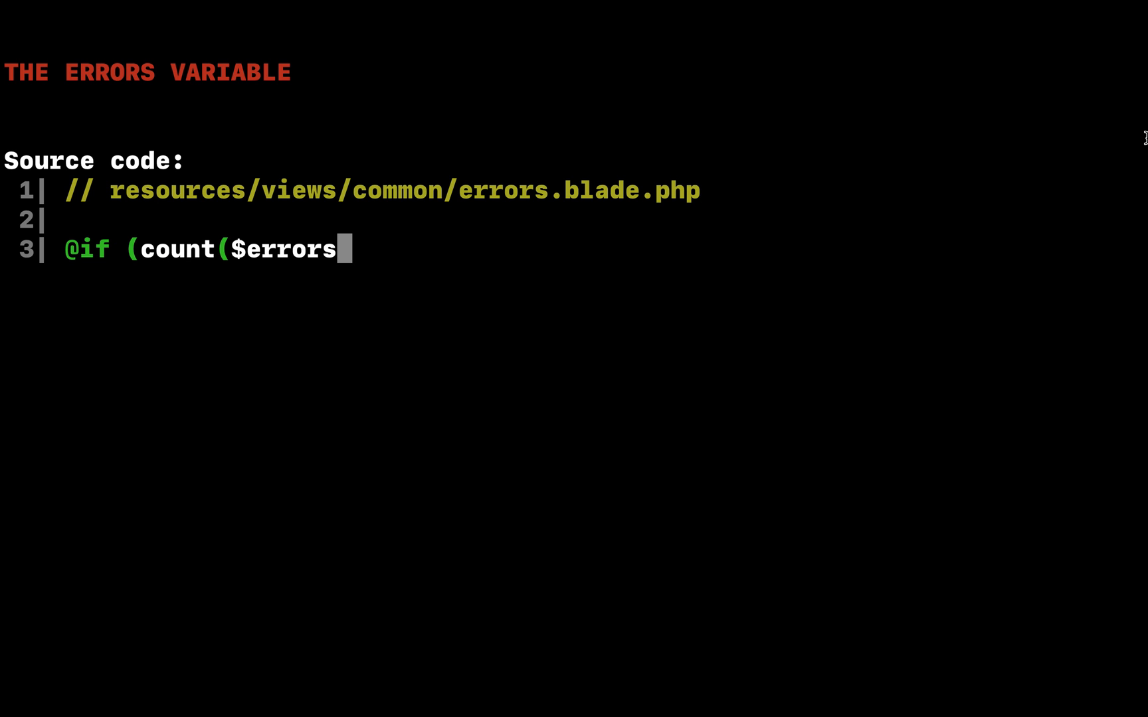
{"action": "type", "text": ") > 0)"}
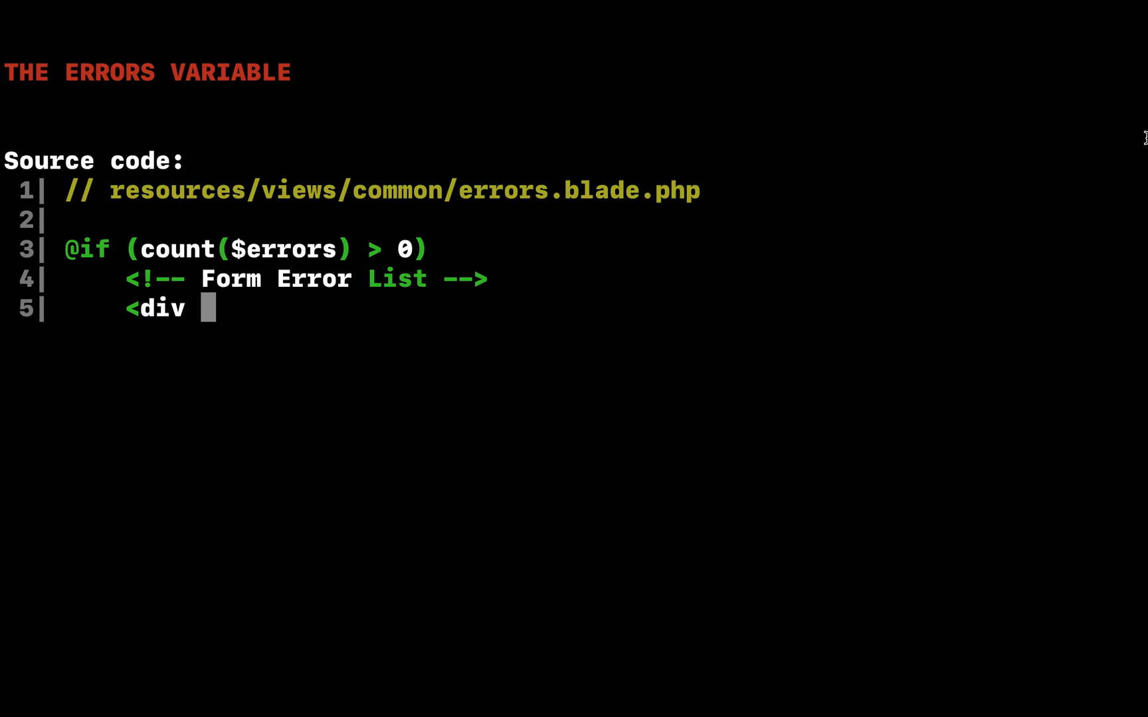
{"action": "type", "text": "class=\"alert alert-danger\">"}
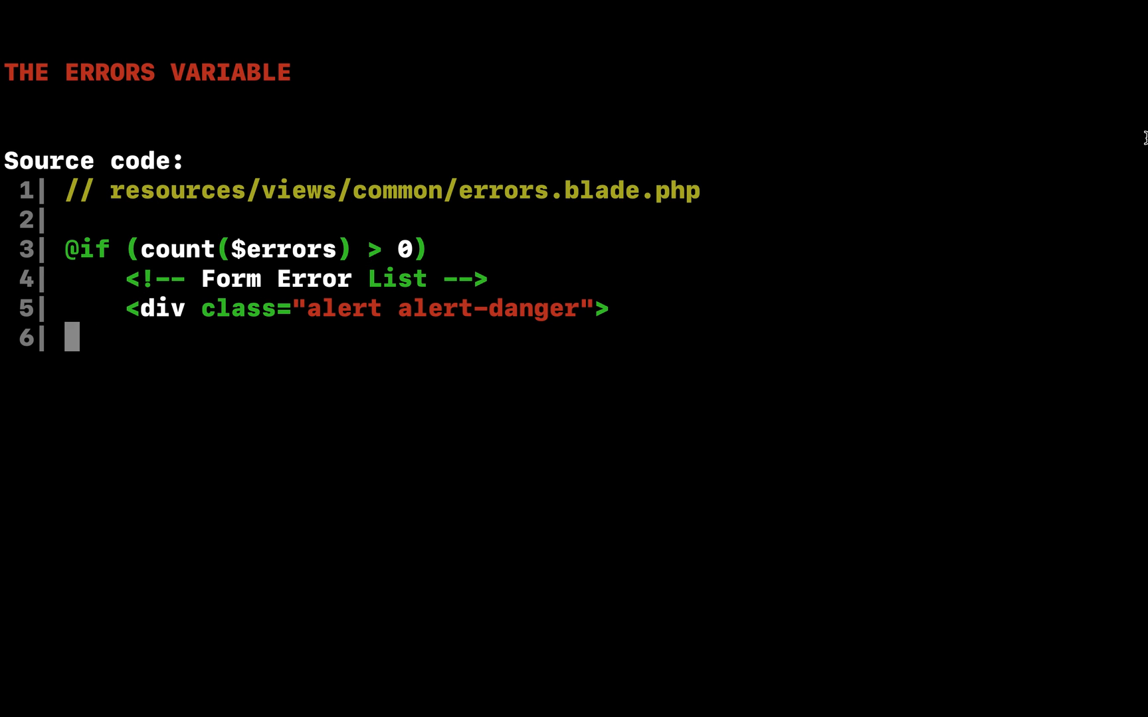
{"action": "type", "text": "<strong>Whoops! Something went wrong!</strong>"}
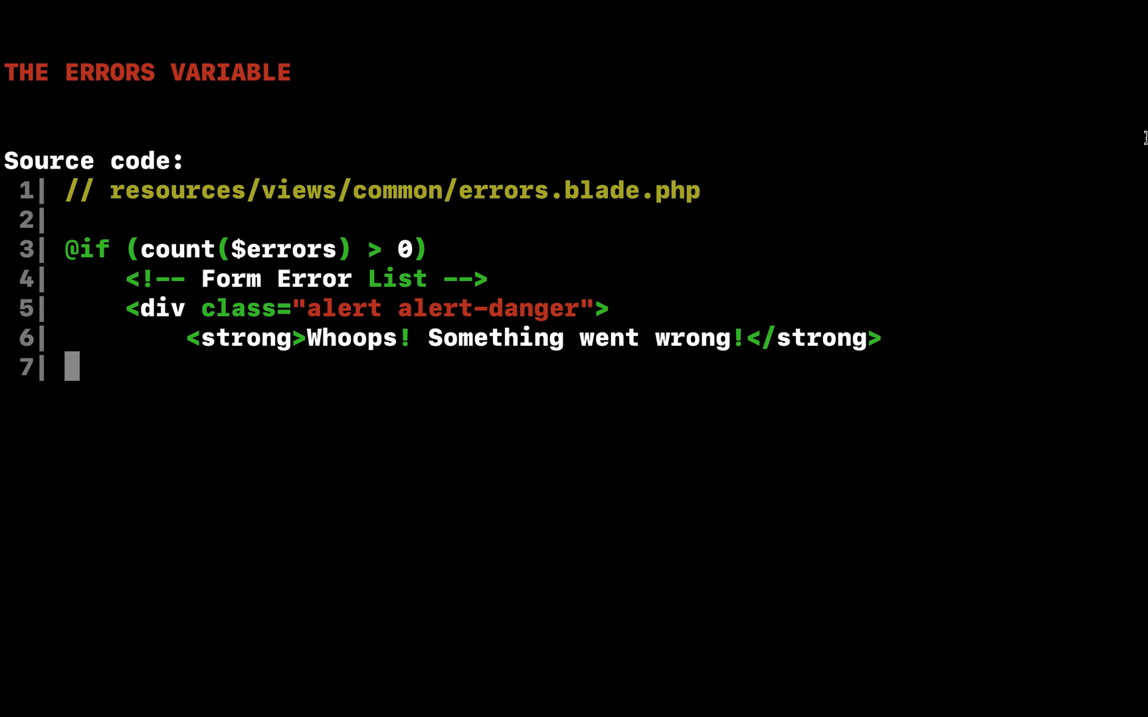
{"action": "type", "text": "<br><"}
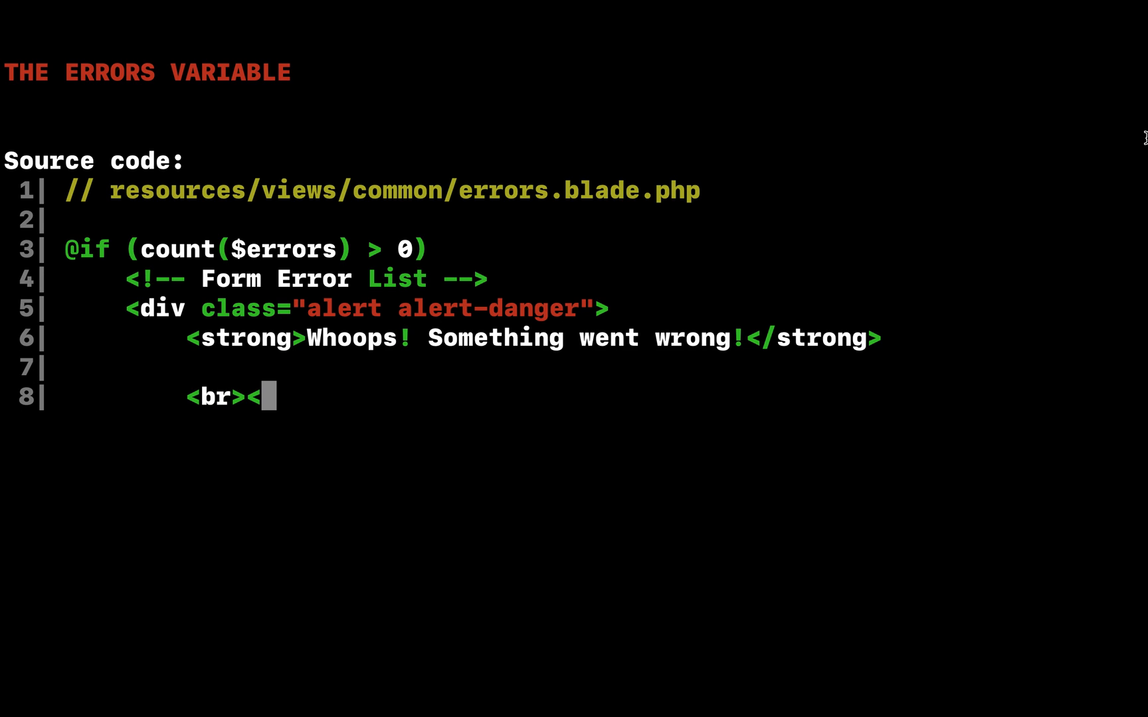
{"action": "type", "text": "br>"}
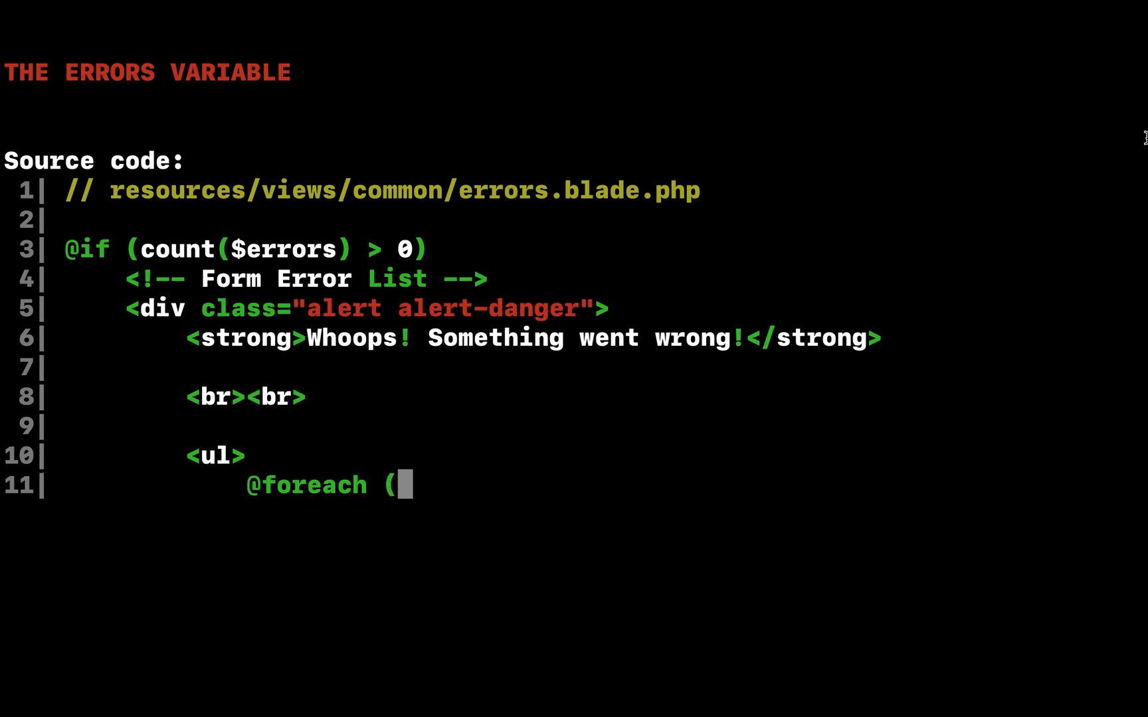
{"action": "type", "text": "$errors->all() as $error)"}
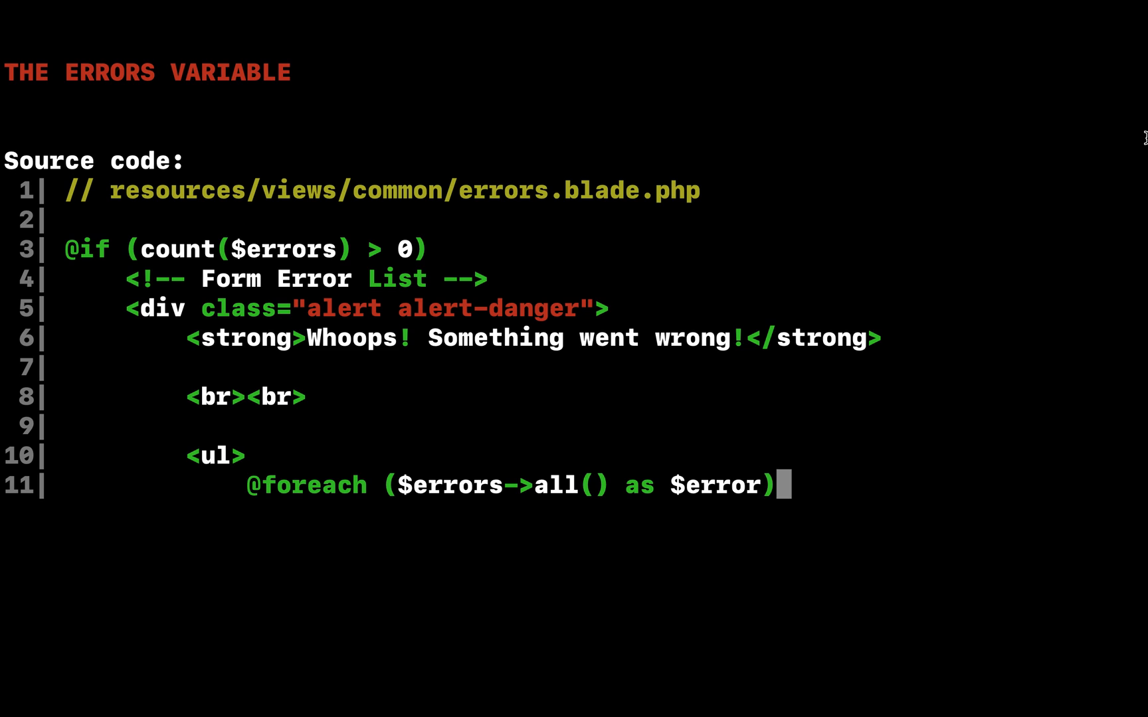
{"action": "type", "text": "<li>{{"}
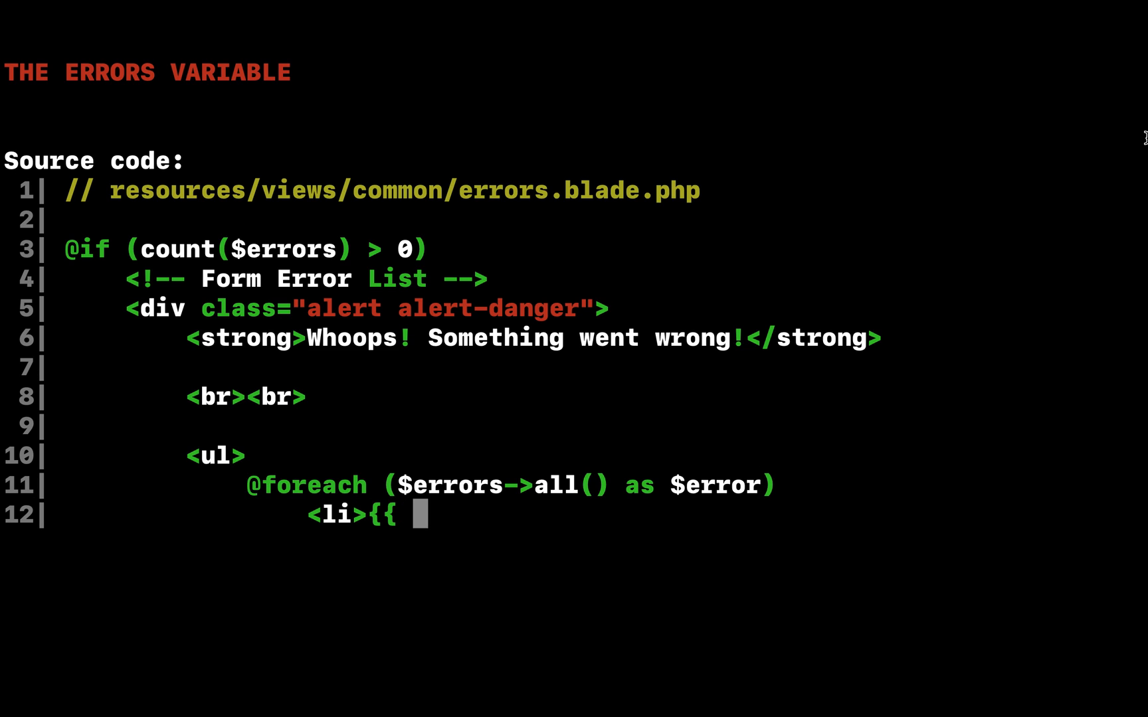
{"action": "type", "text": "$error }}</li>"}
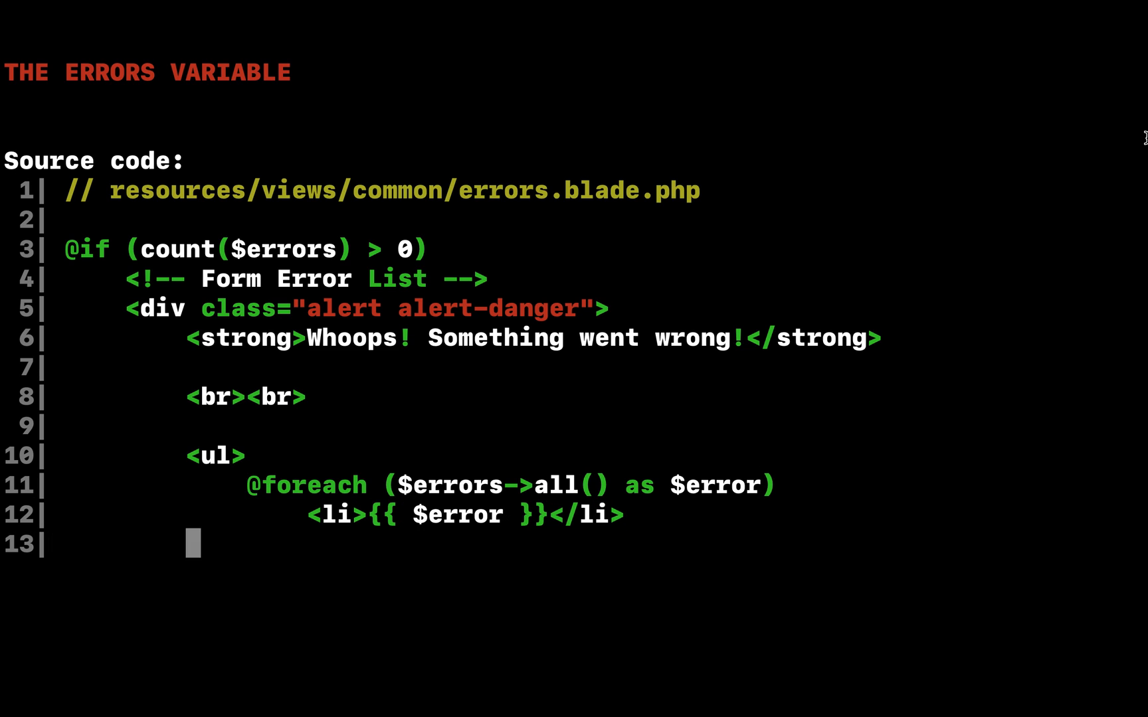
{"action": "type", "text": "@endforeach"}
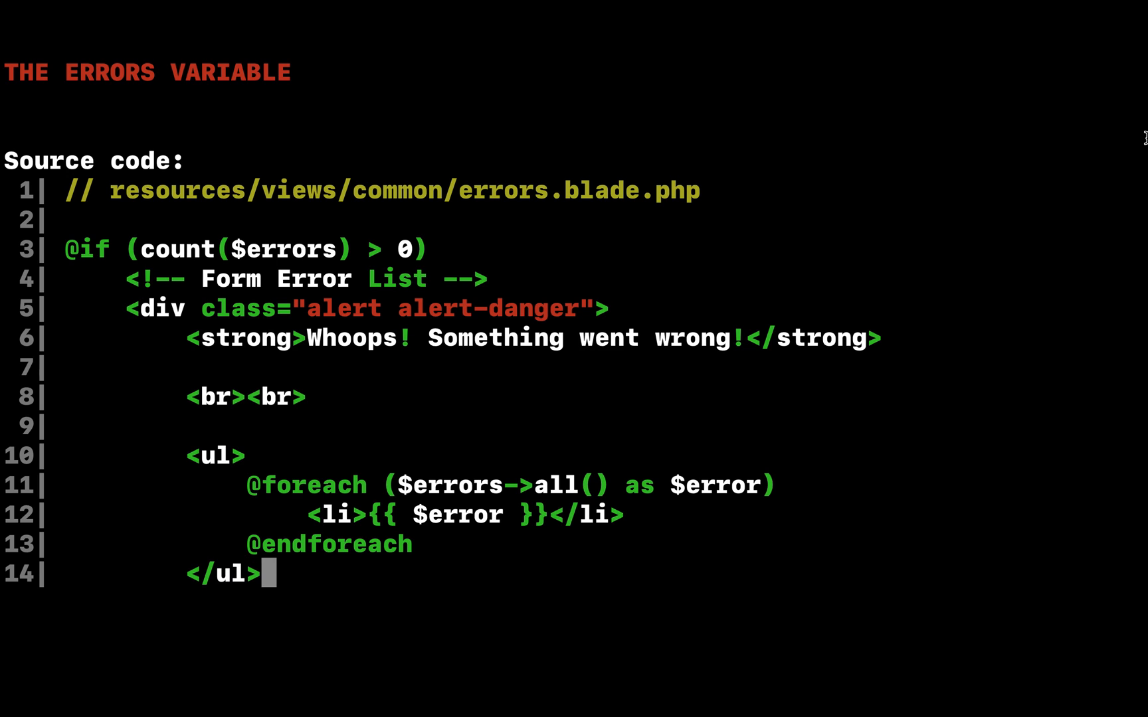
{"action": "type", "text": "</div>"}
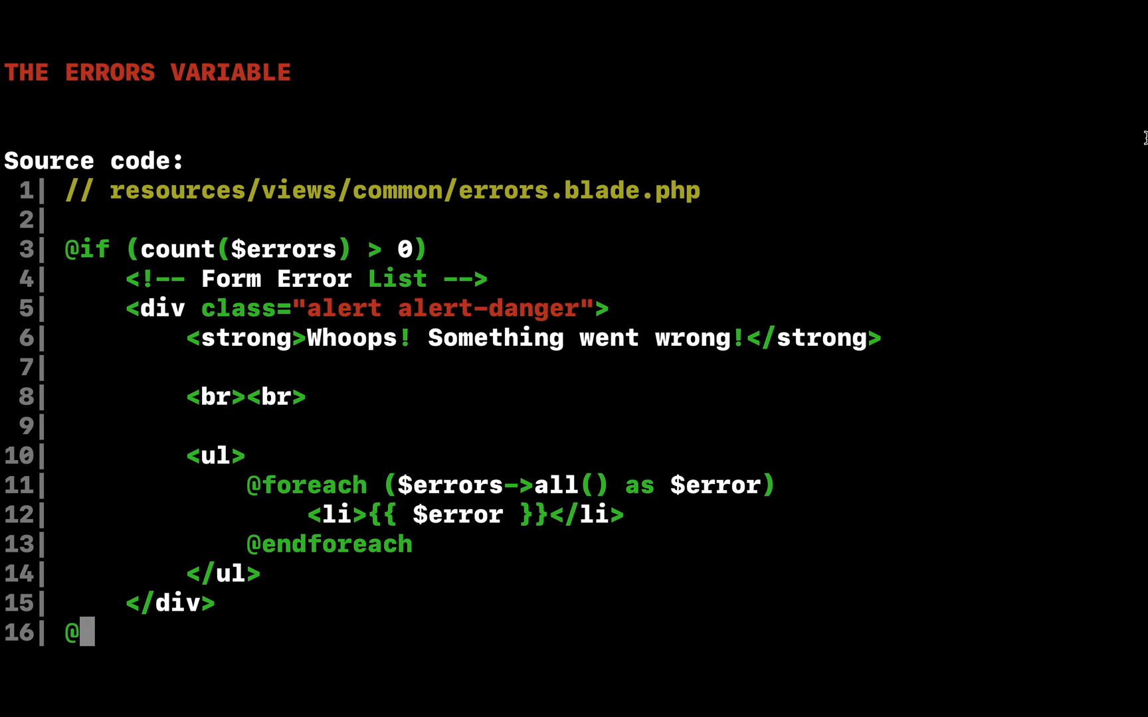
{"action": "type", "text": "ndif"}
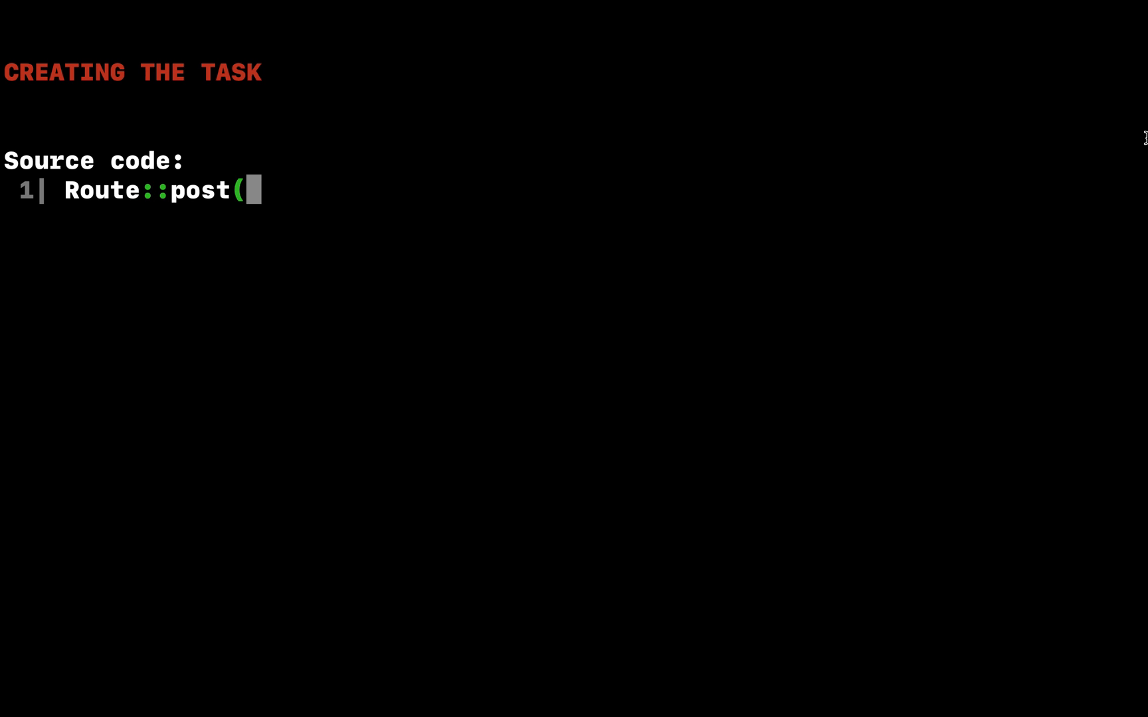
{"action": "type", "text": "'/task', function (Request $request) {"}
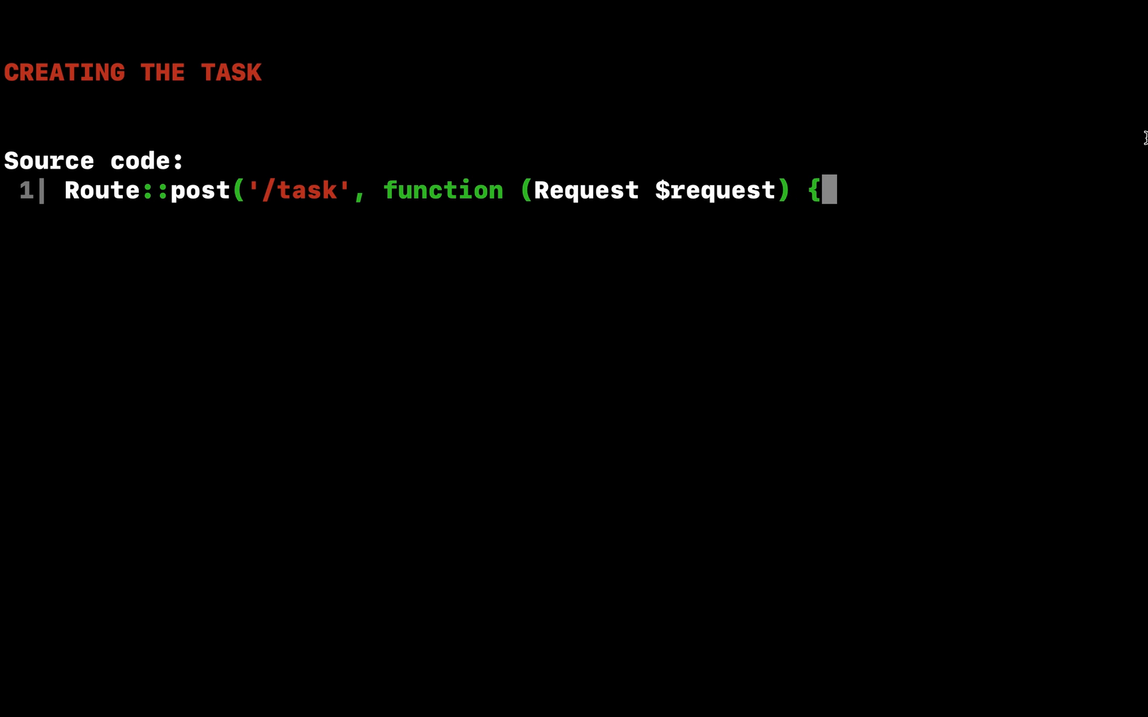
{"action": "type", "text": "$validator = Validator"}
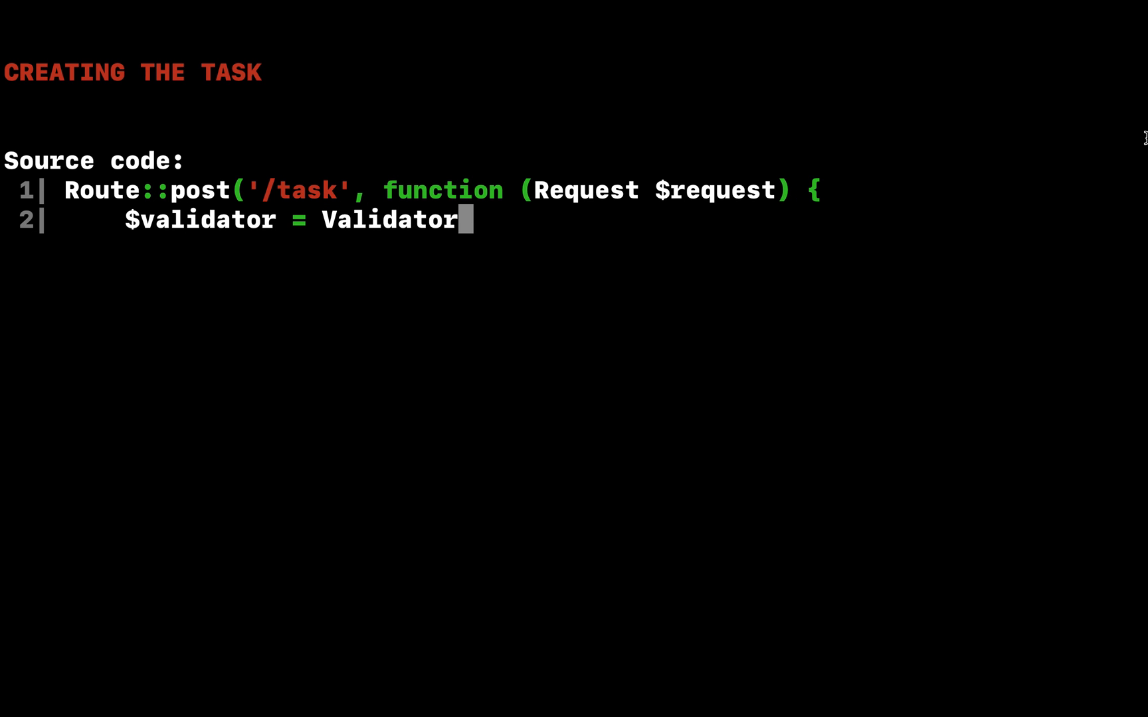
{"action": "type", "text": "::make($request->all(), ["}
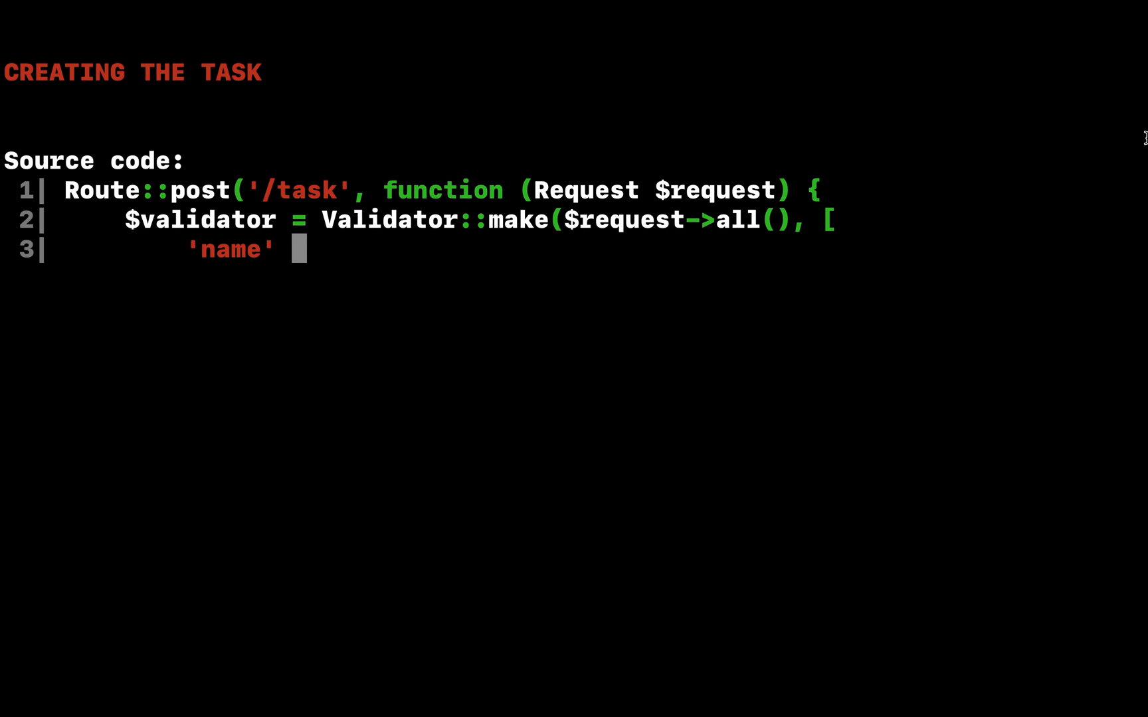
{"action": "type", "text": "=> 'required|max:255',"}
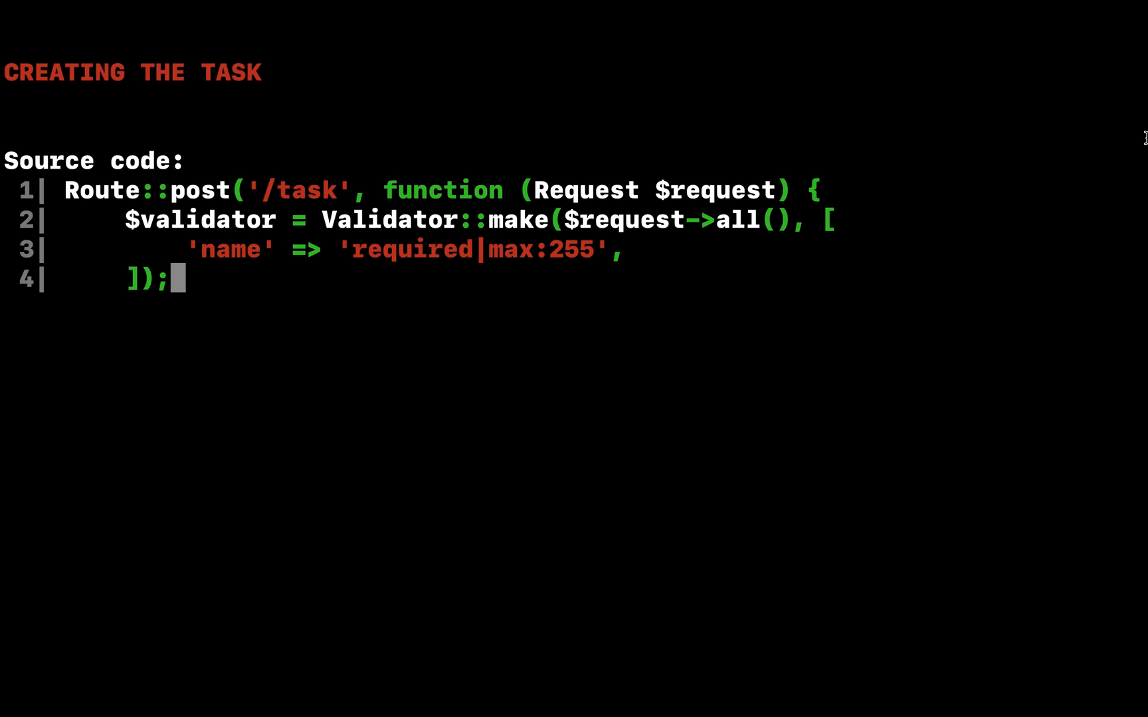
{"action": "type", "text": "if ($validator->fails()) {"}
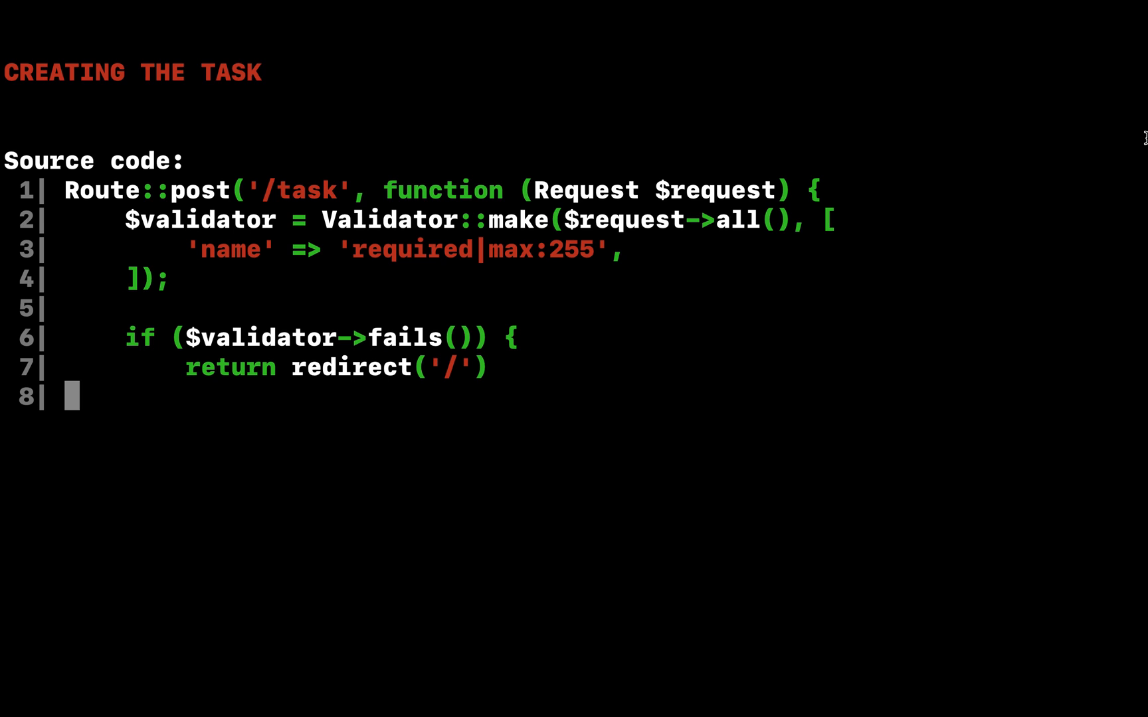
{"action": "type", "text": "->withInput()"}
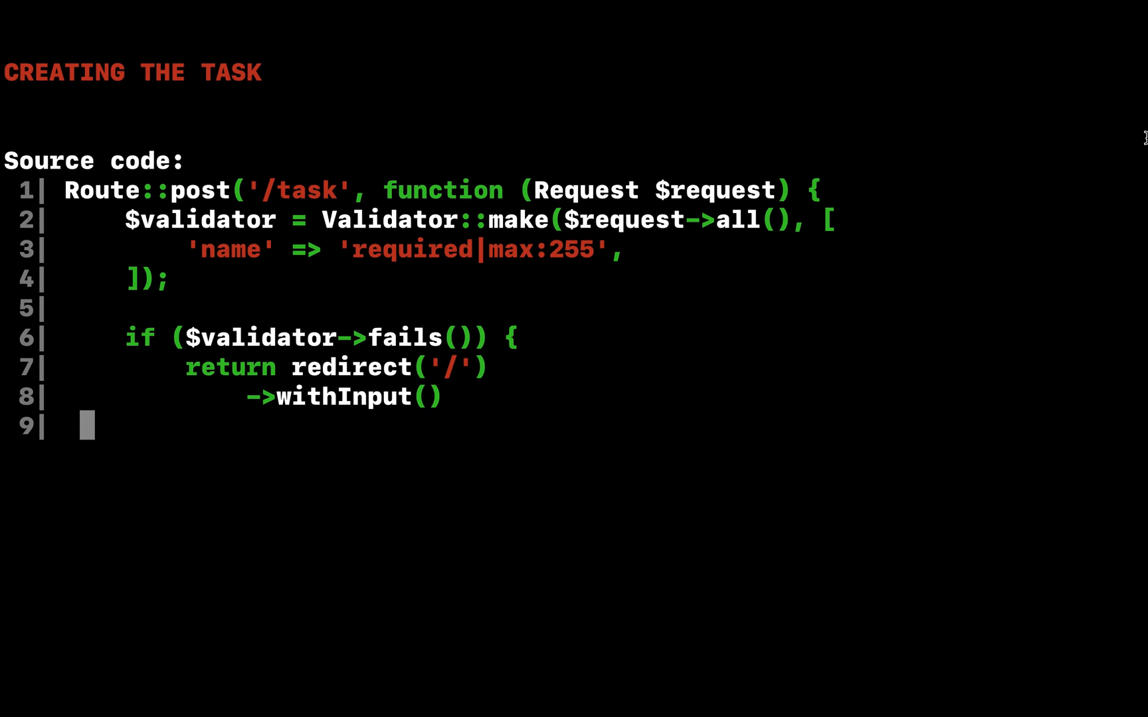
{"action": "type", "text": "->withErrors($validator);"}
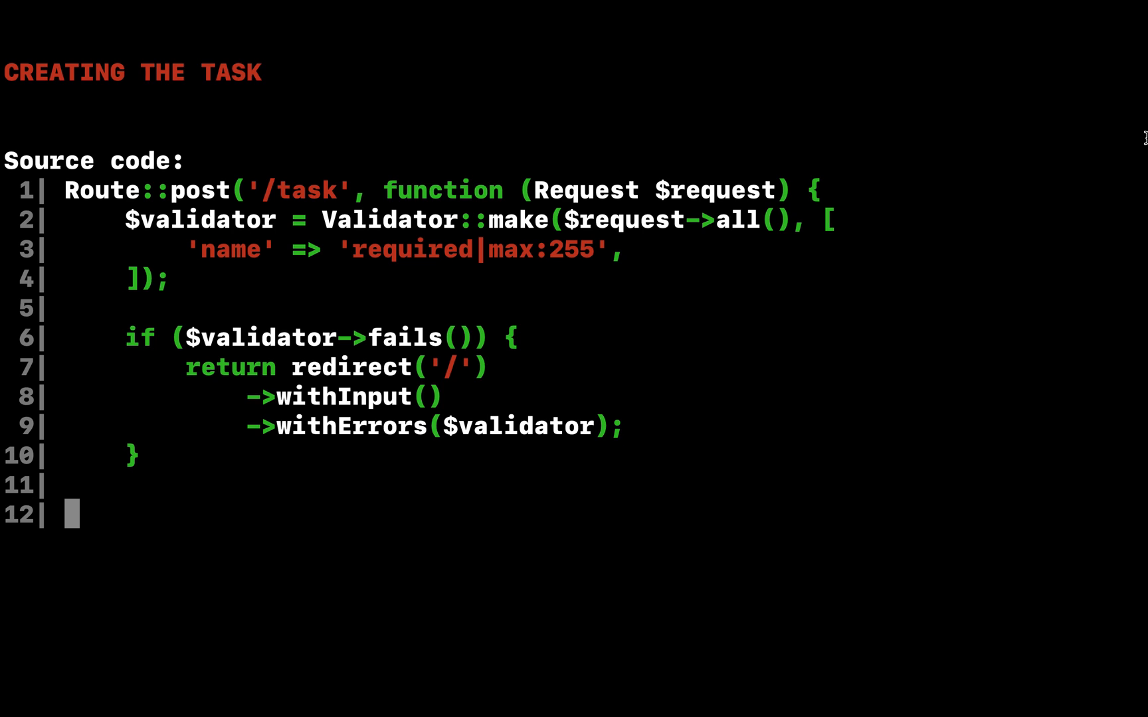
{"action": "type", "text": "$task = new Task;"}
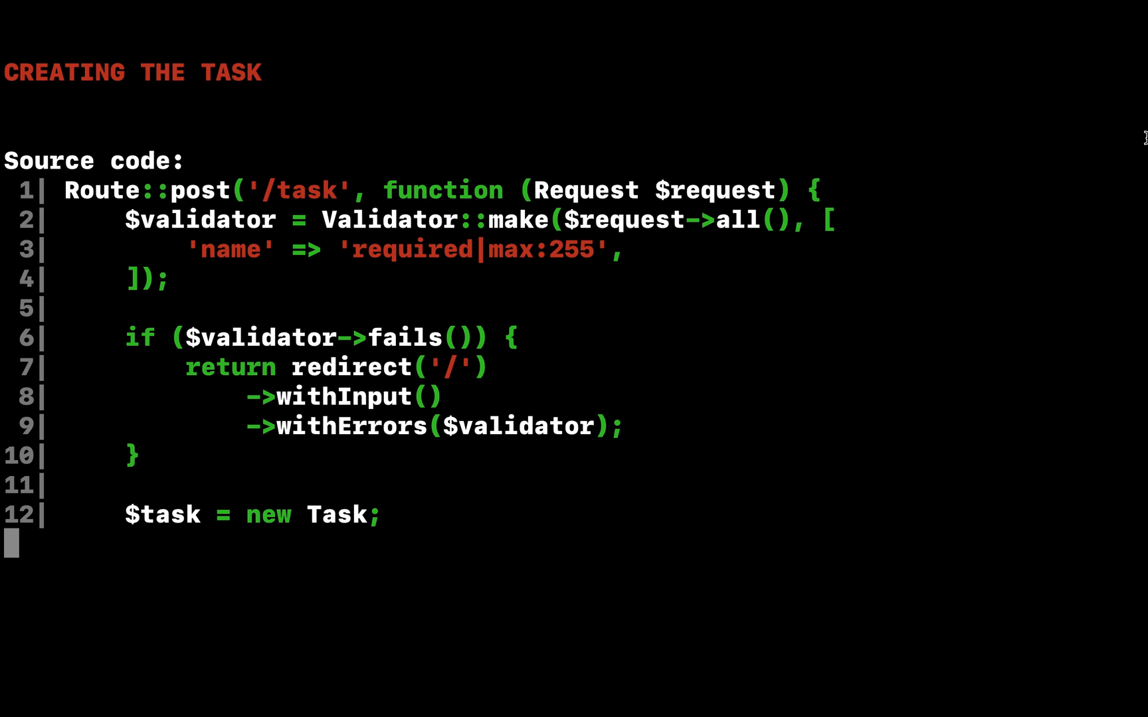
{"action": "type", "text": "$task->name ="}
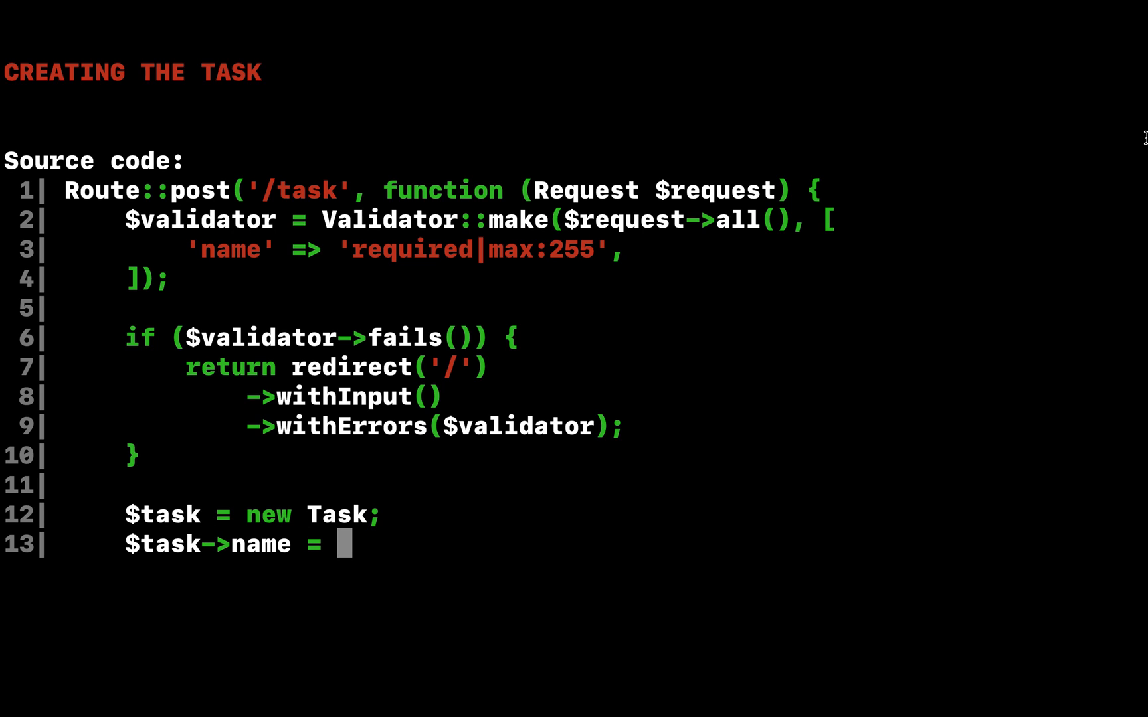
{"action": "type", "text": "$request->name;"}
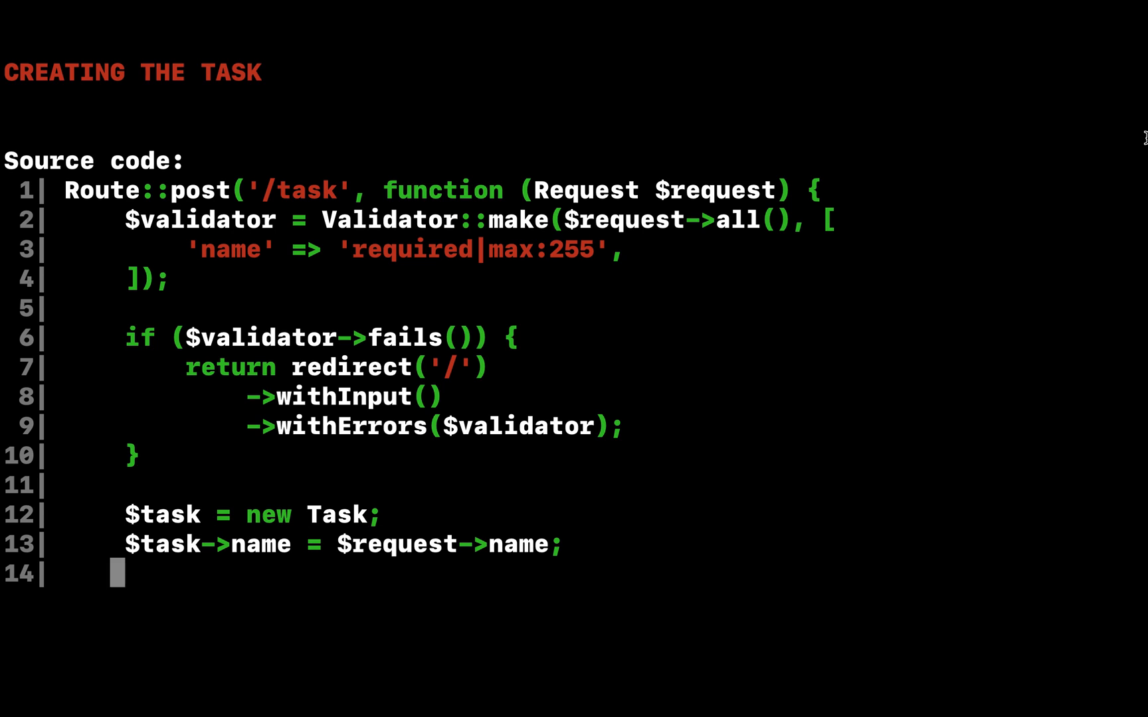
{"action": "type", "text": "$task->save();"}
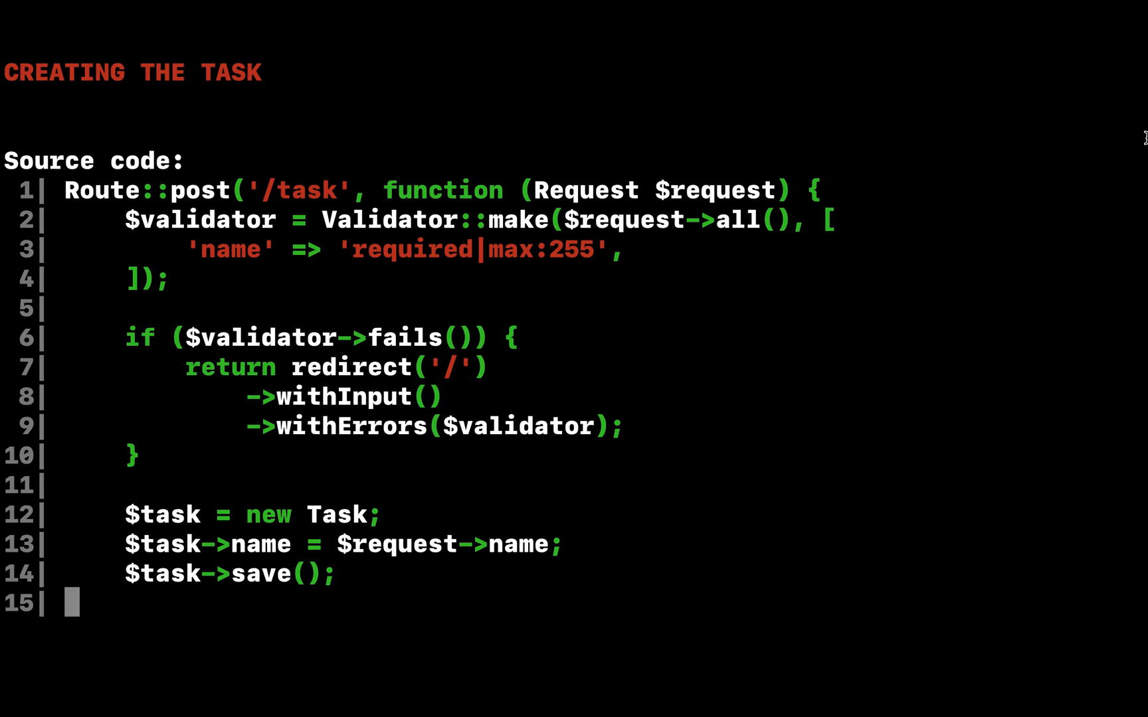
{"action": "type", "text": "return redirect("}
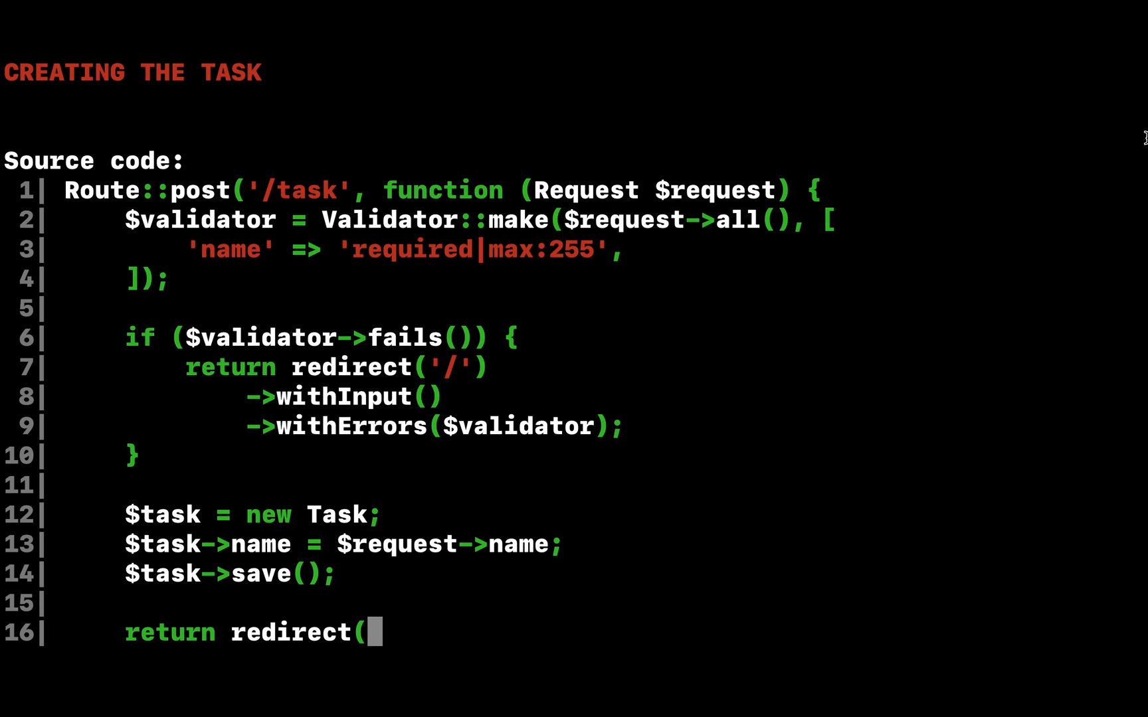
{"action": "type", "text": "'/');"}
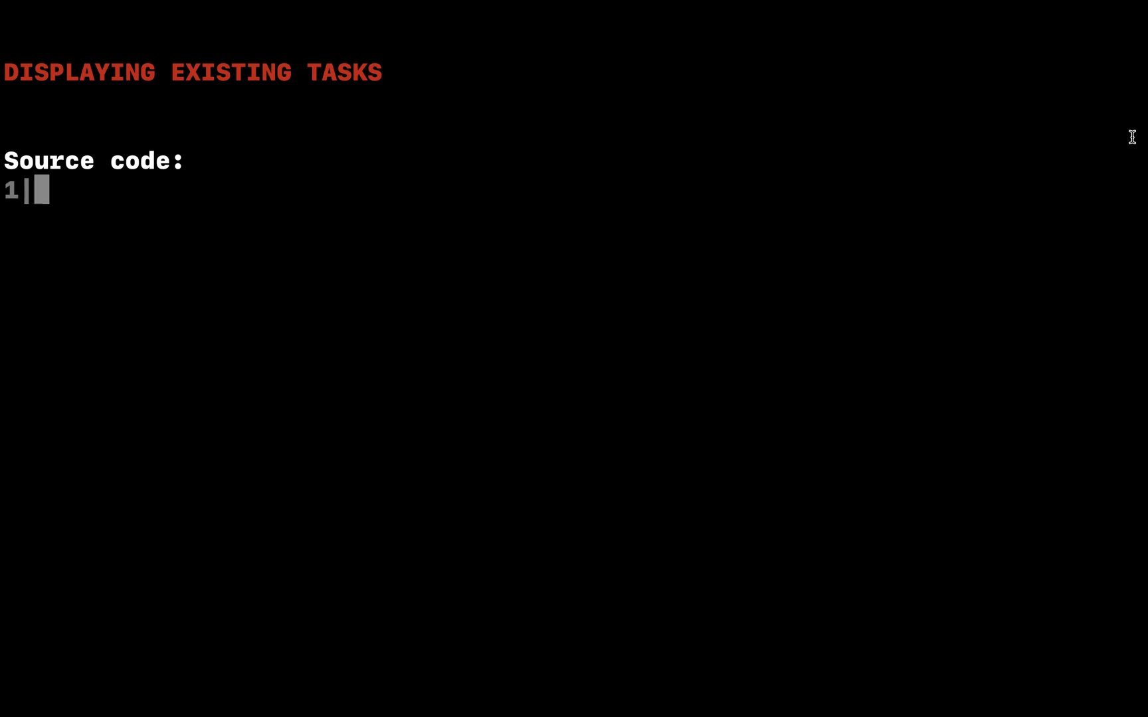
{"action": "type", "text": "Route::get('/',"}
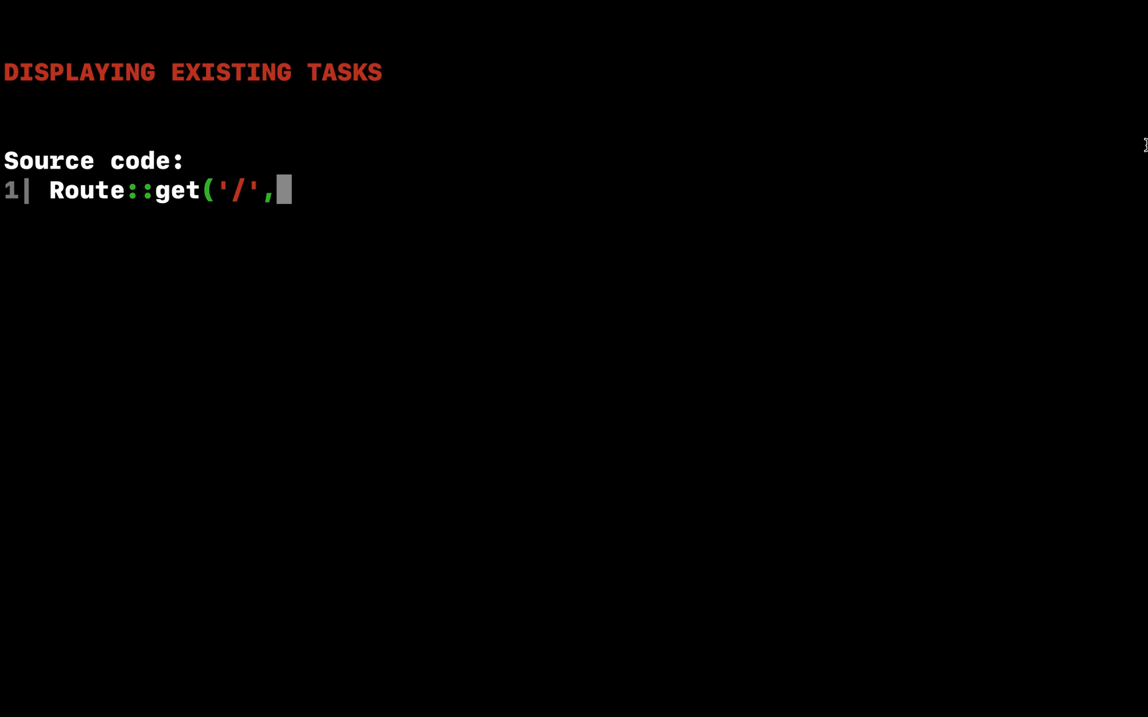
{"action": "type", "text": "function () {"}
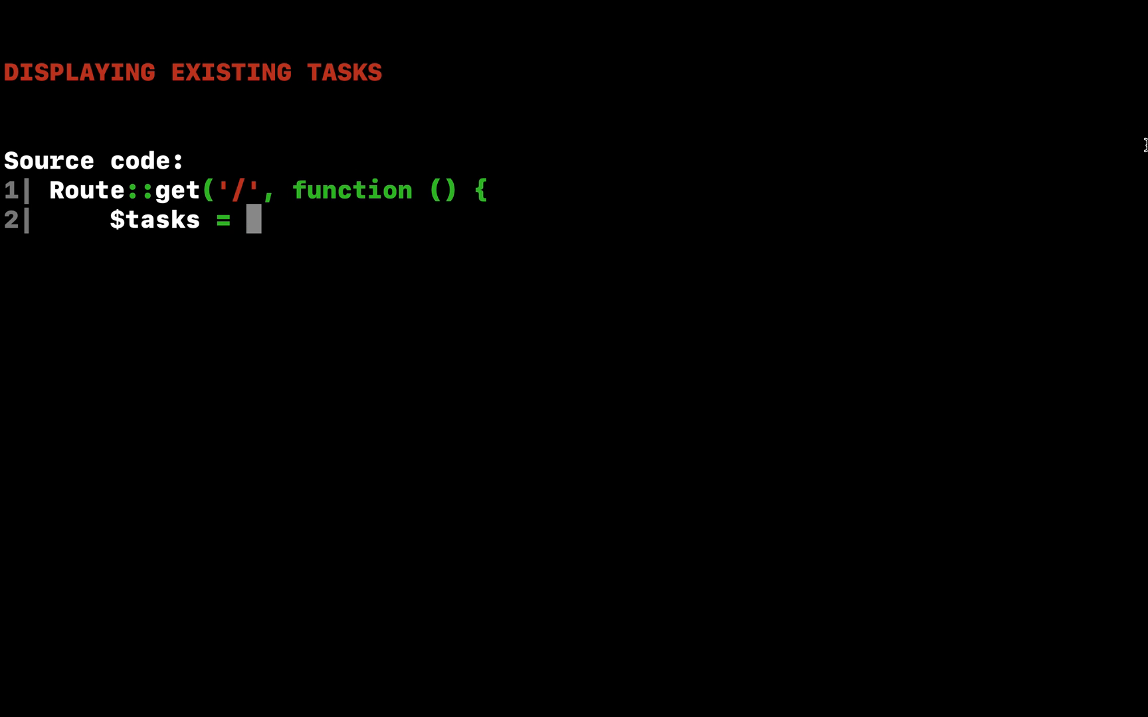
{"action": "type", "text": "Task::orderBy('created_at'"}
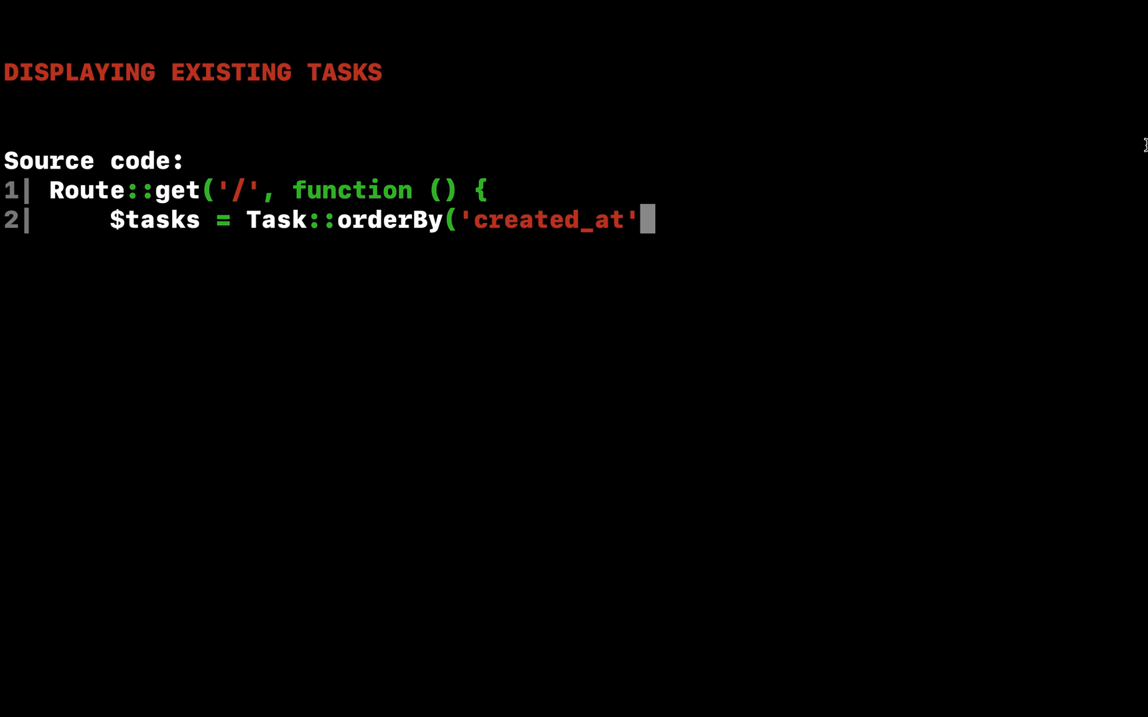
{"action": "type", "text": ", 'asc')->get();"}
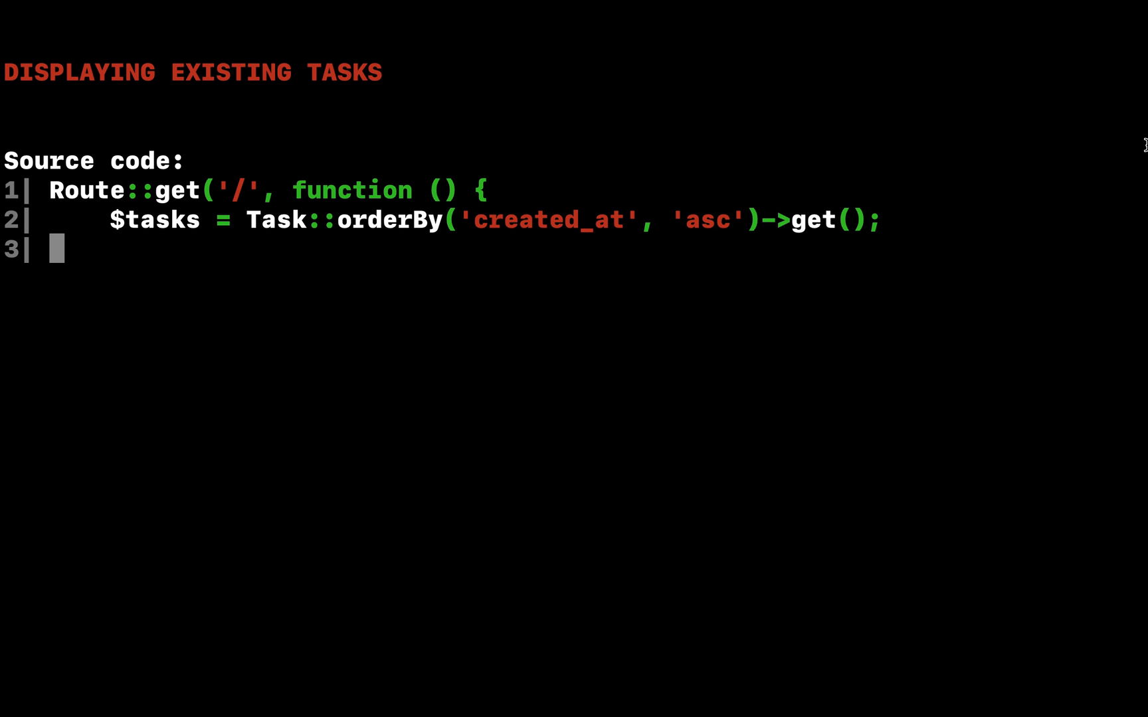
{"action": "type", "text": "return view('tasks', ["}
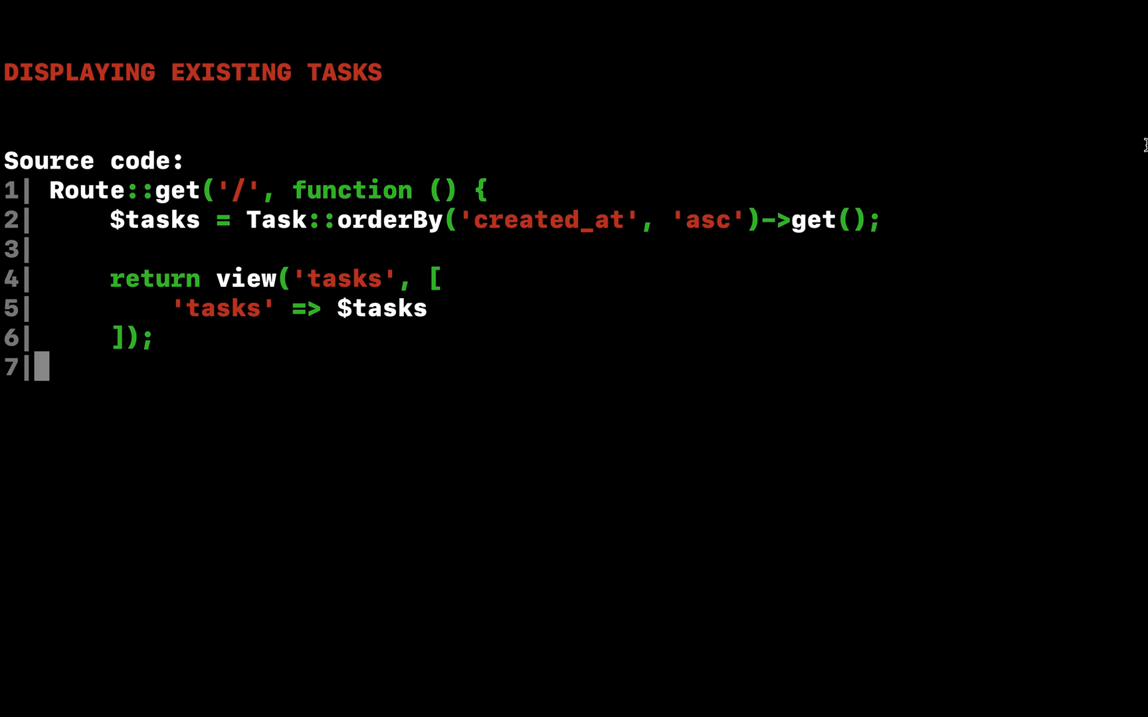
{"action": "type", "text": "});"}
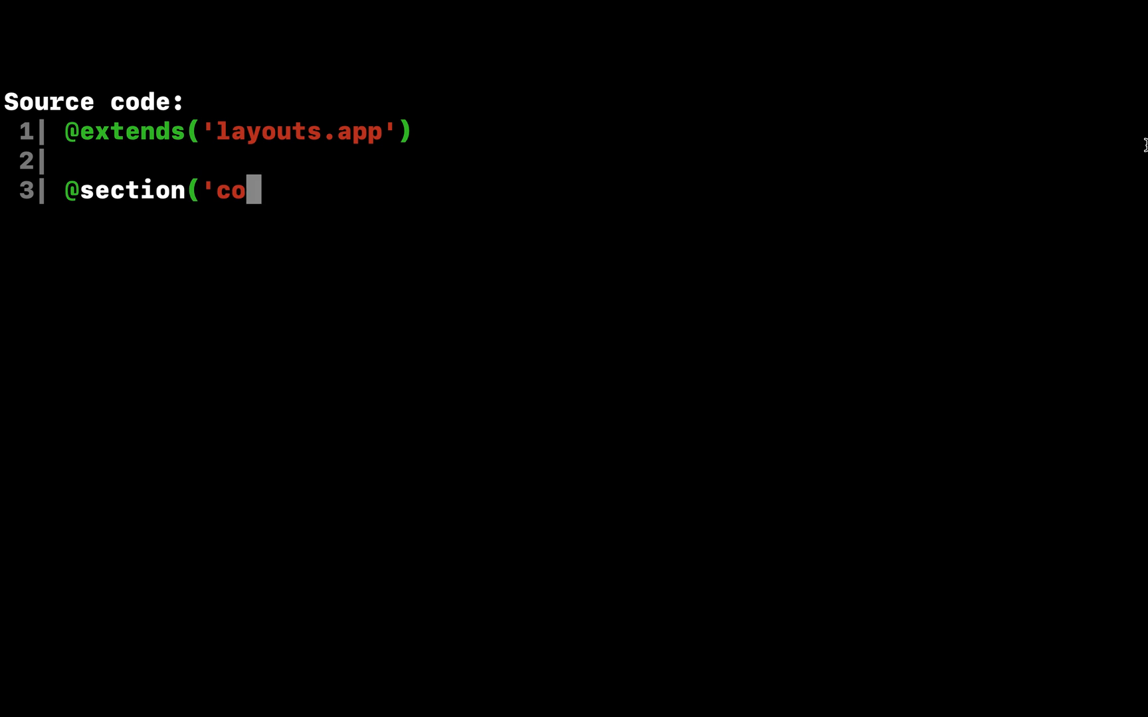
{"action": "type", "text": "ntent')"}
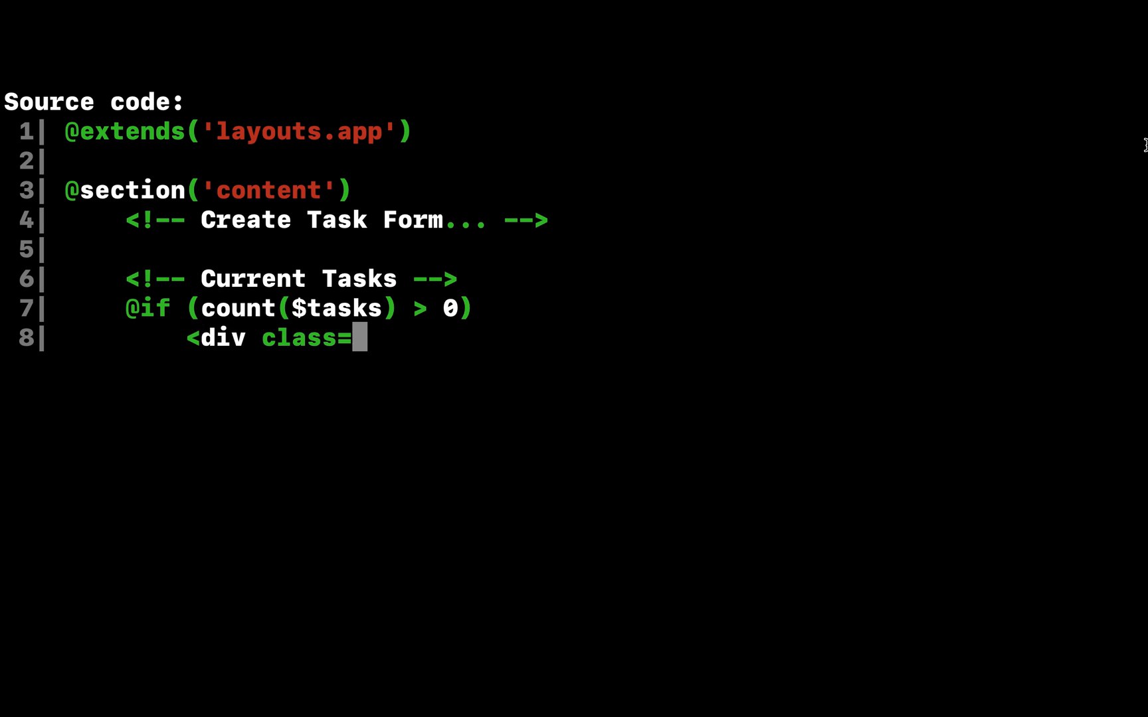
{"action": "type", "text": "\"panel panel-default\">"}
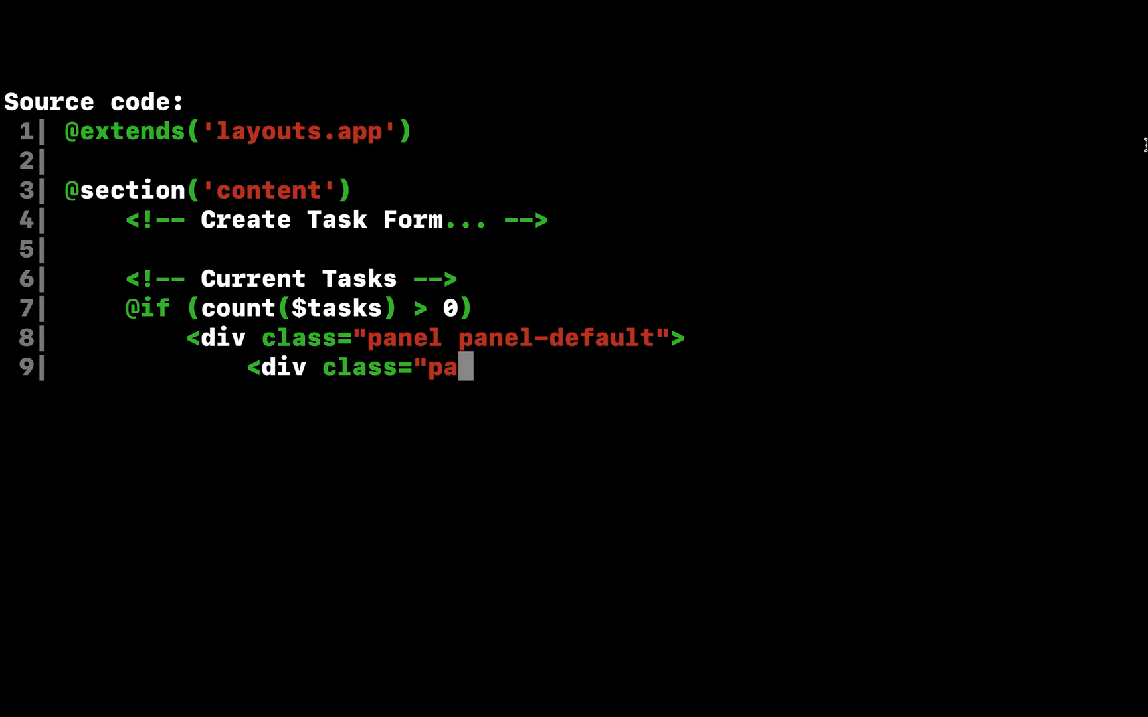
{"action": "type", "text": "nel-heading\">"}
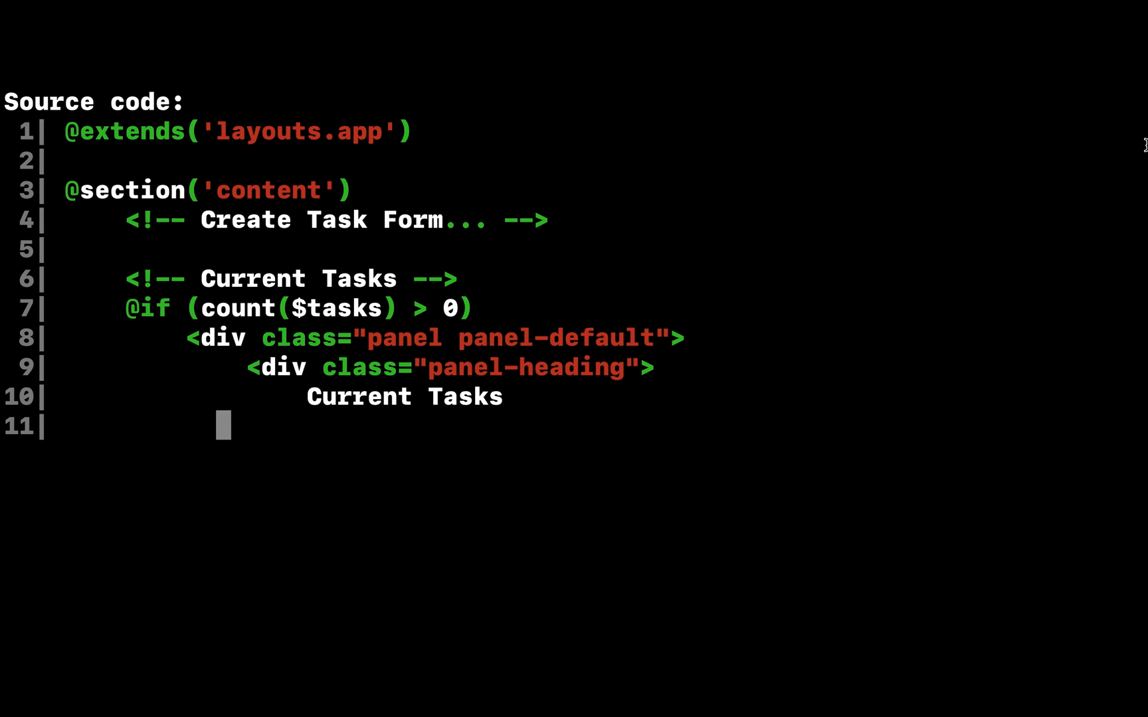
{"action": "type", "text": "</div>"}
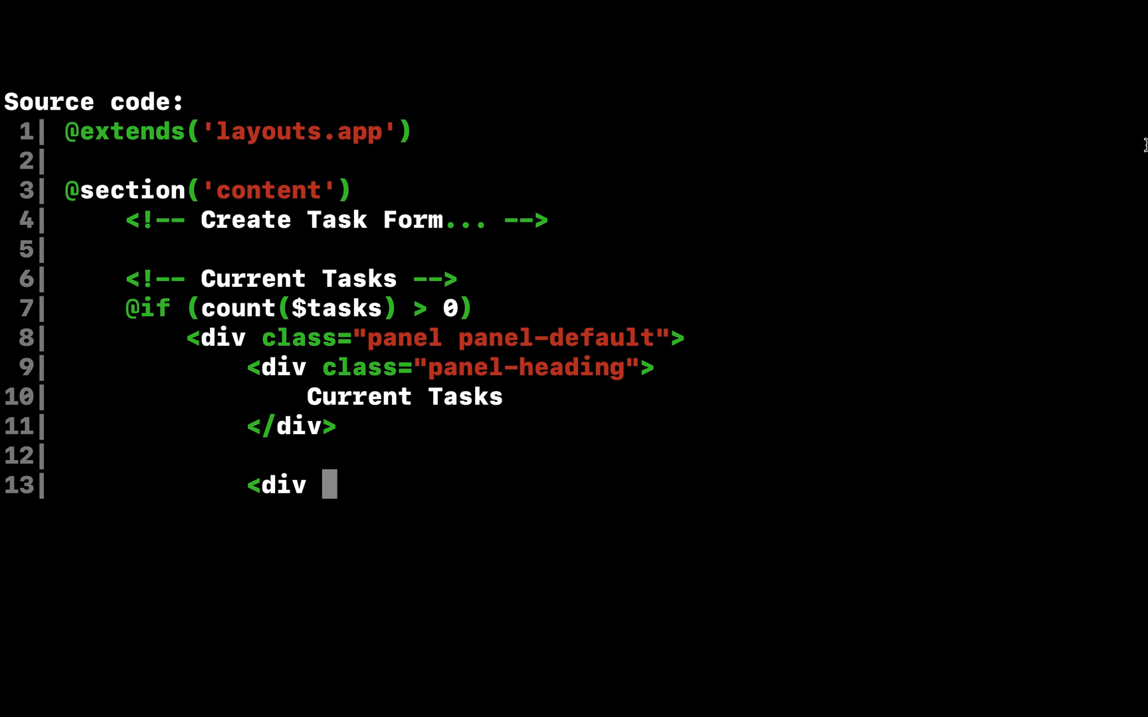
{"action": "type", "text": "class=\"panel-body\">"}
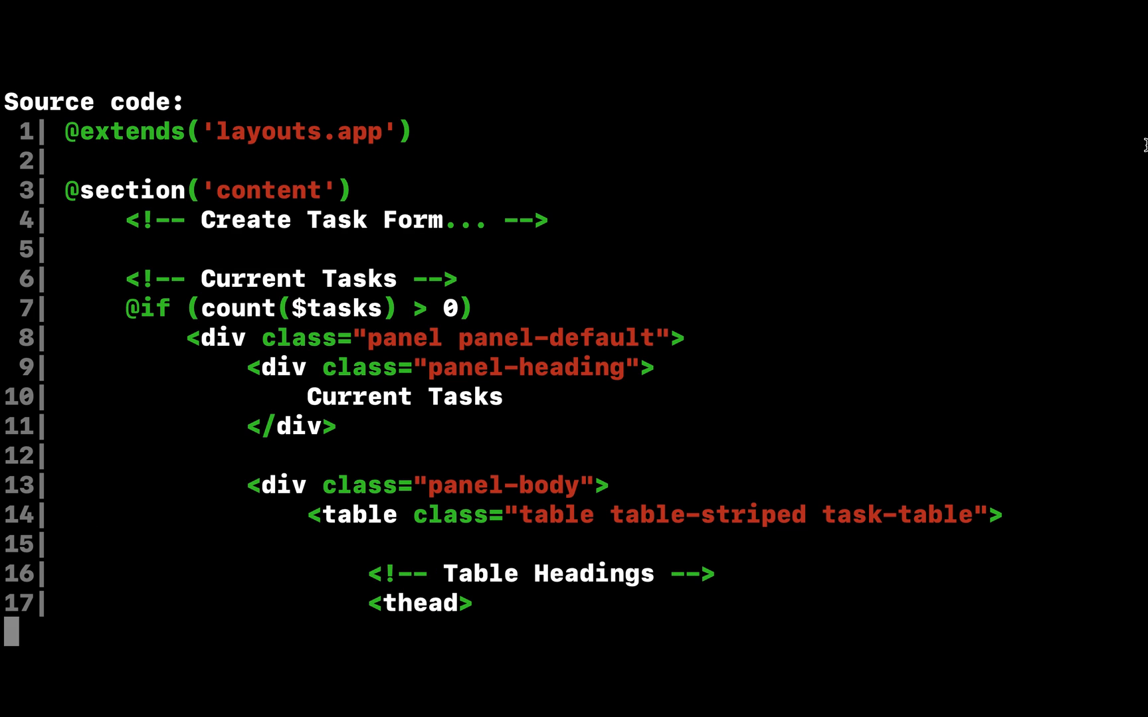
{"action": "type", "text": "<th>Task</th>"}
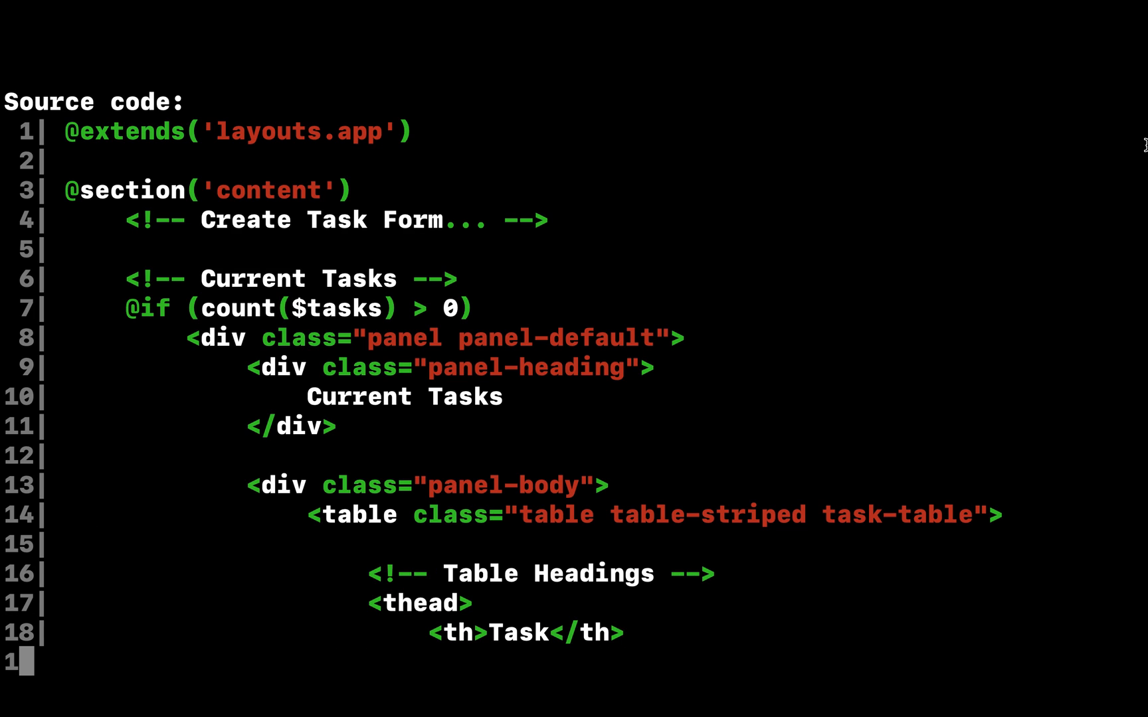
{"action": "type", "text": "<th>&nbsp;</th>"}
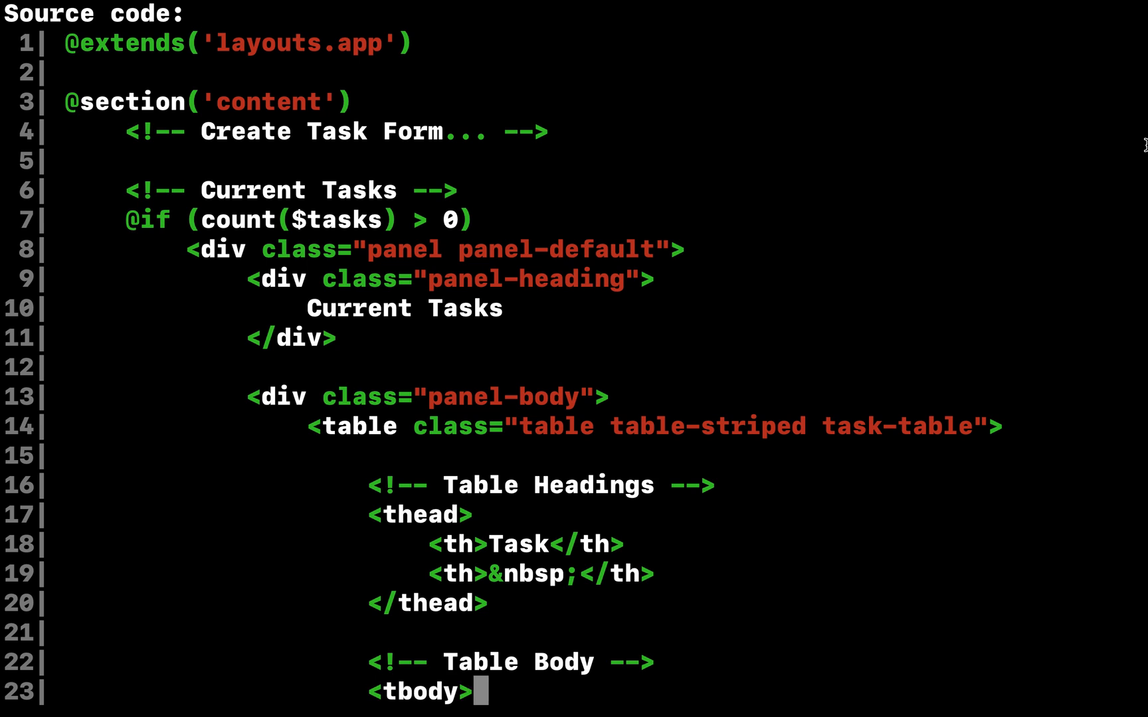
{"action": "scroll", "scroll_direction": "down", "scroll_amount": 3}
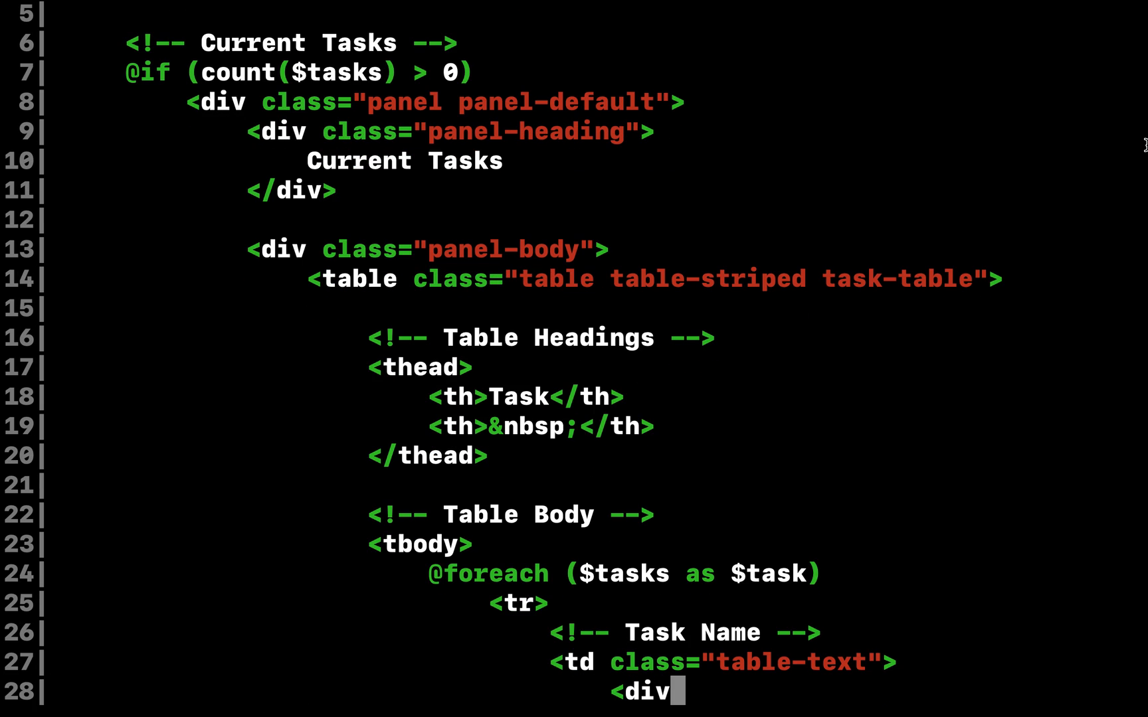
{"action": "type", "text": "{{ $task->name }}</div>"}
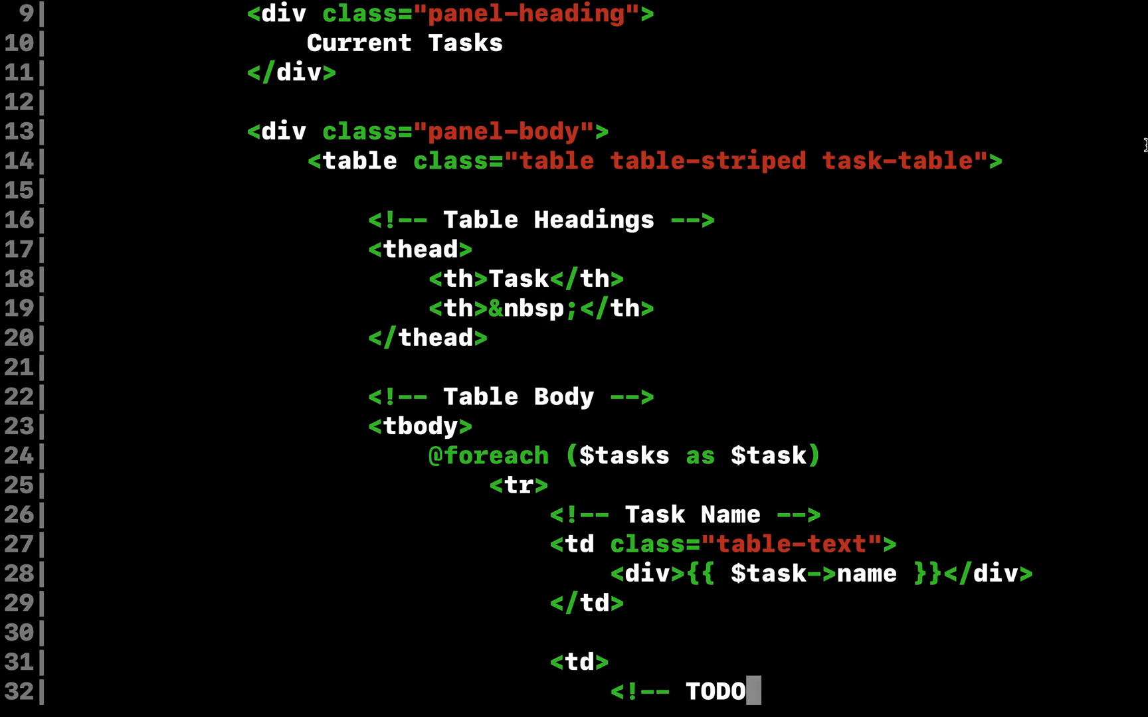
{"action": "type", "text": ": Delete Button -->"}
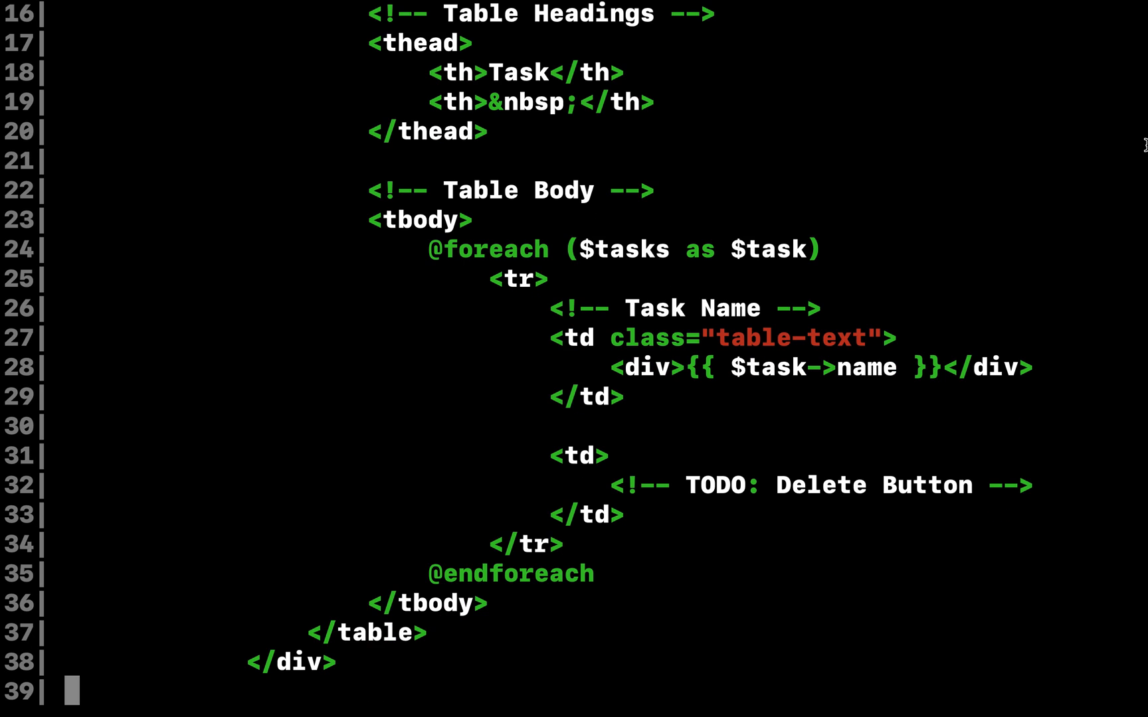
{"action": "scroll", "scroll_direction": "down", "scroll_amount": 3}
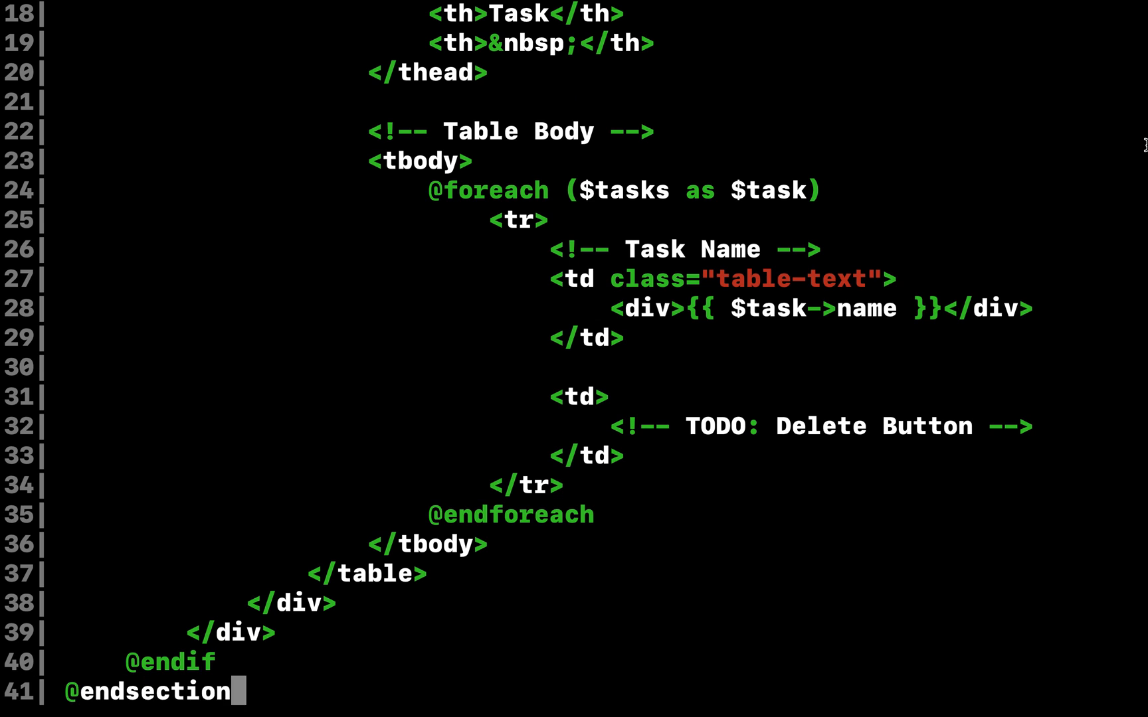
{"action": "scroll", "scroll_direction": "down", "scroll_amount": 3}
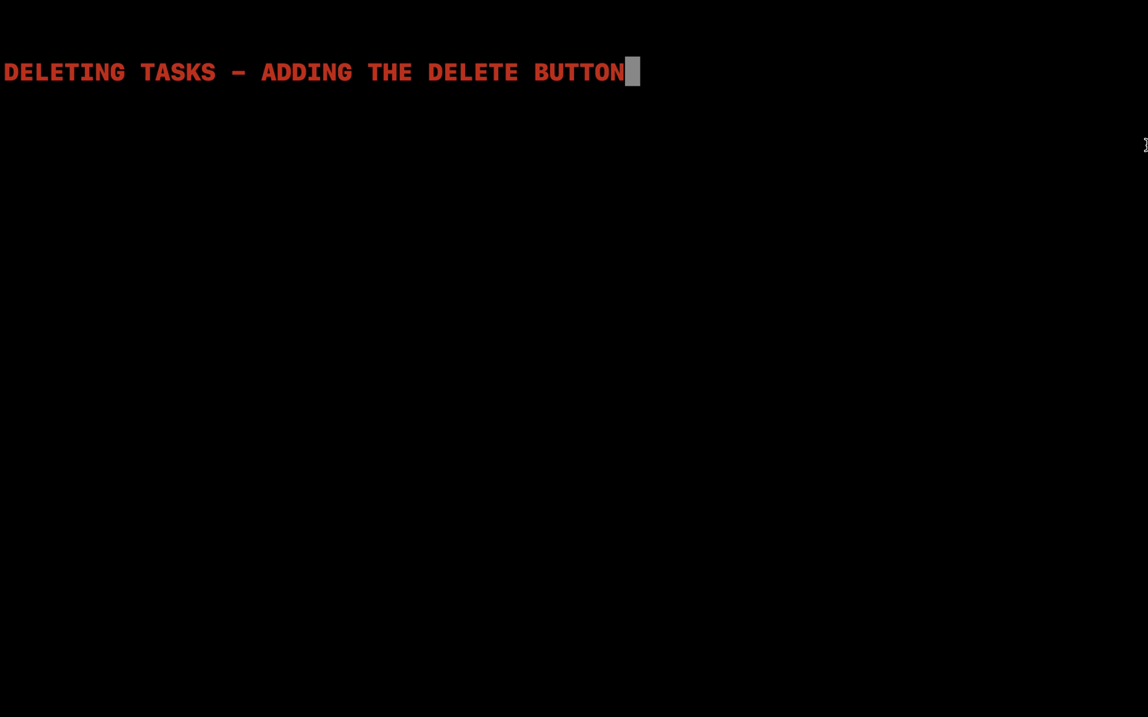
{"action": "type", "text": "<tr>"}
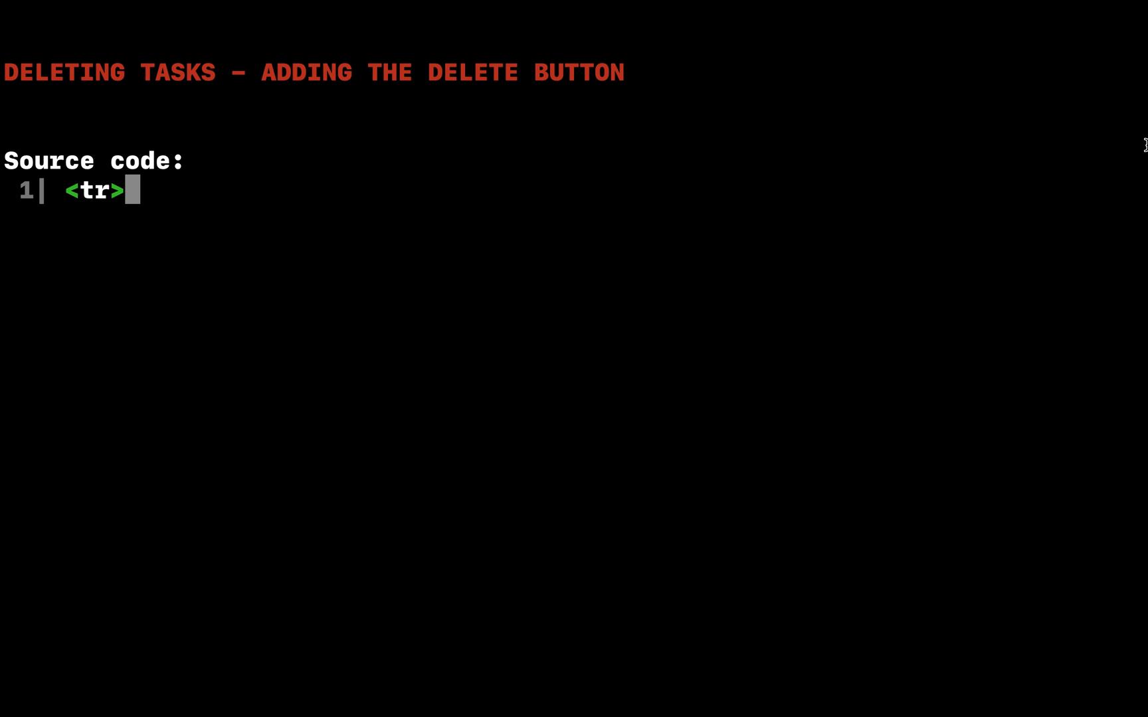
{"action": "type", "text": "<!-- Task Name -->"}
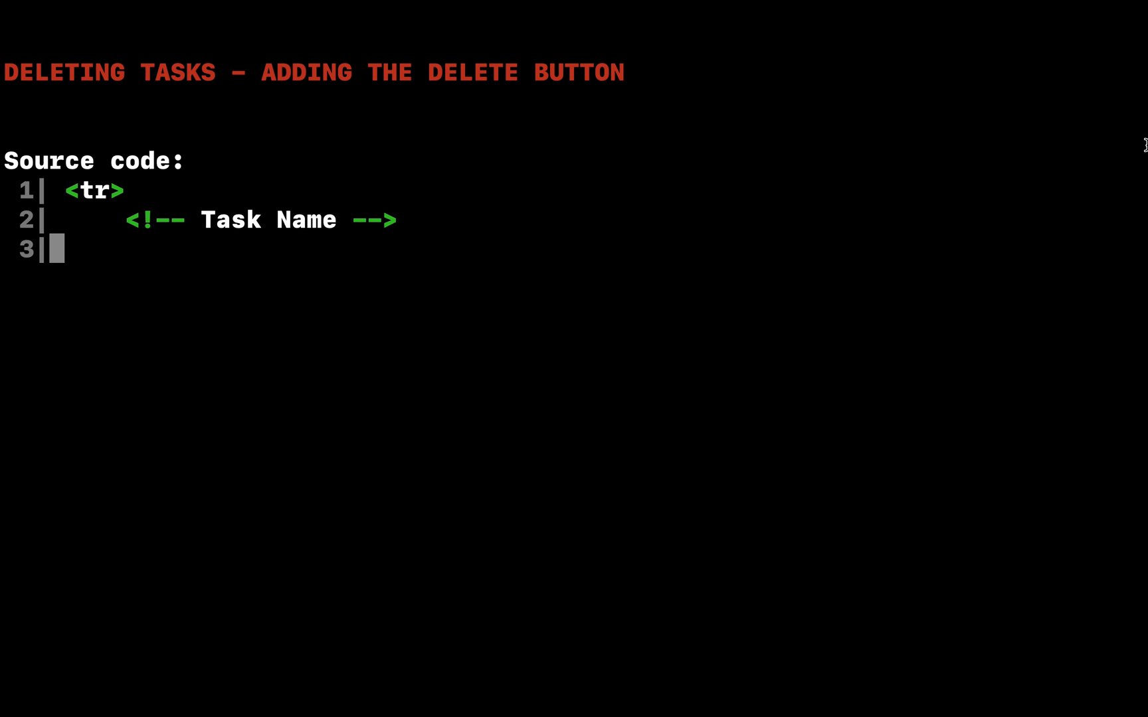
{"action": "type", "text": "<td class=\"table-text\""}
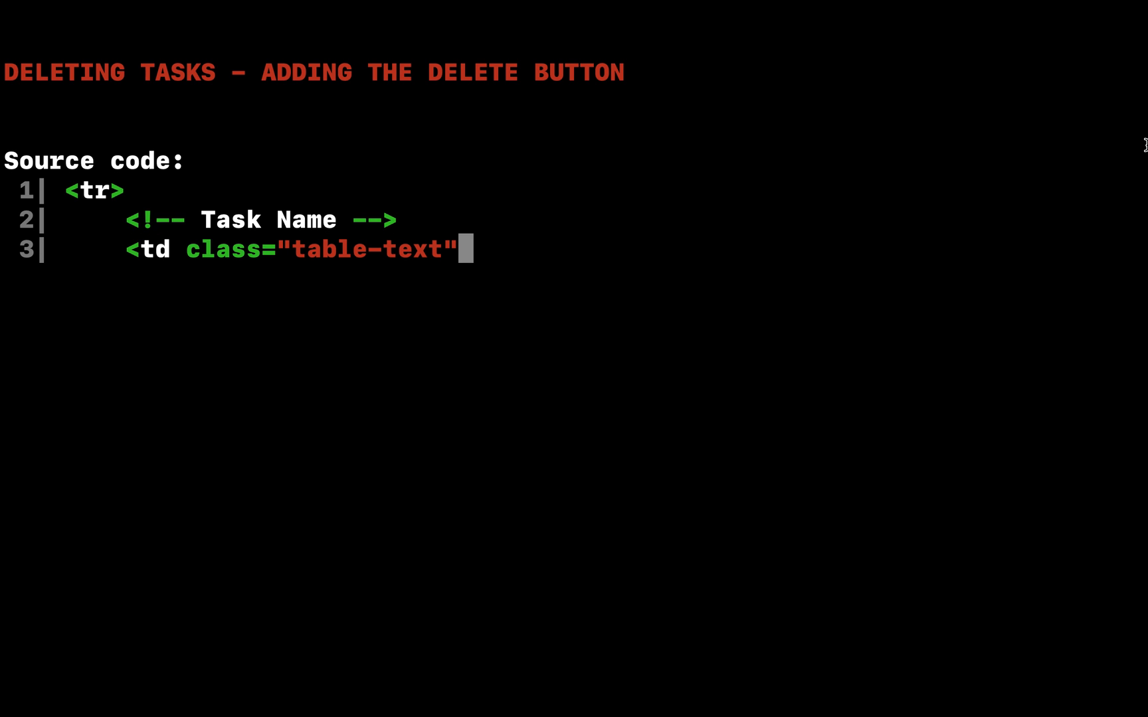
{"action": "type", "text": "><div>{{ $task"}
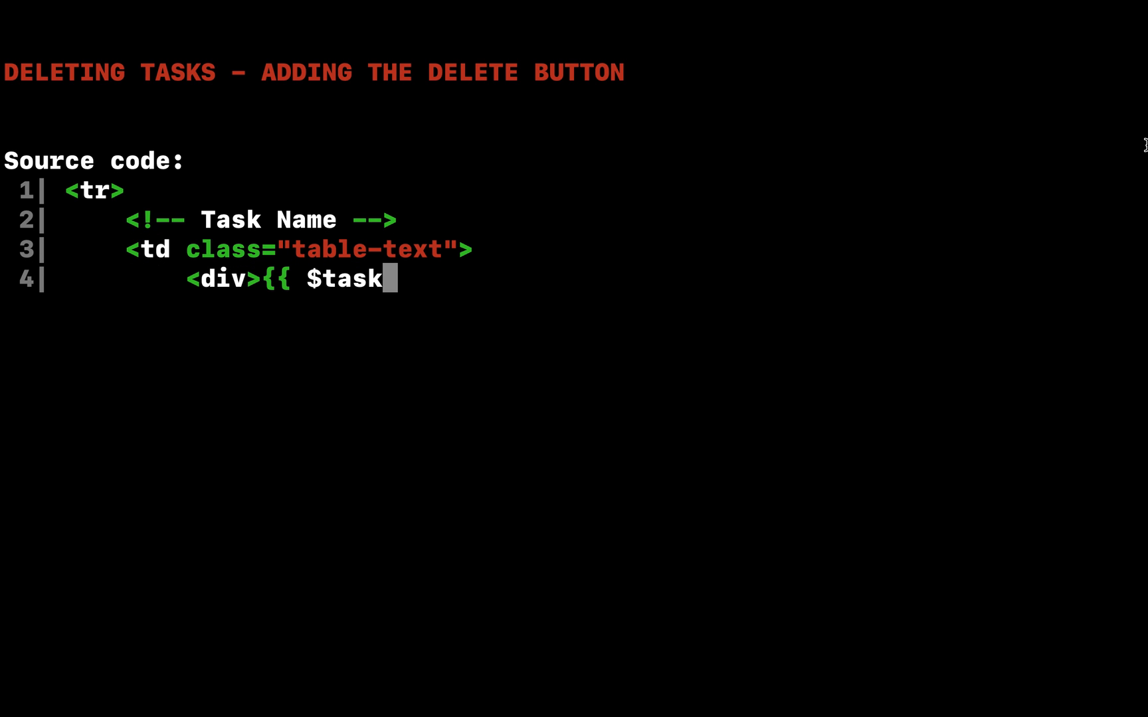
{"action": "type", "text": "->name }}</div>"}
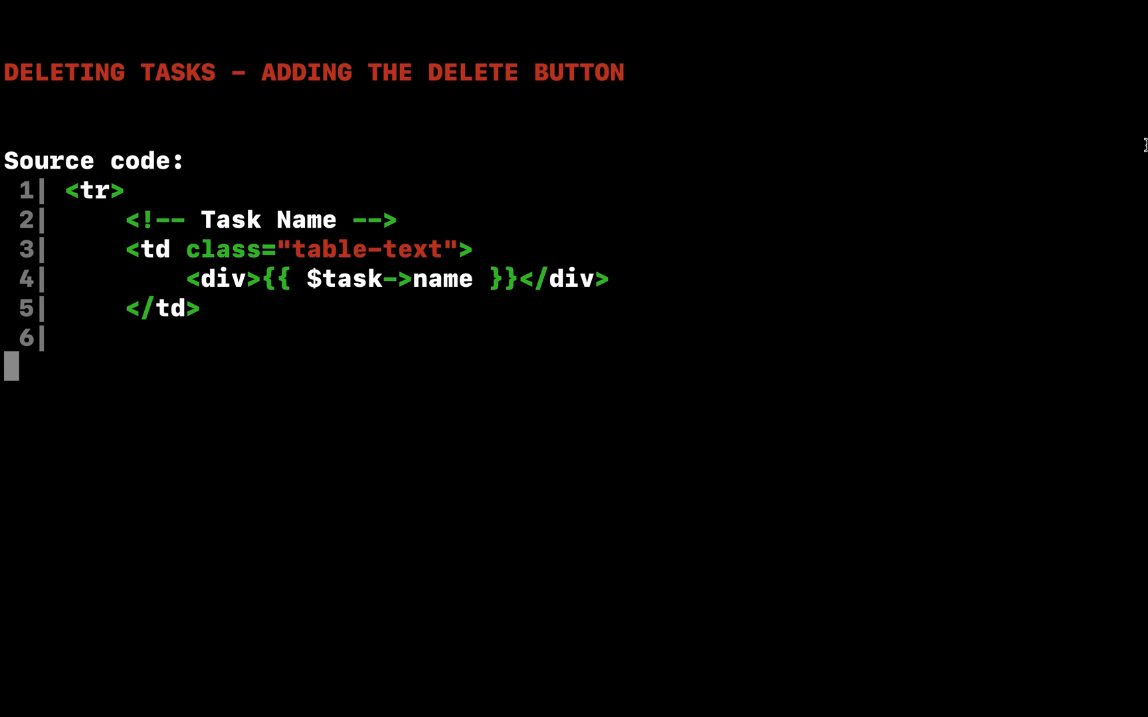
{"action": "type", "text": "<!-- Delete Button -->"}
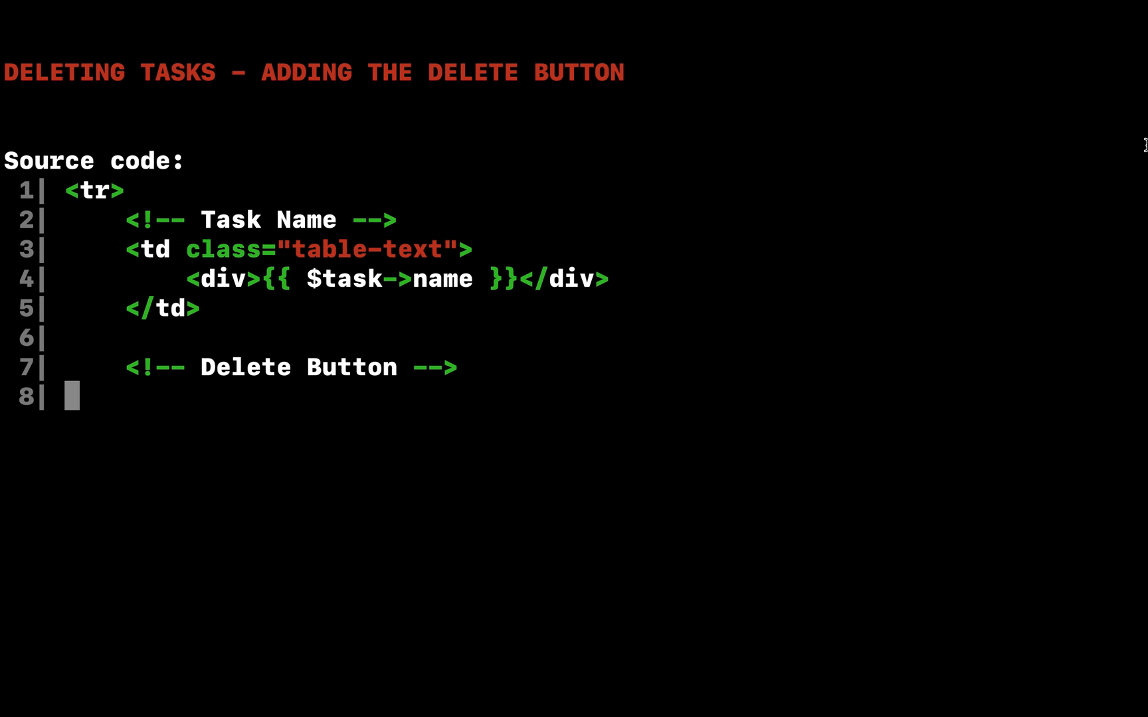
{"action": "type", "text": "<td>"}
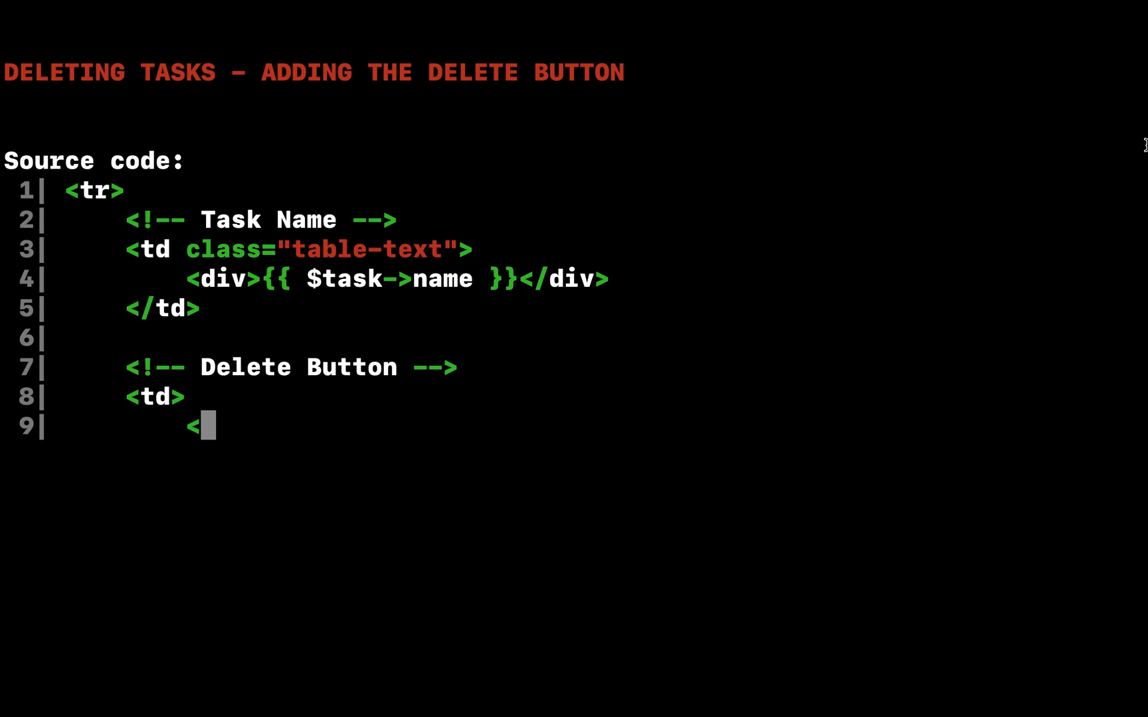
{"action": "type", "text": "form action=\"/task/{{ $task->"}
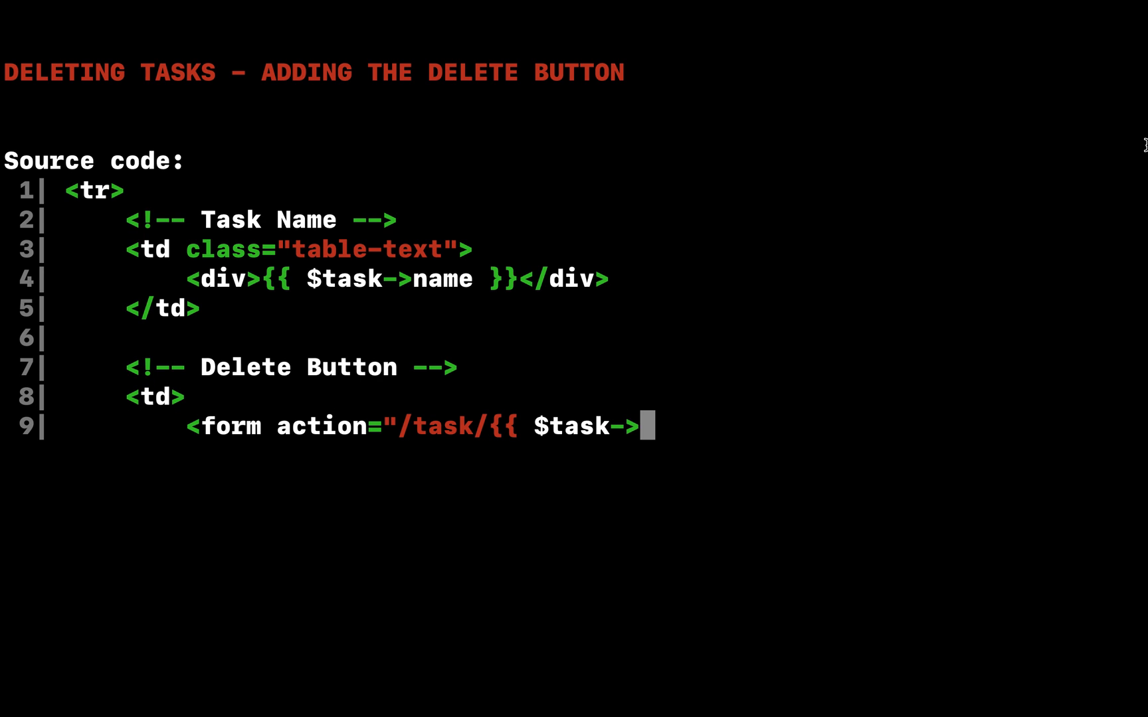
{"action": "type", "text": "id }}\" method=\"POST\">"}
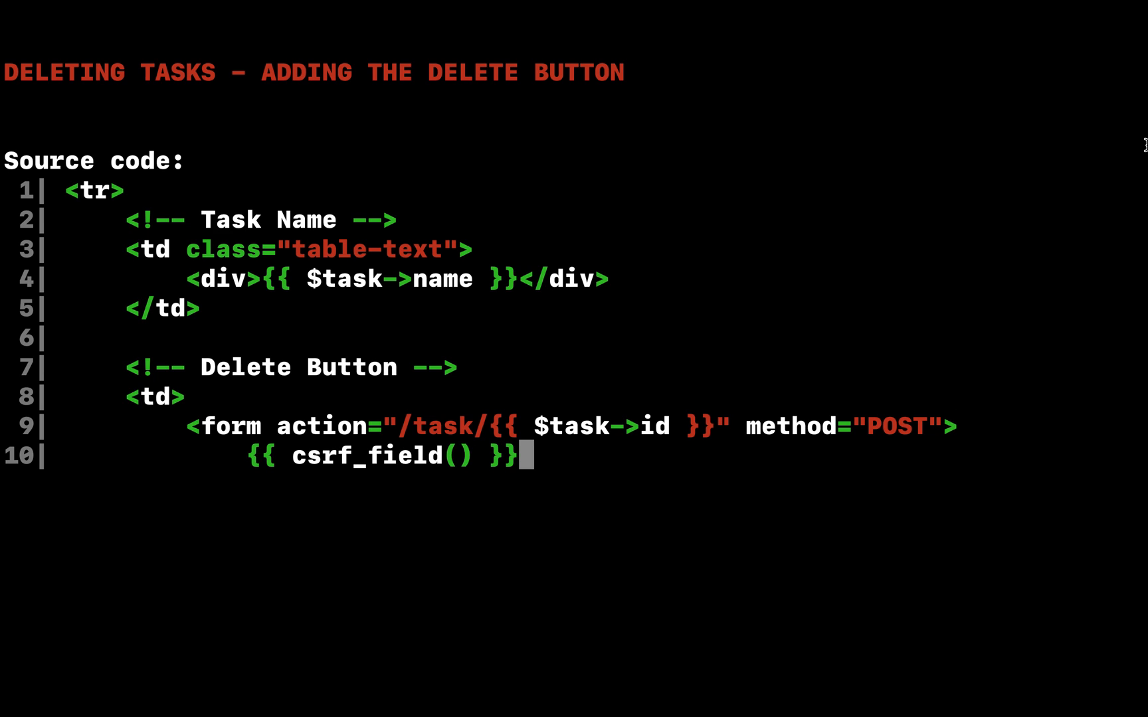
{"action": "type", "text": "{{ method_field("}
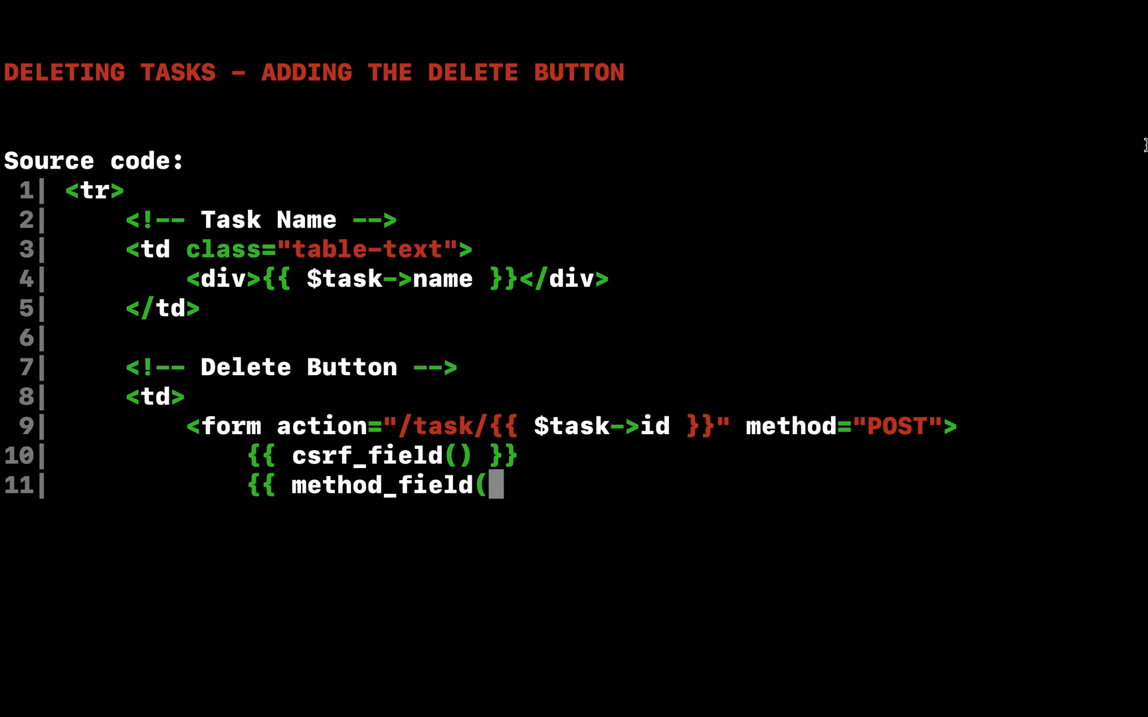
{"action": "type", "text": "'DELETE') }}"}
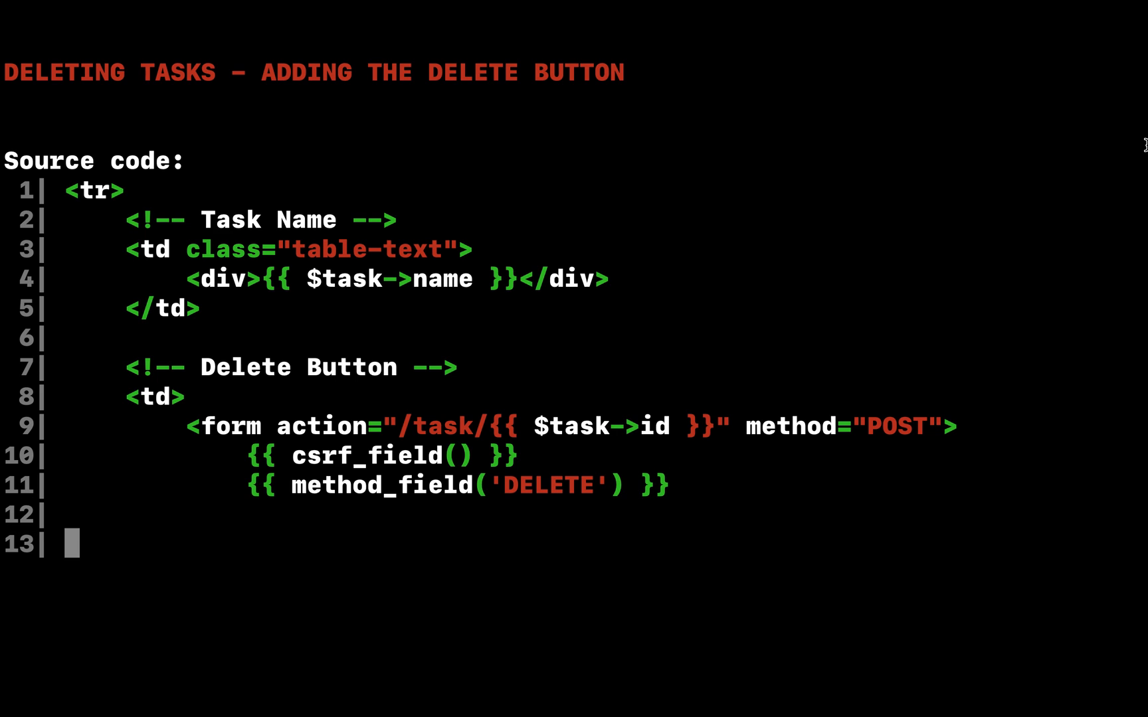
{"action": "type", "text": "<button>Delete Task</"}
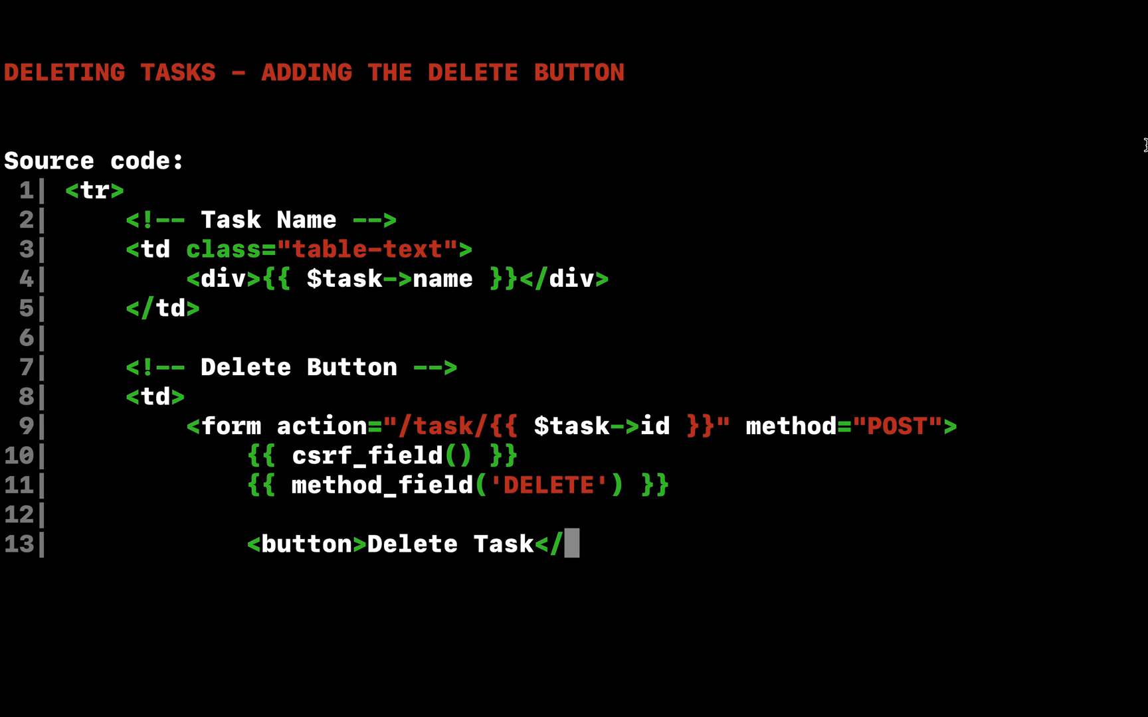
{"action": "type", "text": "button>"}
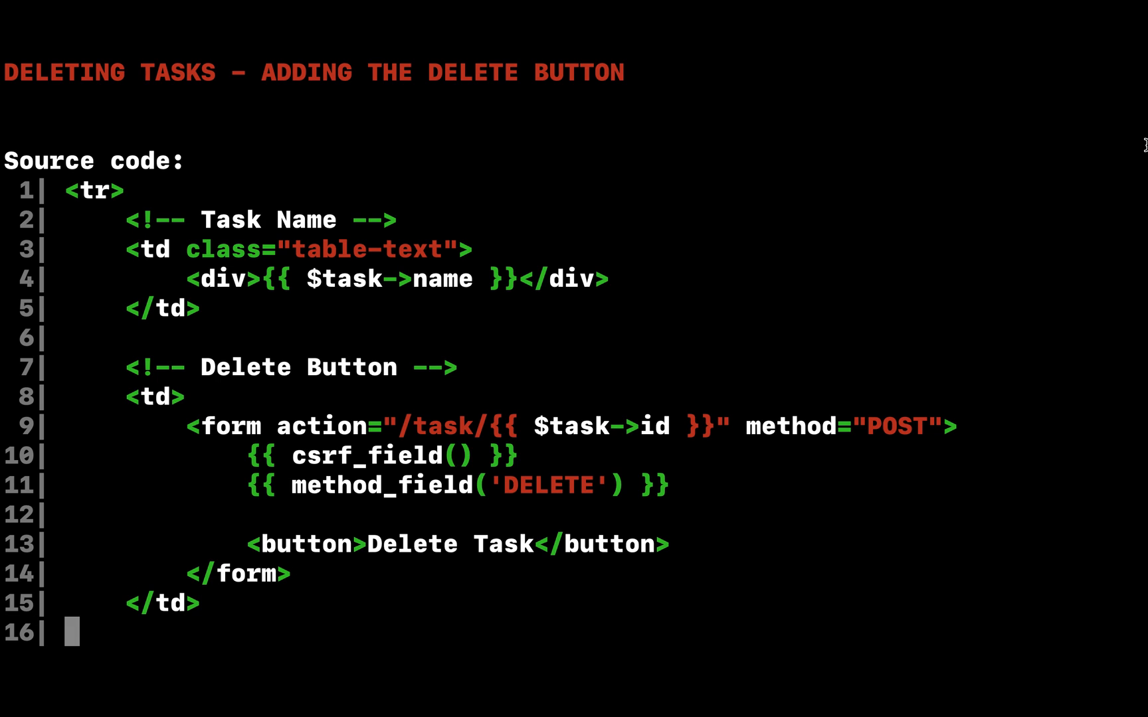
{"action": "type", "text": "</tr>"}
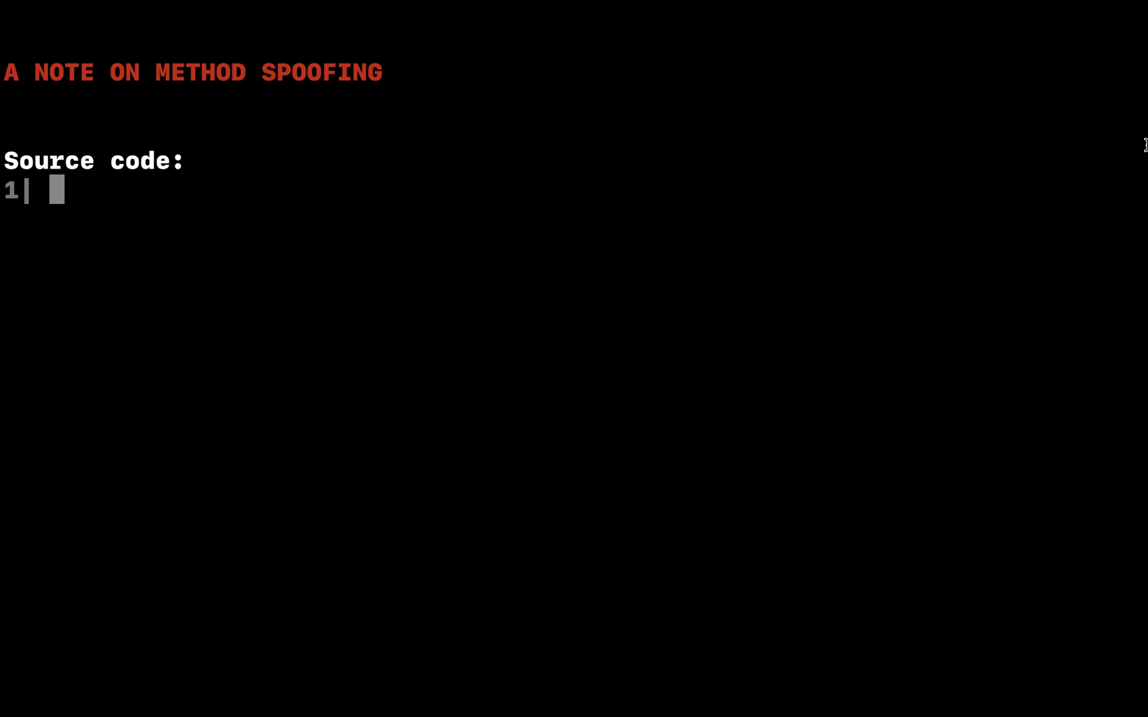
{"action": "type", "text": "<input type=\"hidden\" name"}
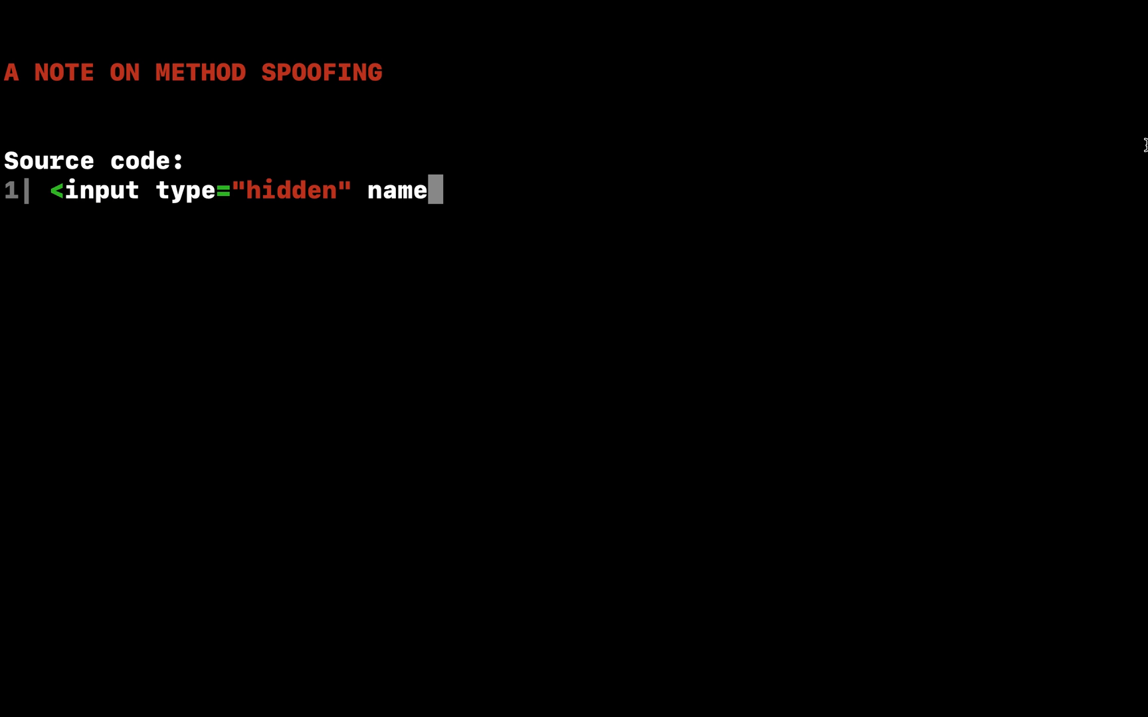
{"action": "type", "text": "=\"_method\" value=\"DELETE\""}
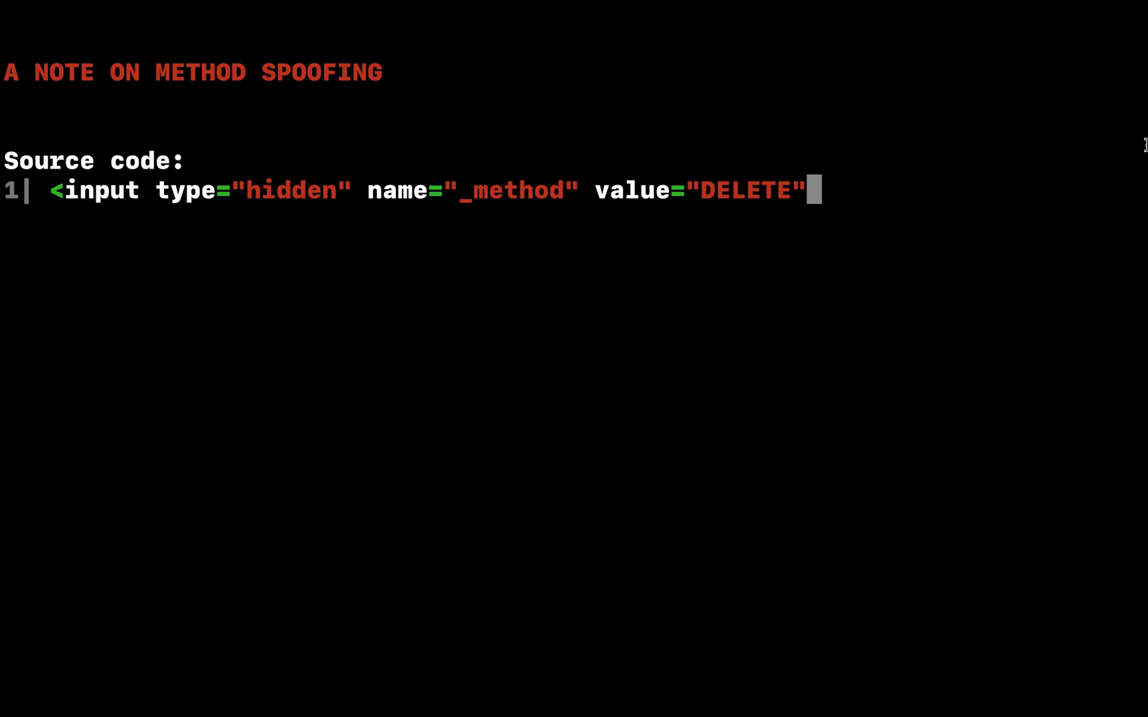
{"action": "type", "text": ">"}
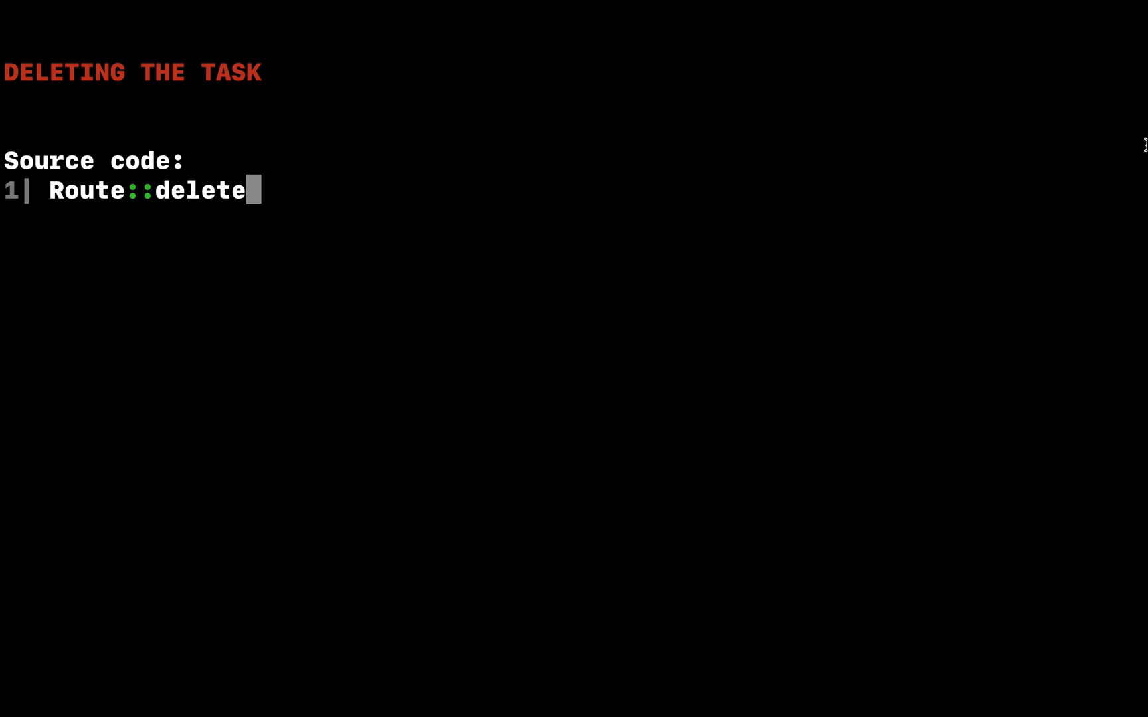
{"action": "type", "text": "('/task/{id}', function ($id) {"}
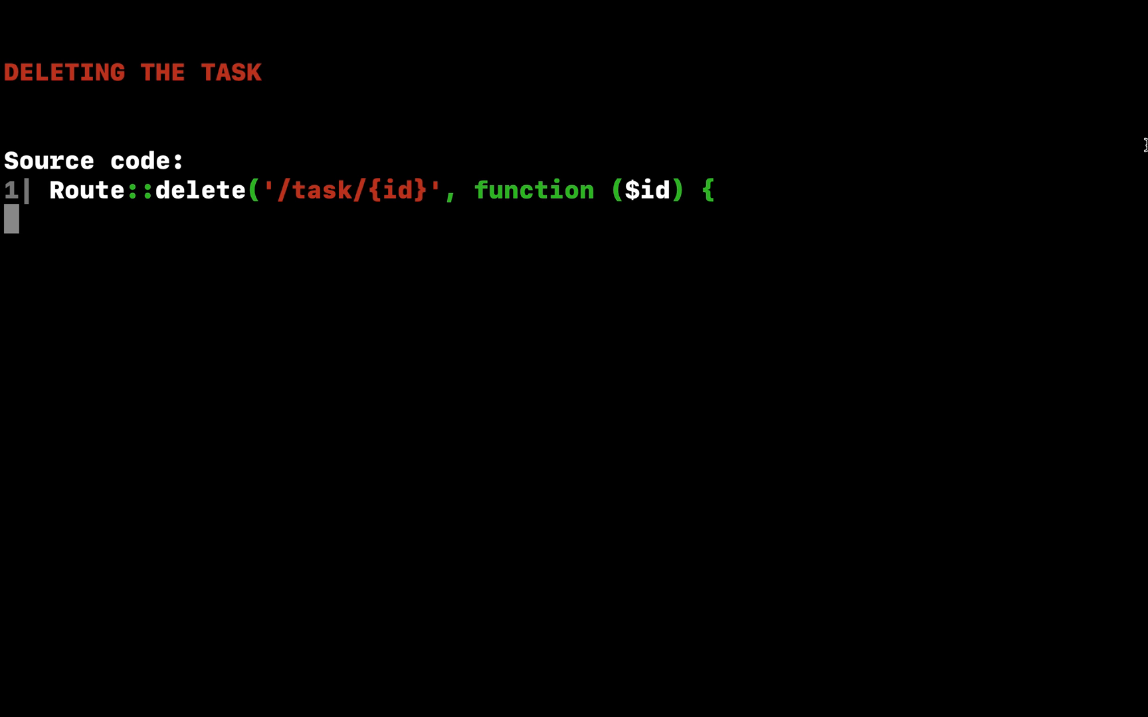
{"action": "type", "text": "Task::findOrFail"}
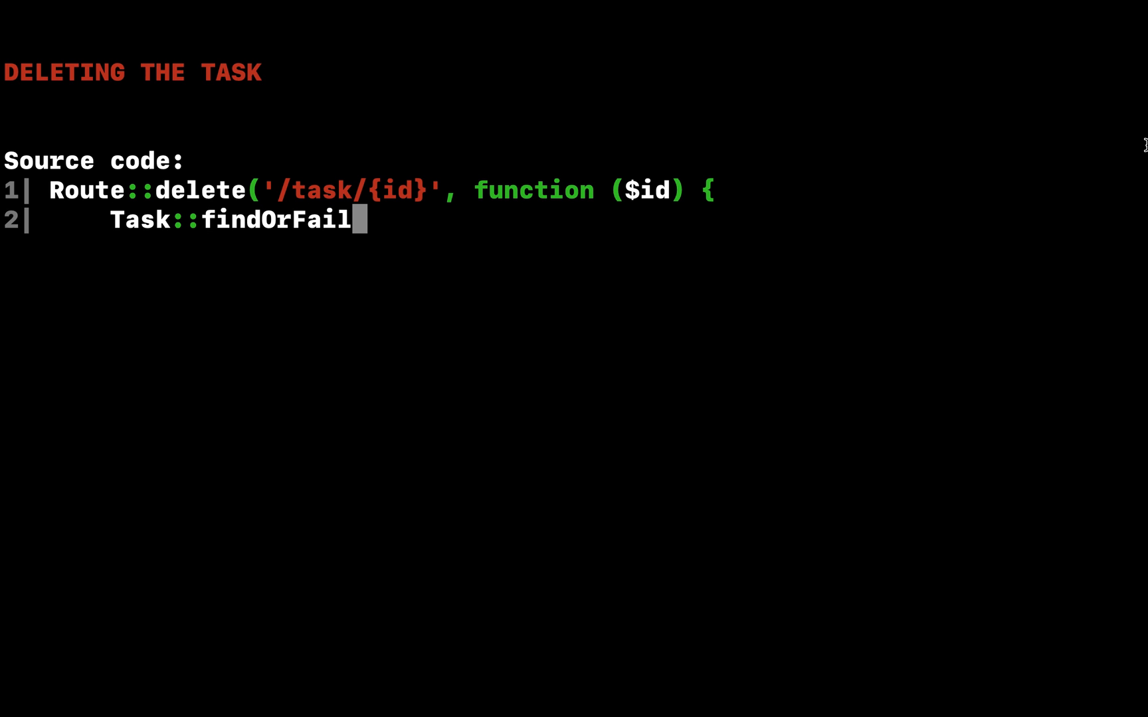
{"action": "type", "text": "($id)->delete();"}
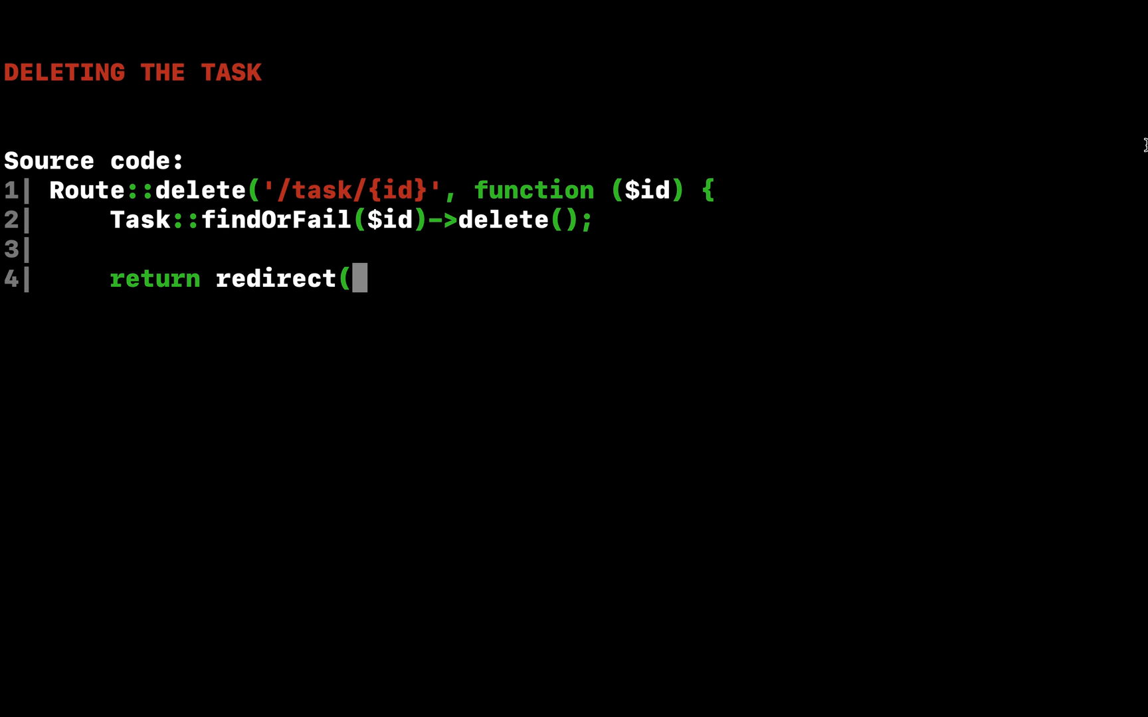
{"action": "type", "text": "'/');"}
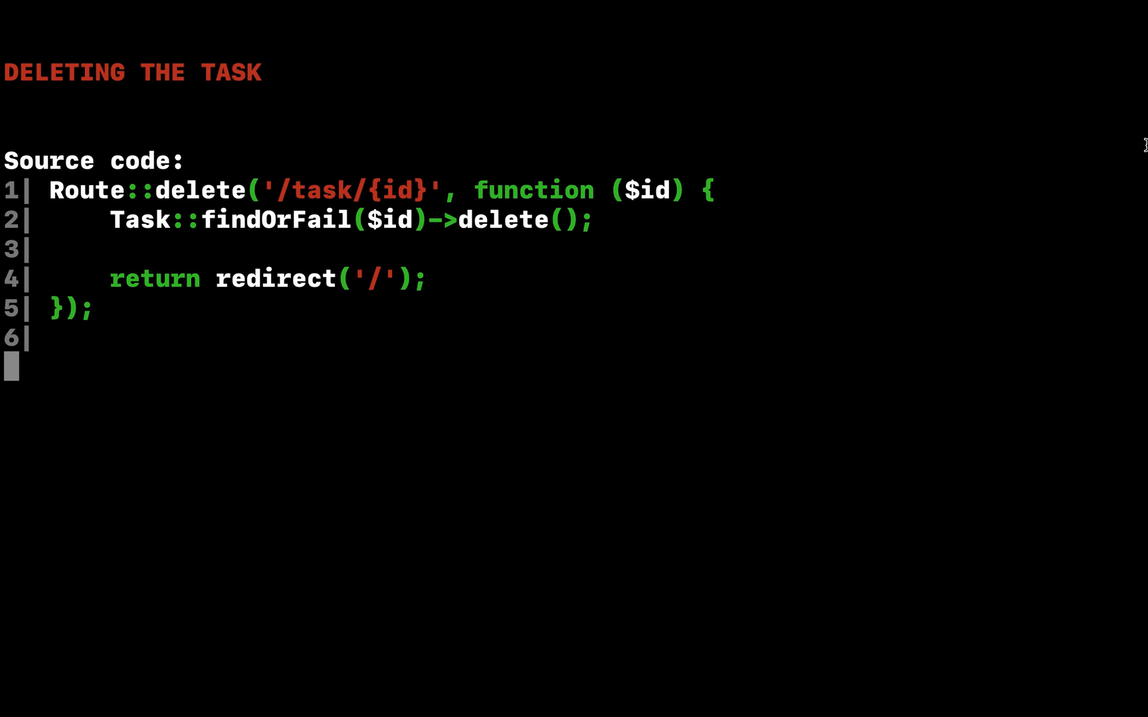